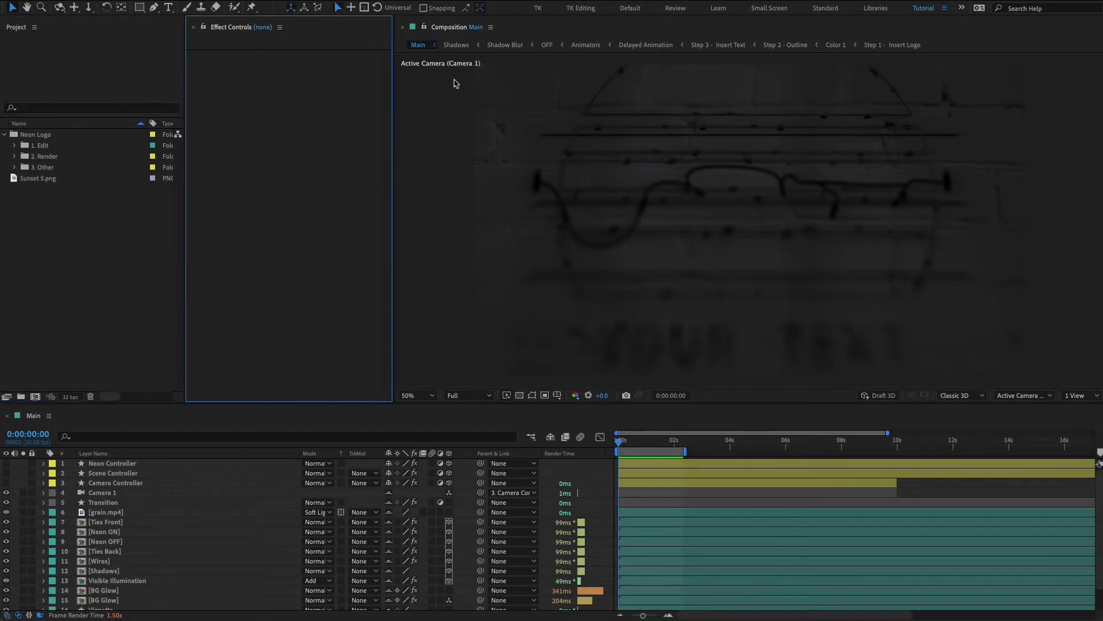
Expand the Neon Logo project's 1. Edit folder and select the Step 1 and Step 2 compositions
left_click(106, 522)
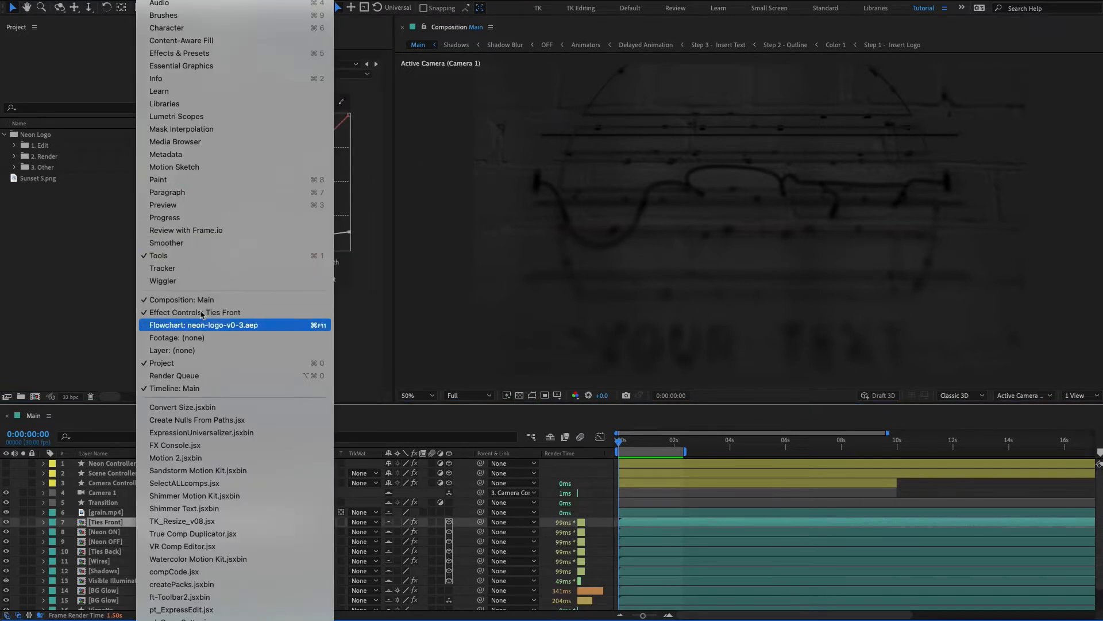
mouse_move(175, 388)
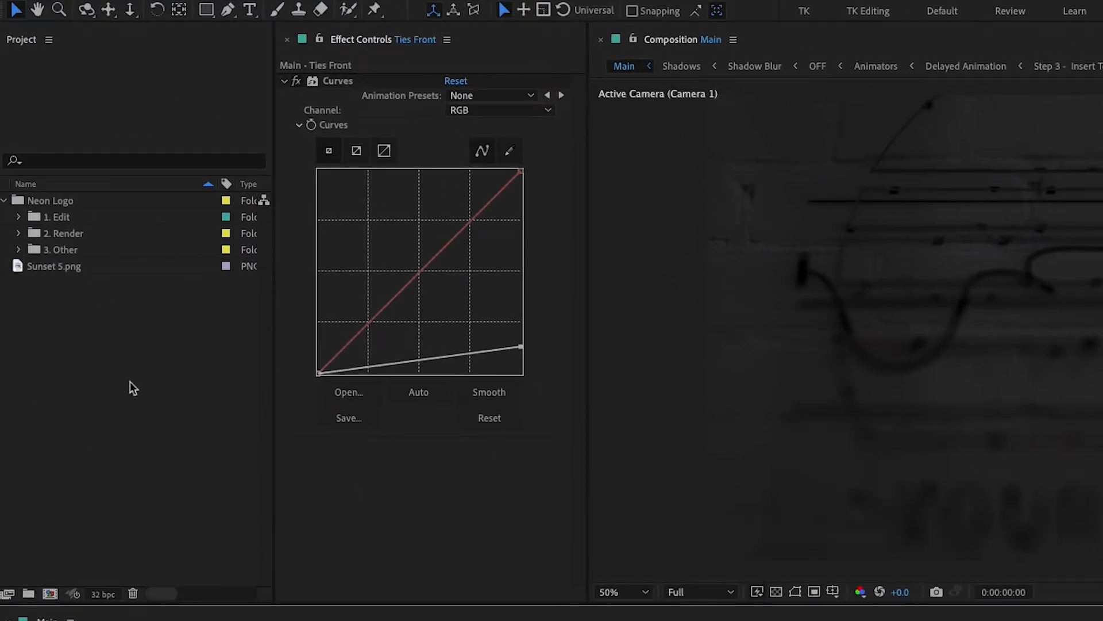
left_click(46, 200)
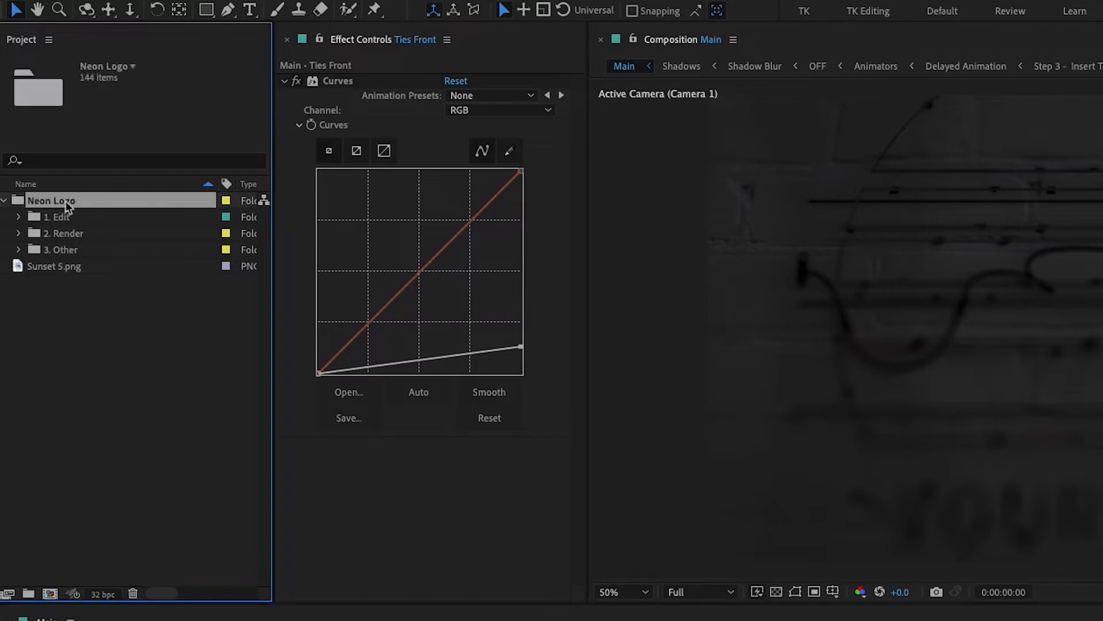
left_click(58, 216)
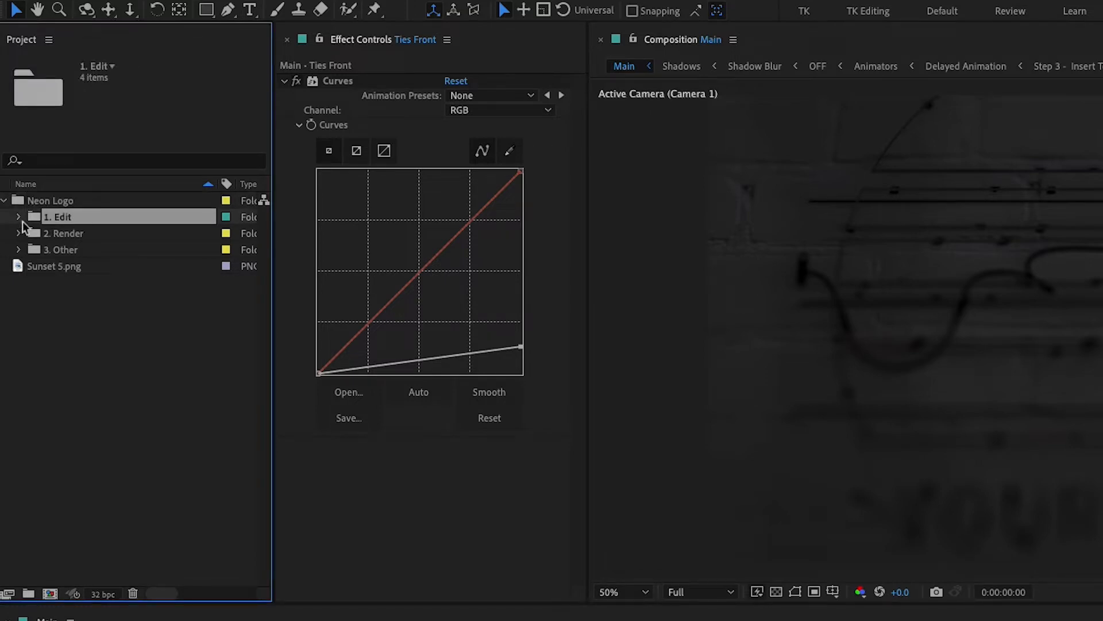
left_click(17, 217)
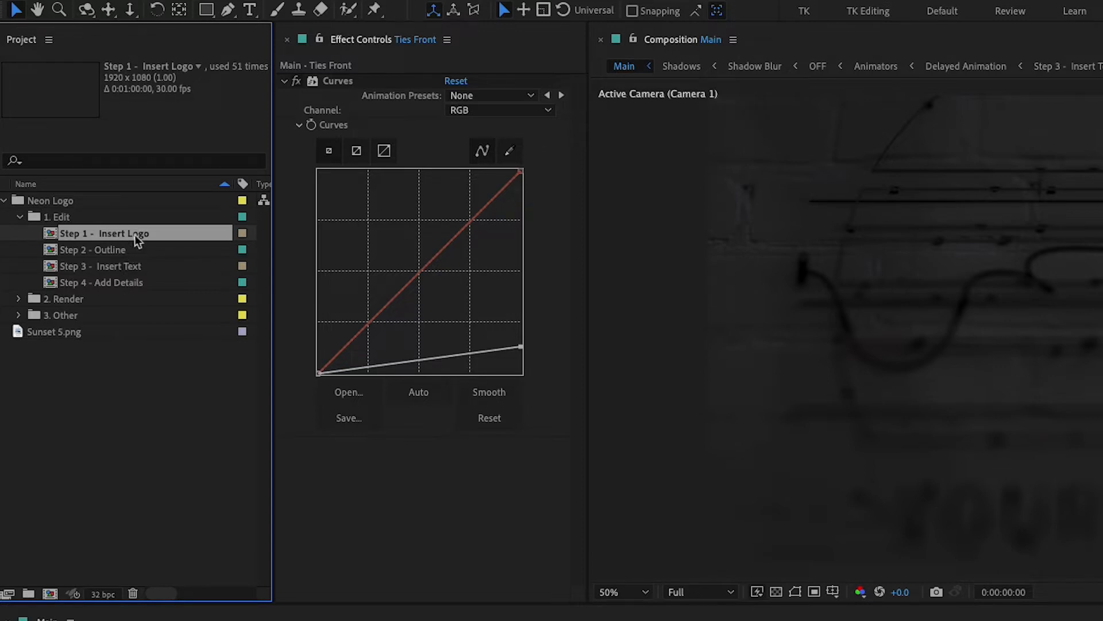
left_click(94, 250)
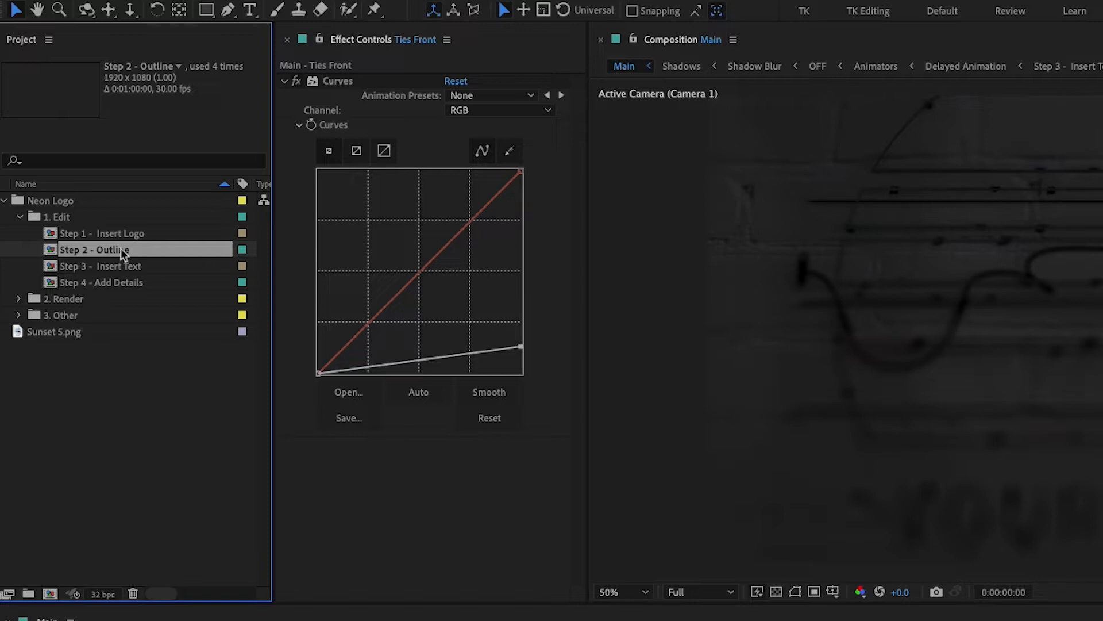
left_click(115, 267)
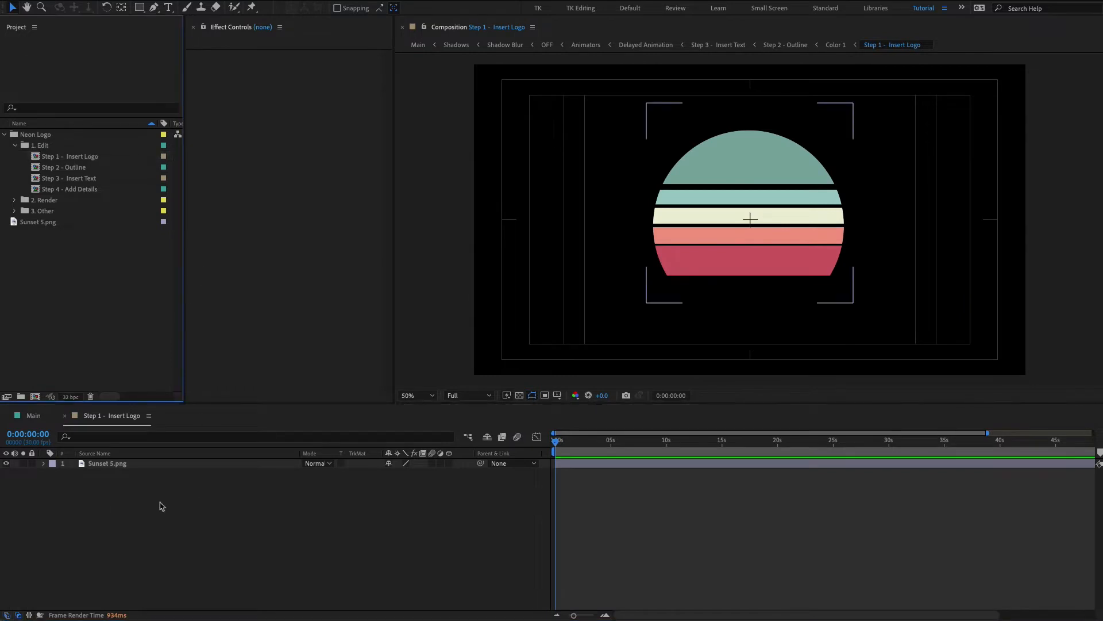
Select the Sunset 5.png layer in the Step 1 - Insert Logo timeline
left_click(108, 463)
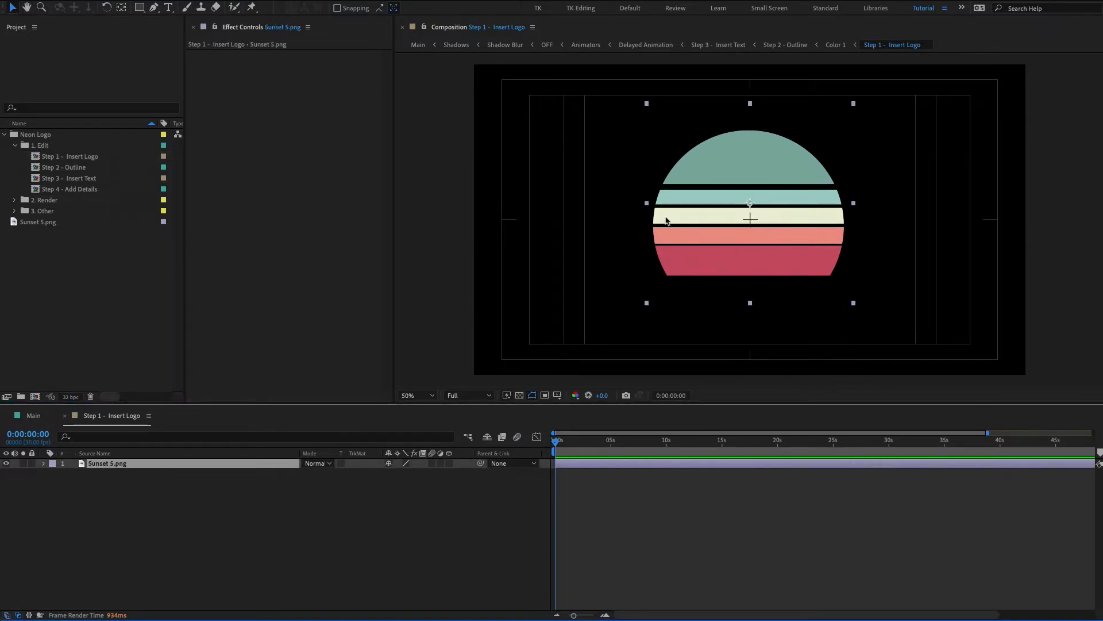
mouse_move(144, 277)
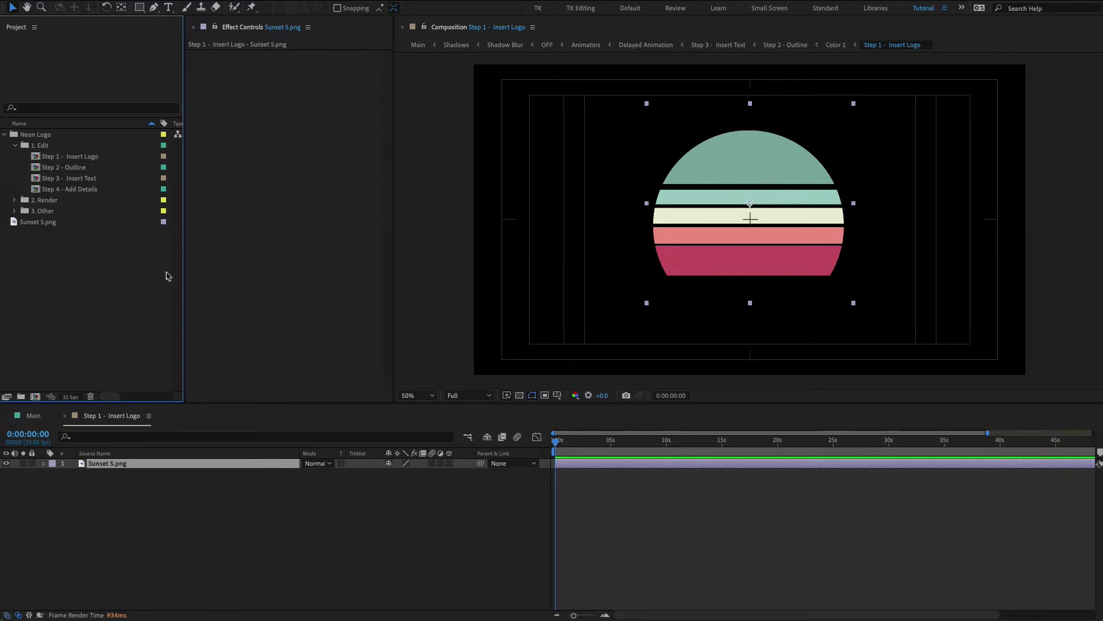
left_click(65, 166)
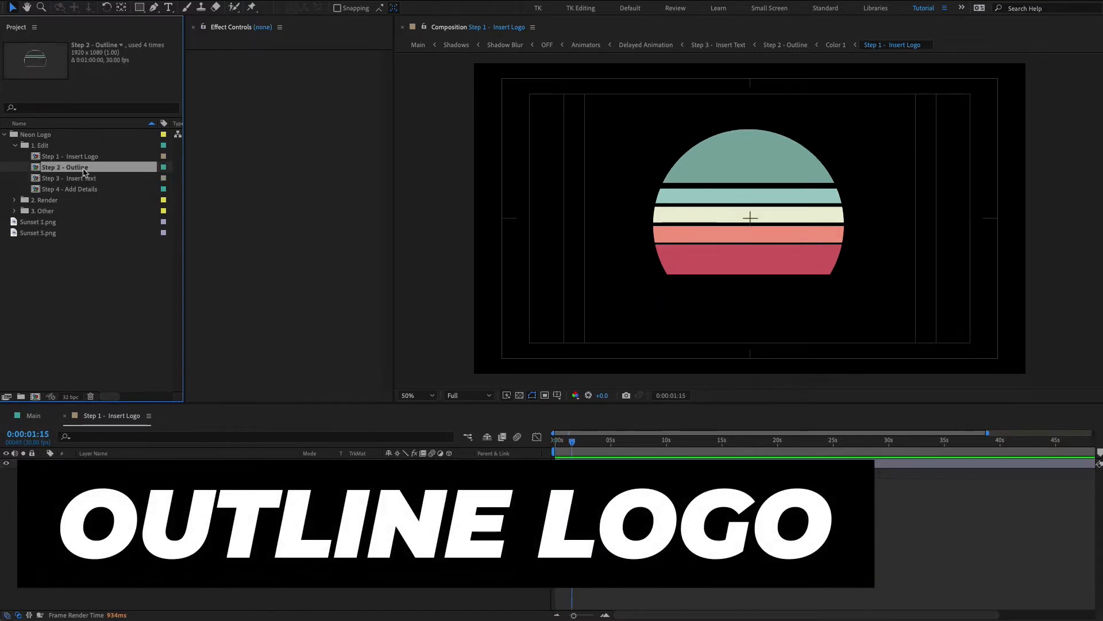
Set the Step 2 - Outline threshold to 124, then switch back to Step 1 - Insert Logo
double_click(64, 167)
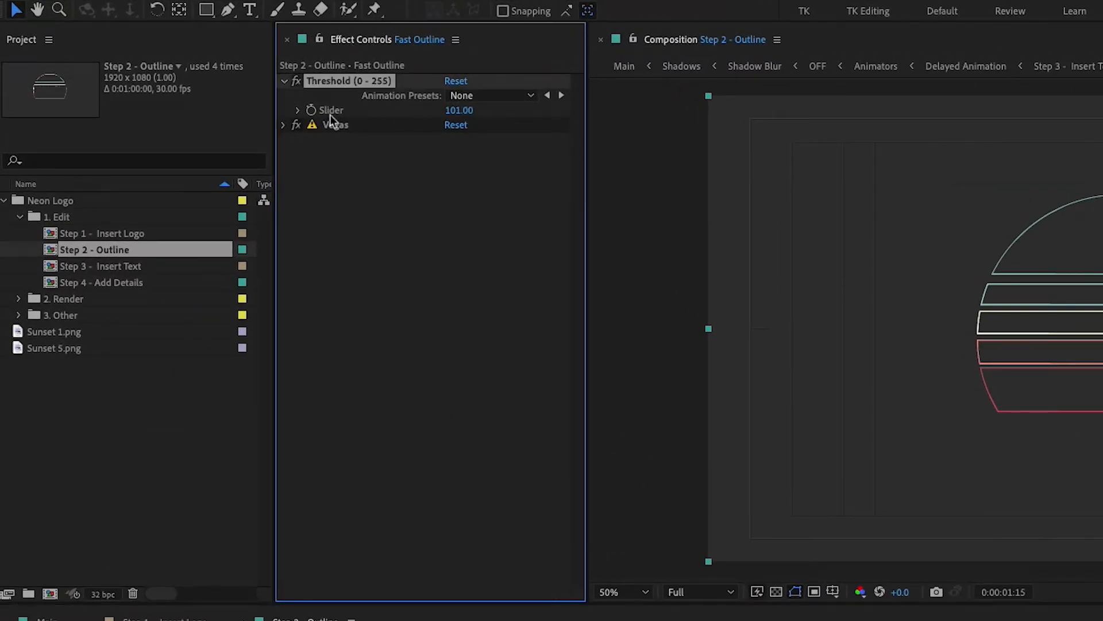
left_click(458, 111)
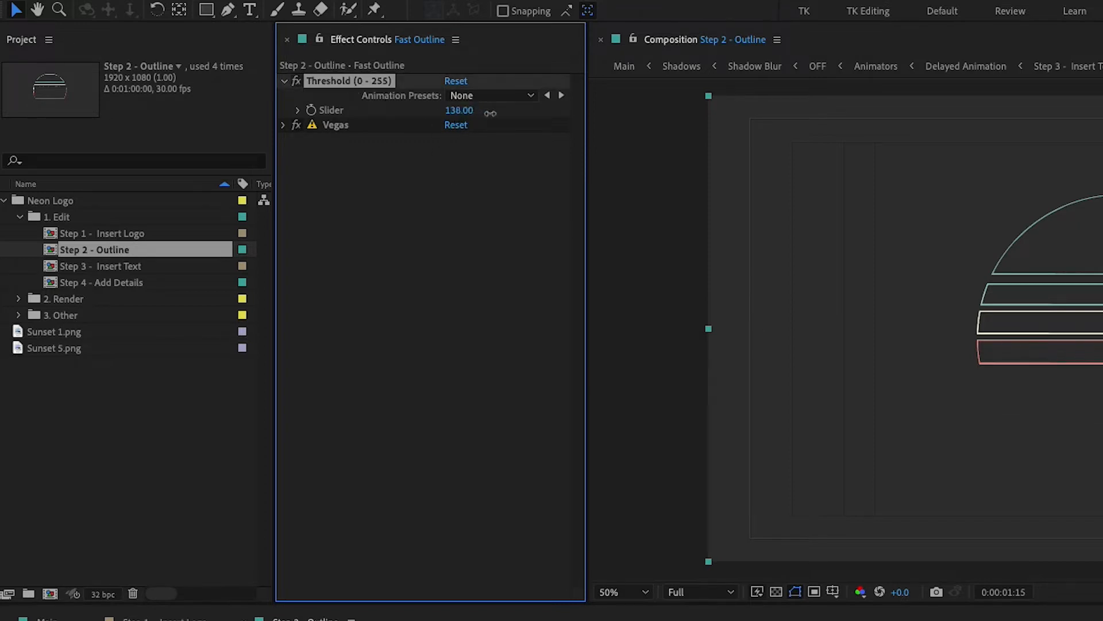
left_click_drag(458, 110, 479, 110)
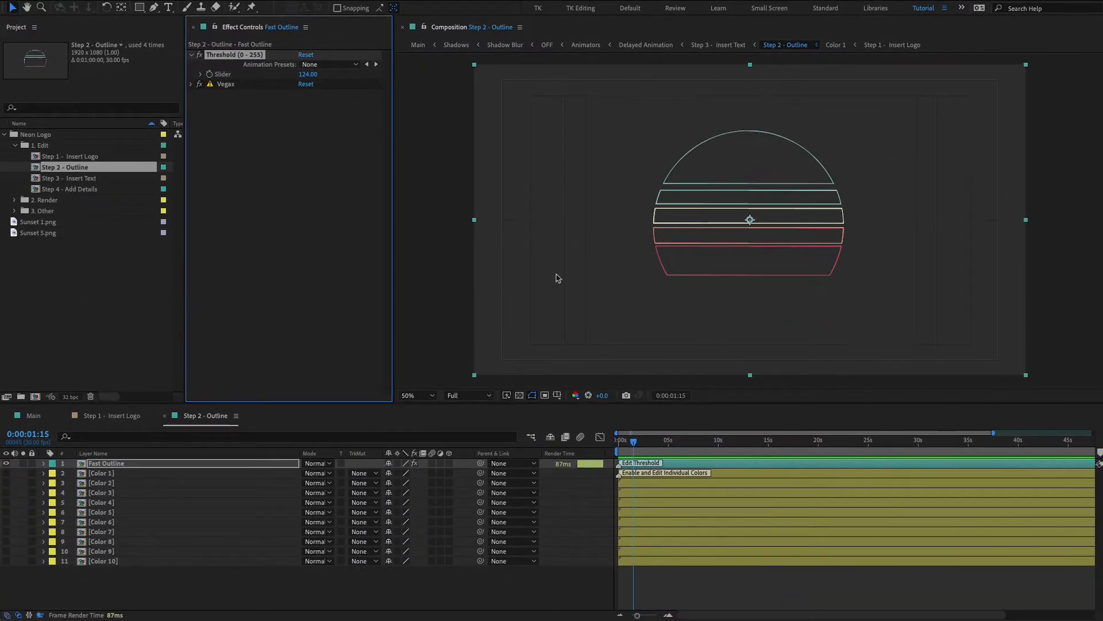
left_click(108, 416)
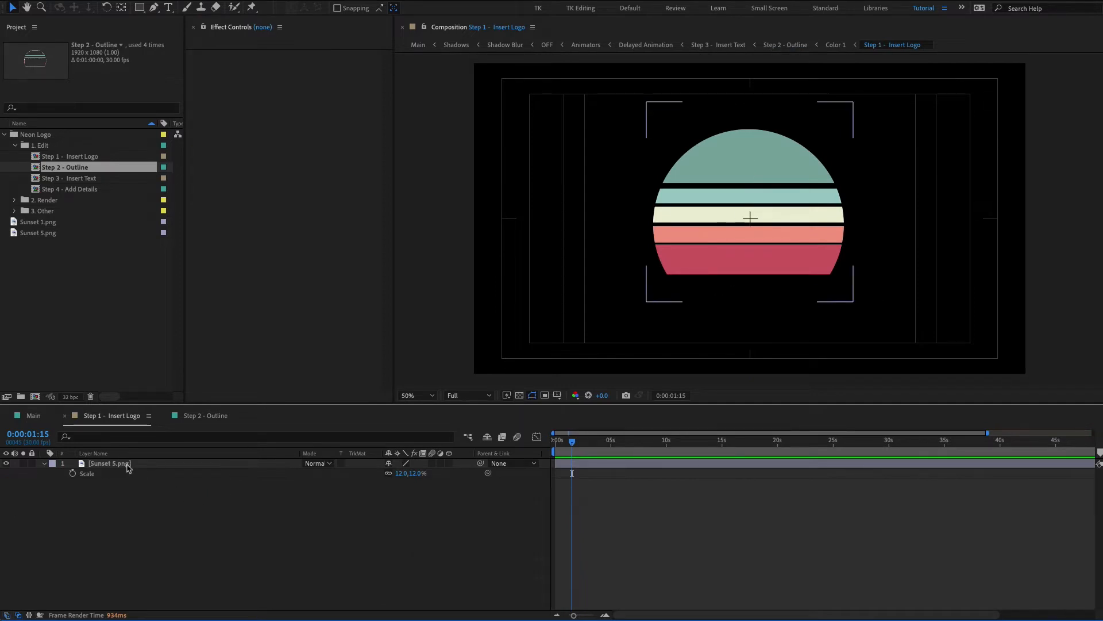
Hide Sunset 5.png so Sunset 1 shows, then check Step 2 - Outline at 100% and adjust its threshold
left_click(109, 463)
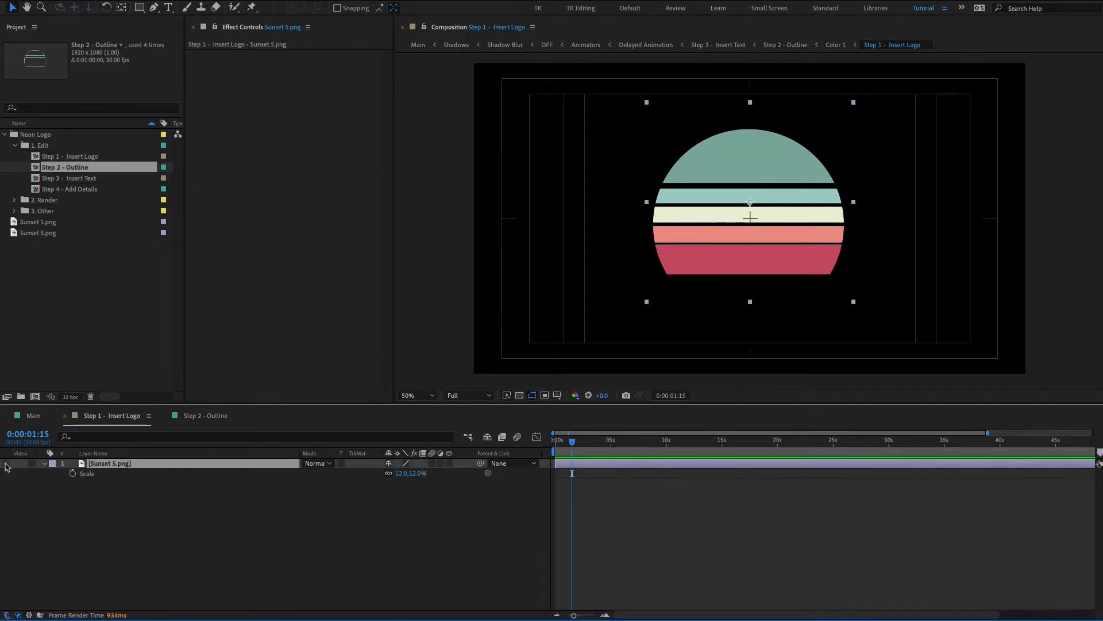
left_click(38, 222)
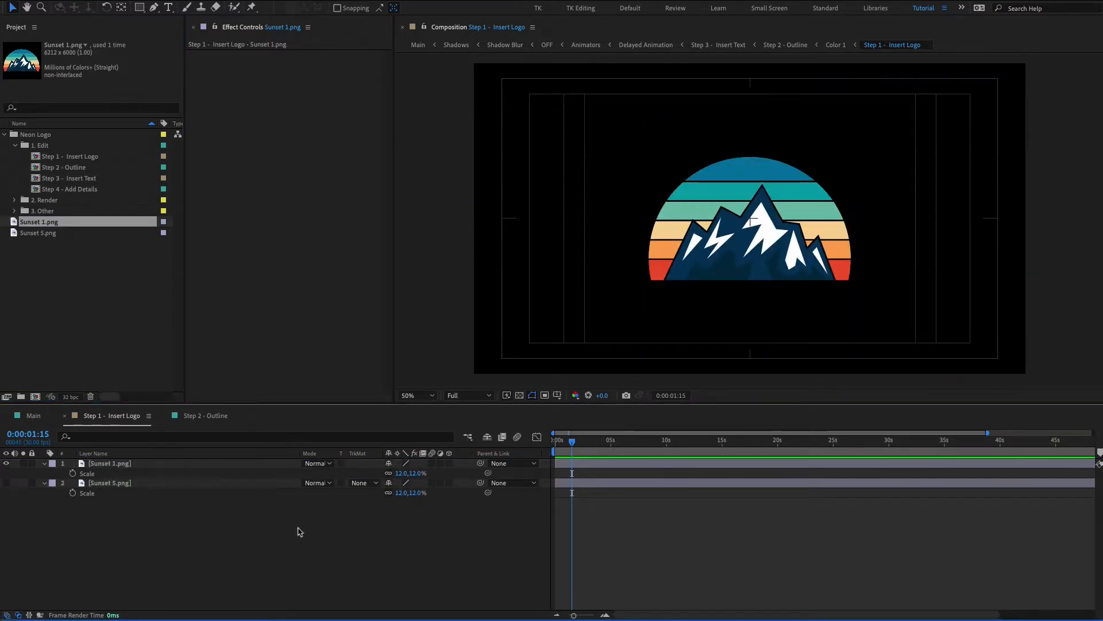
left_click(416, 395)
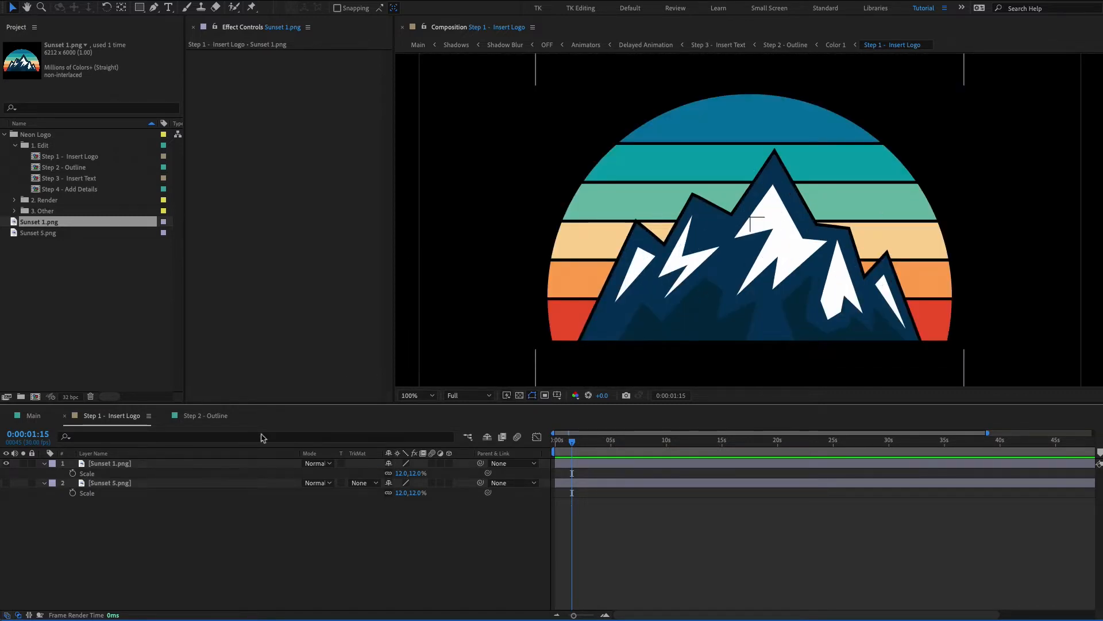
left_click(205, 416)
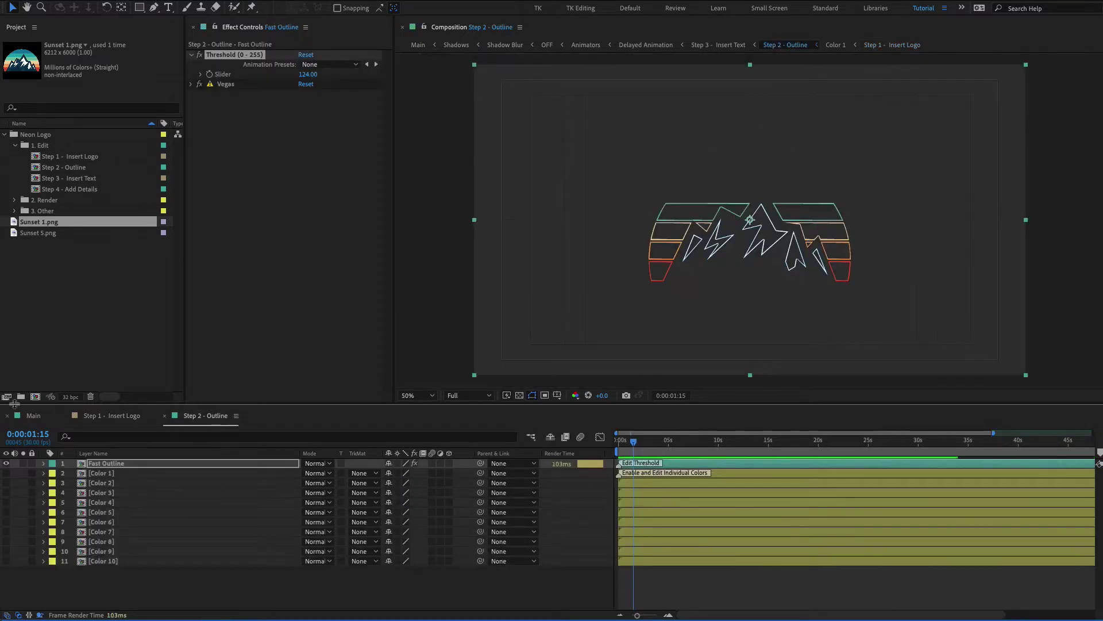
left_click(416, 395)
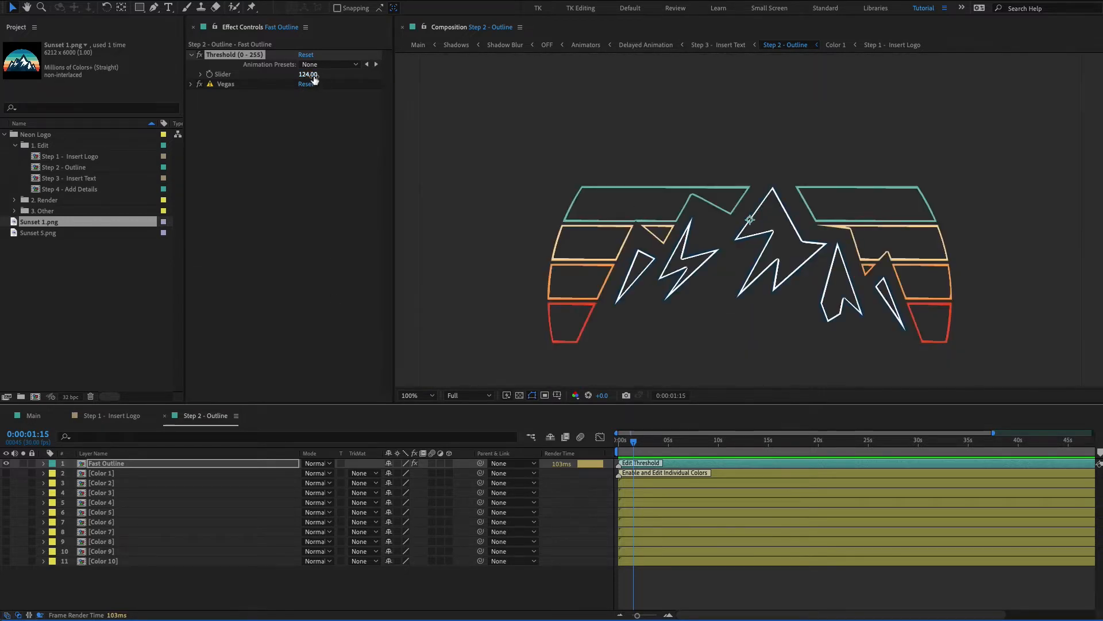
left_click_drag(308, 74, 306, 73)
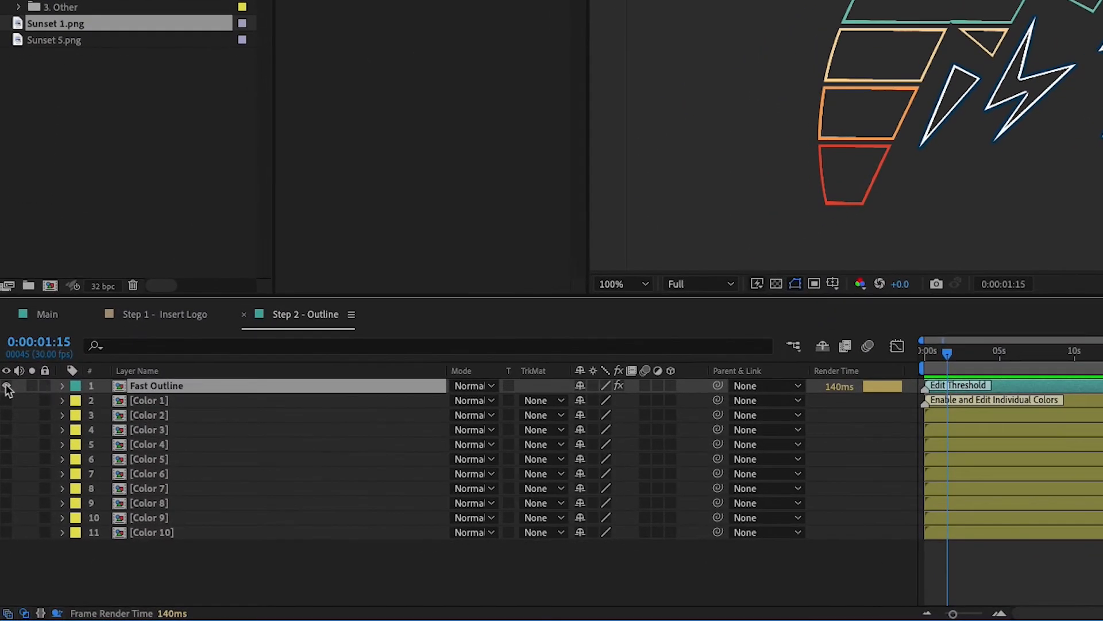
In the Color 1 precomp, place the picker on the top blue stripe with threshold 94 and compare with Step 1
left_click(149, 400)
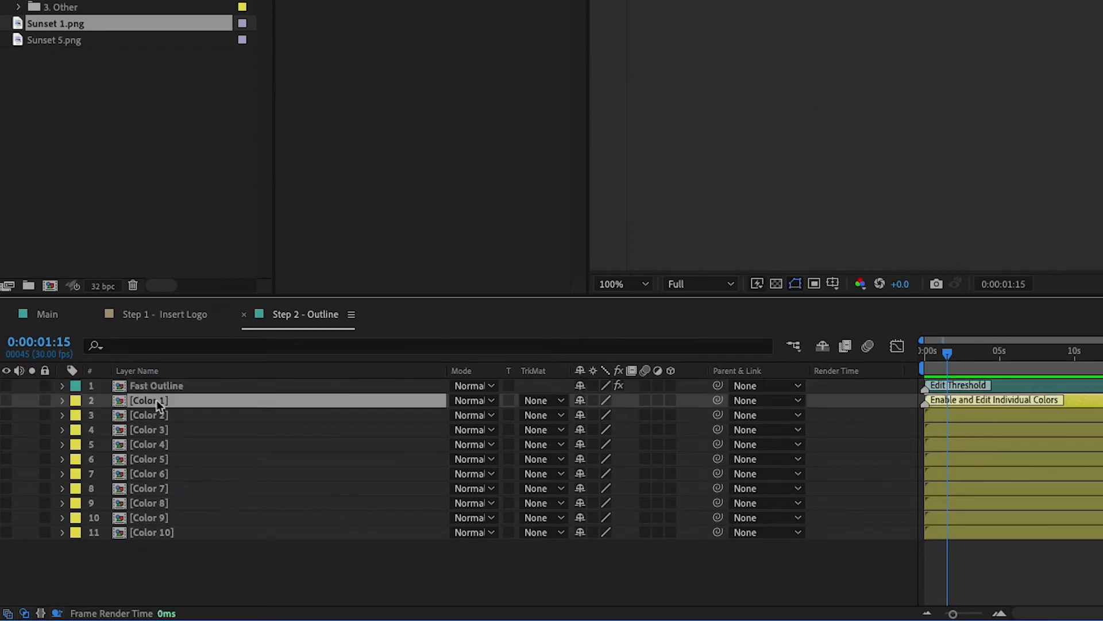
left_click(7, 400)
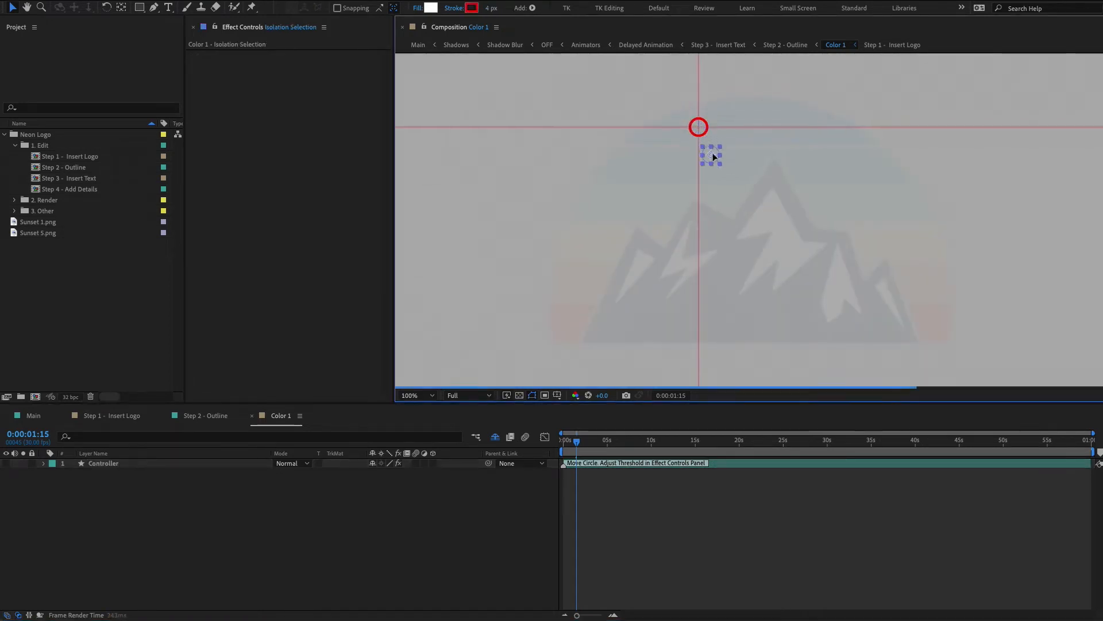
left_click_drag(710, 155, 719, 125)
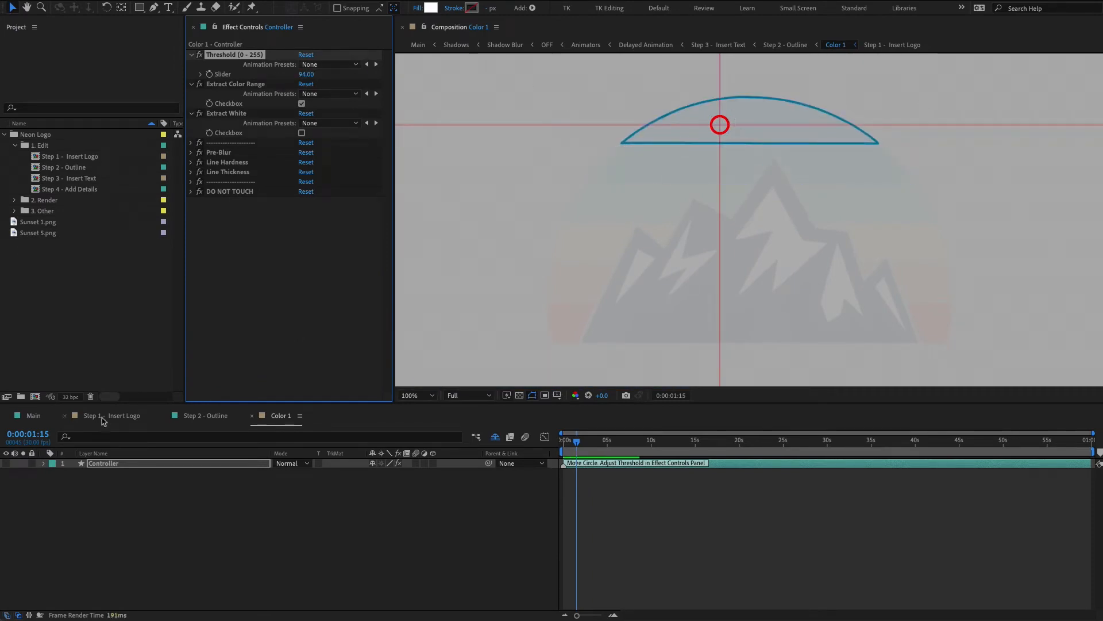
left_click(109, 416)
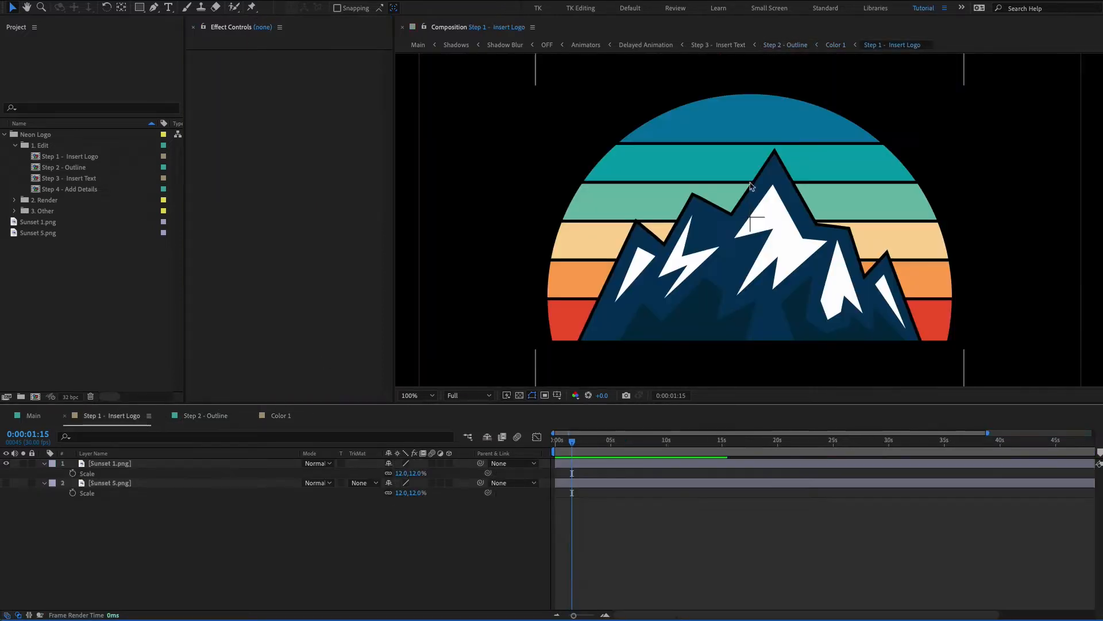
left_click(281, 416)
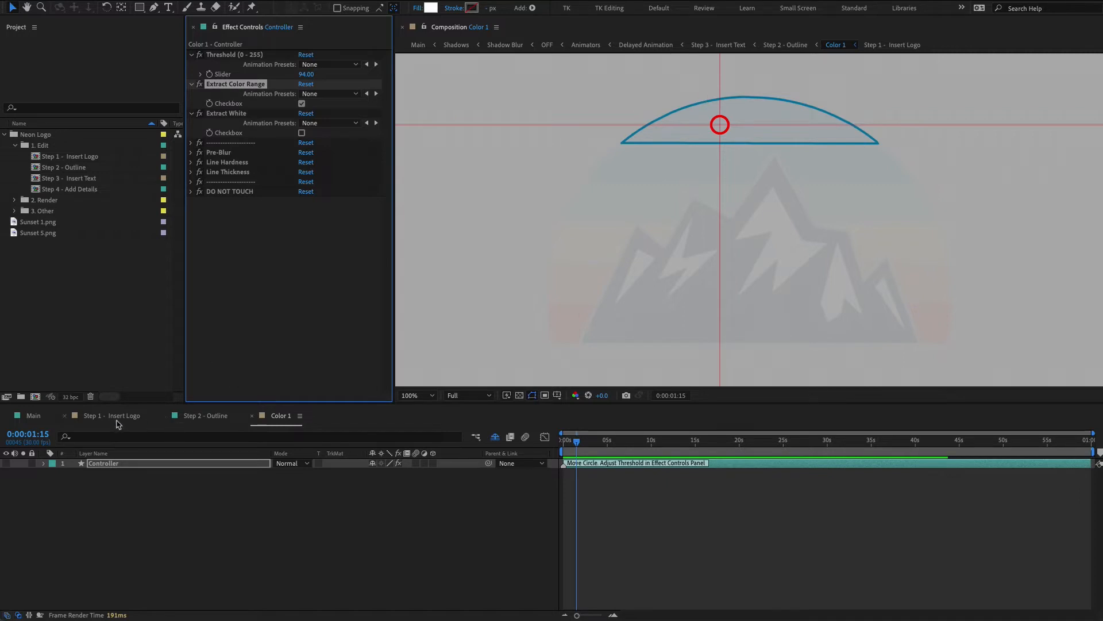
Move the Color 1 isolation point onto the mountains so the sun arc and peaks trace blue
left_click(113, 416)
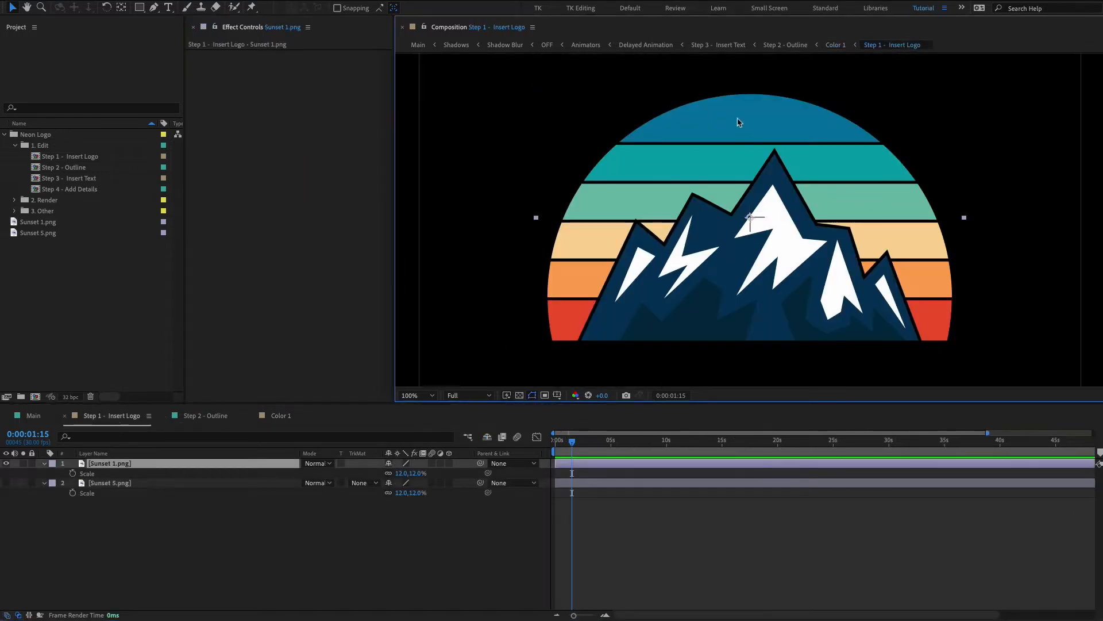
mouse_move(743, 271)
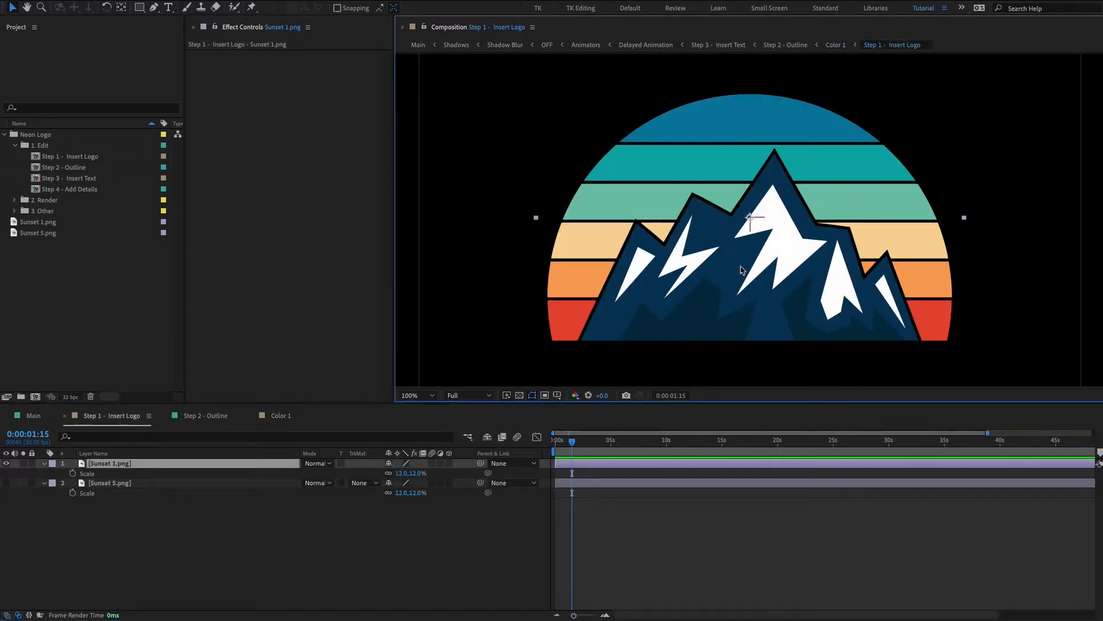
left_click(280, 416)
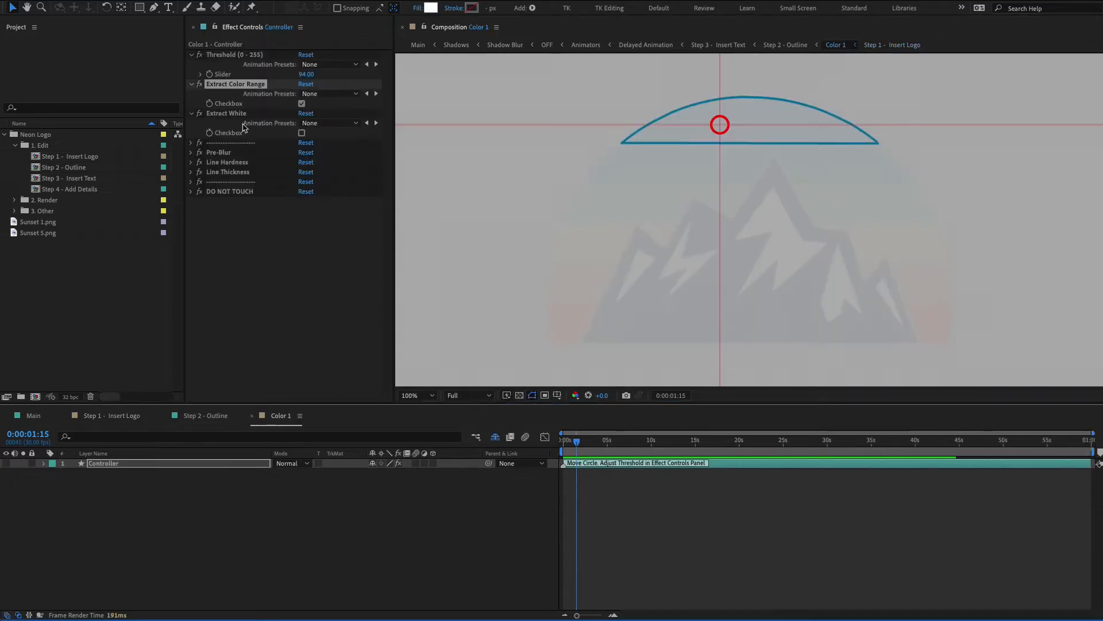
mouse_move(723, 124)
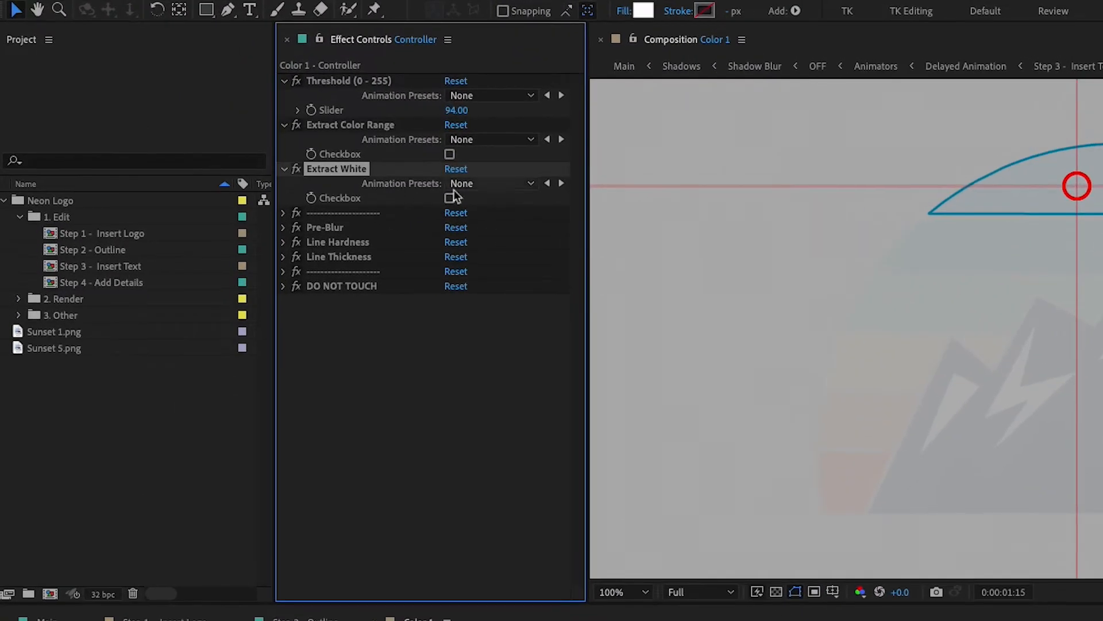
mouse_move(1000, 125)
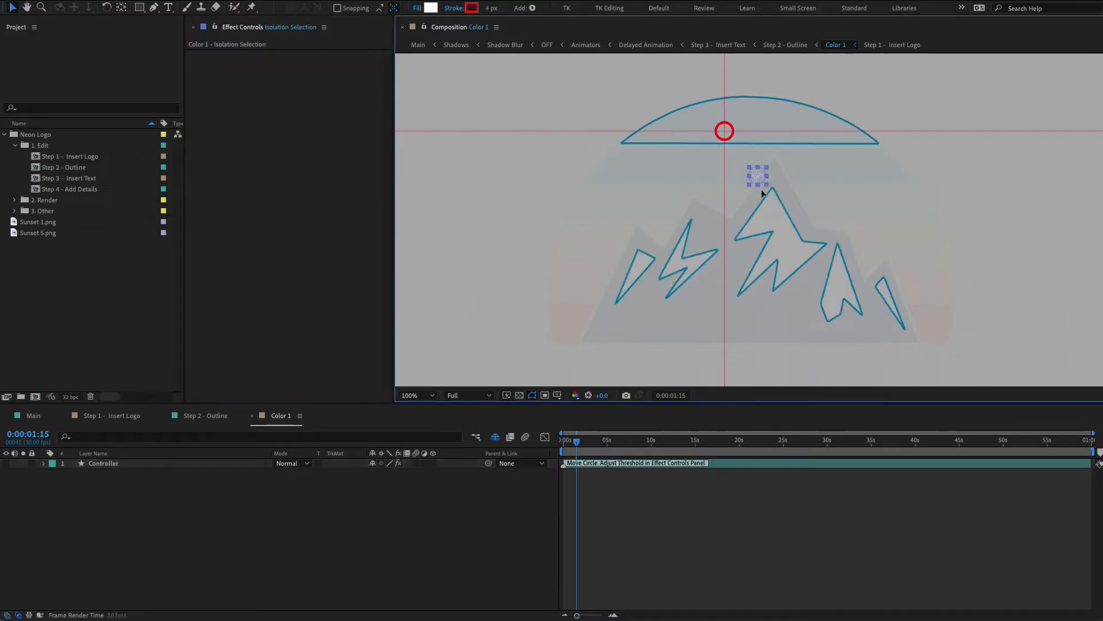
left_click_drag(723, 131, 769, 214)
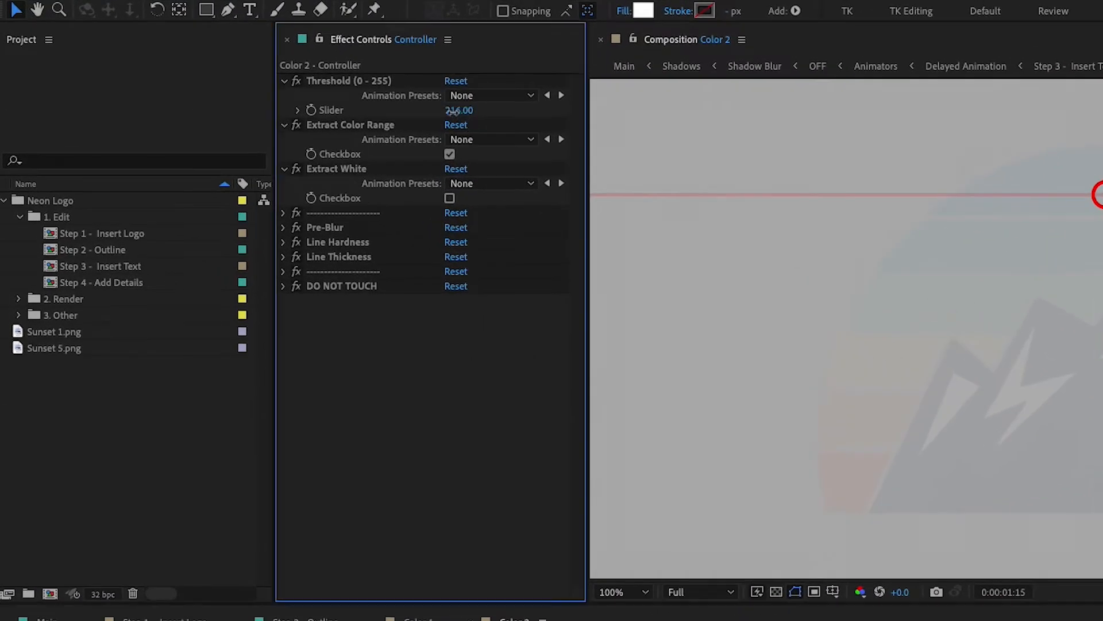
Scrub the Color 2 Controller threshold so the mountains show as white outlines
left_click_drag(458, 110, 456, 110)
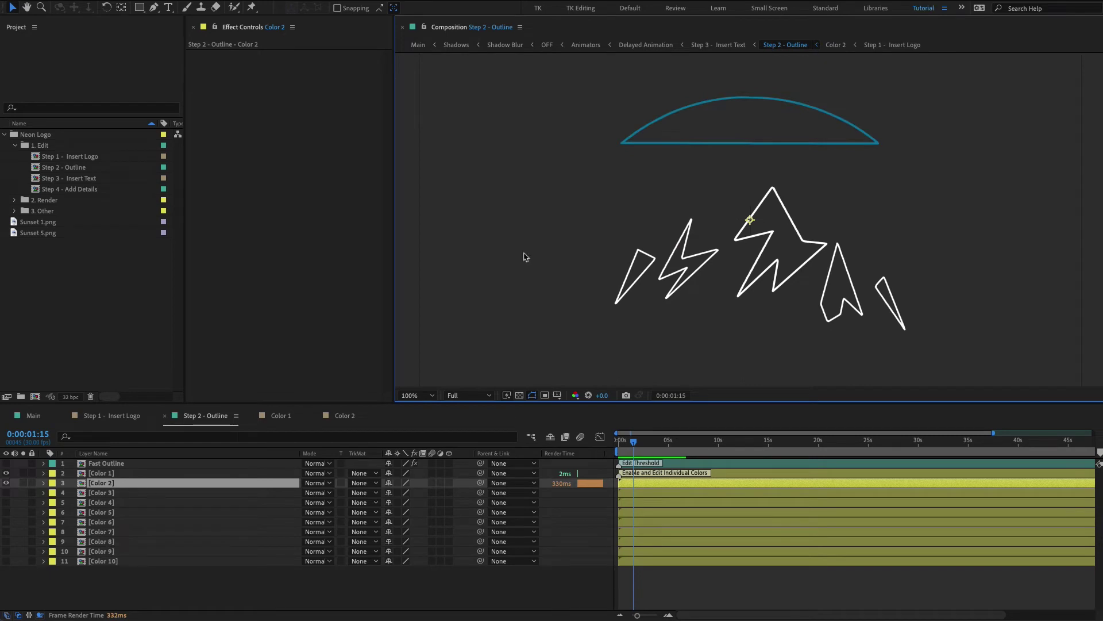
mouse_move(800, 139)
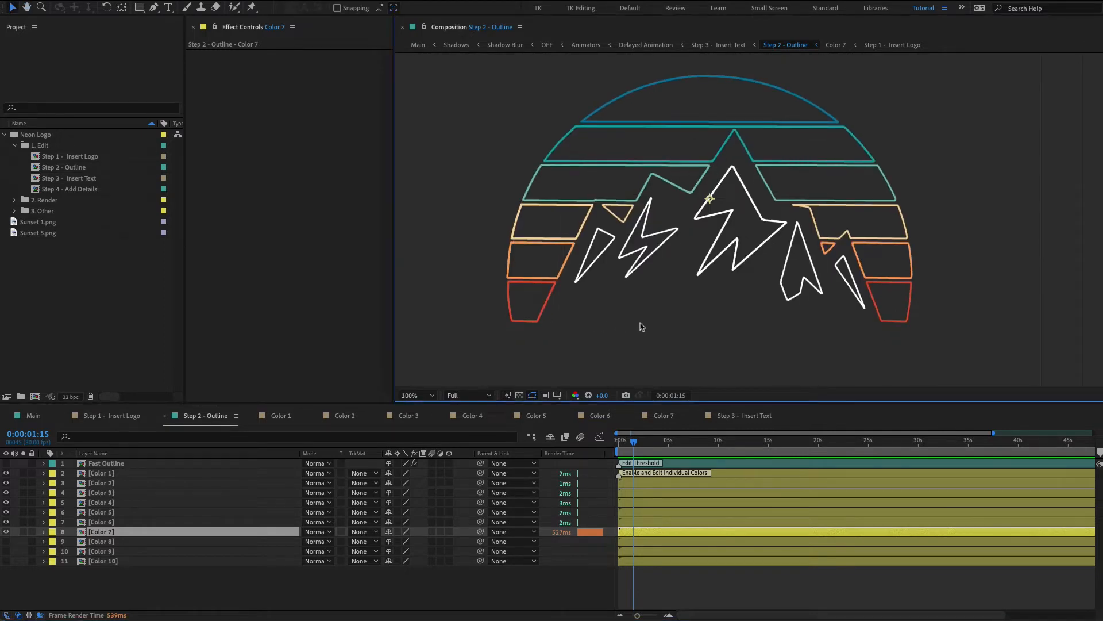
mouse_move(874, 326)
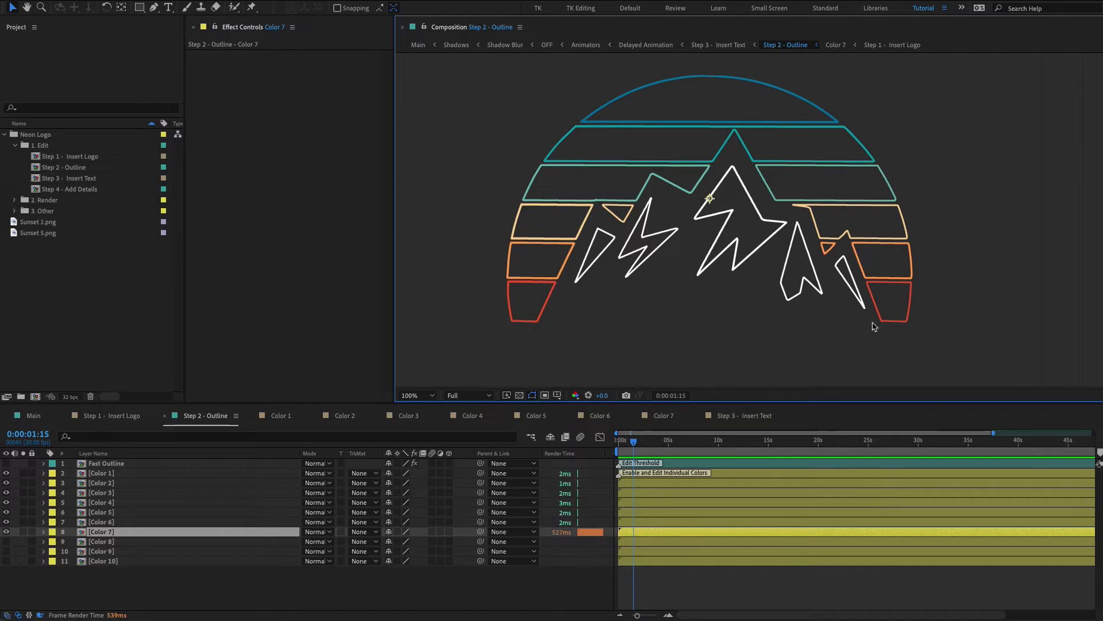
mouse_move(570, 315)
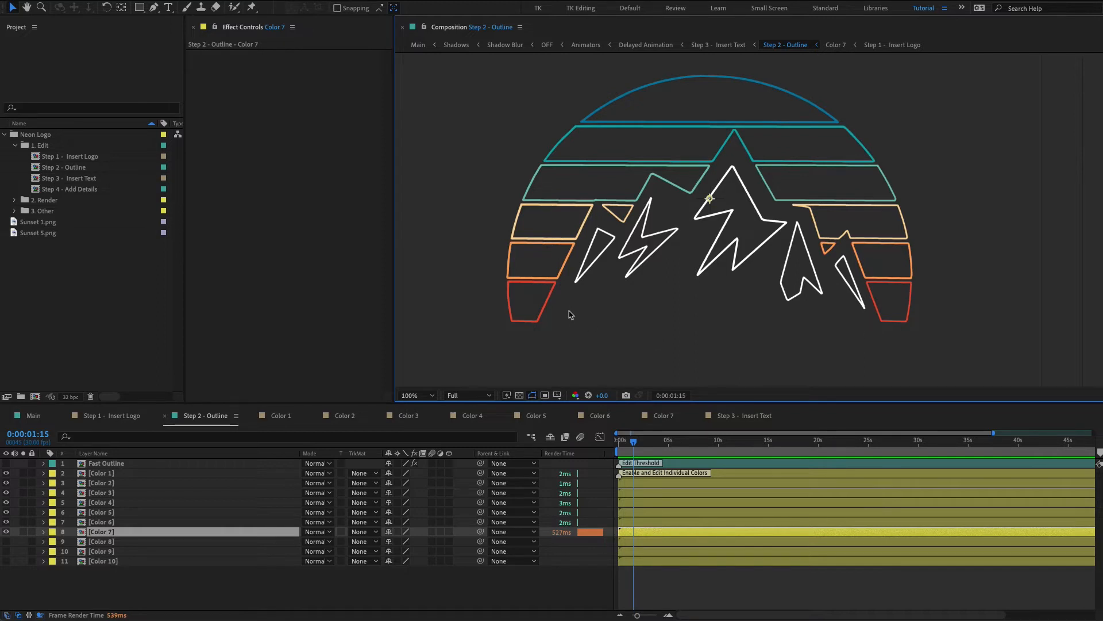
mouse_move(127, 579)
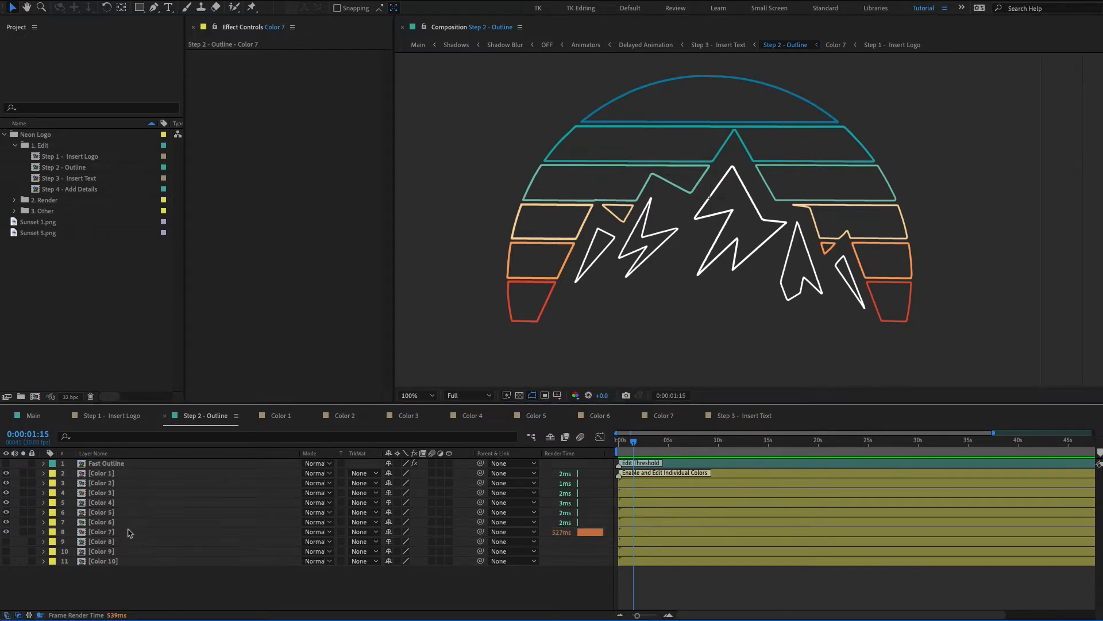
mouse_move(121, 268)
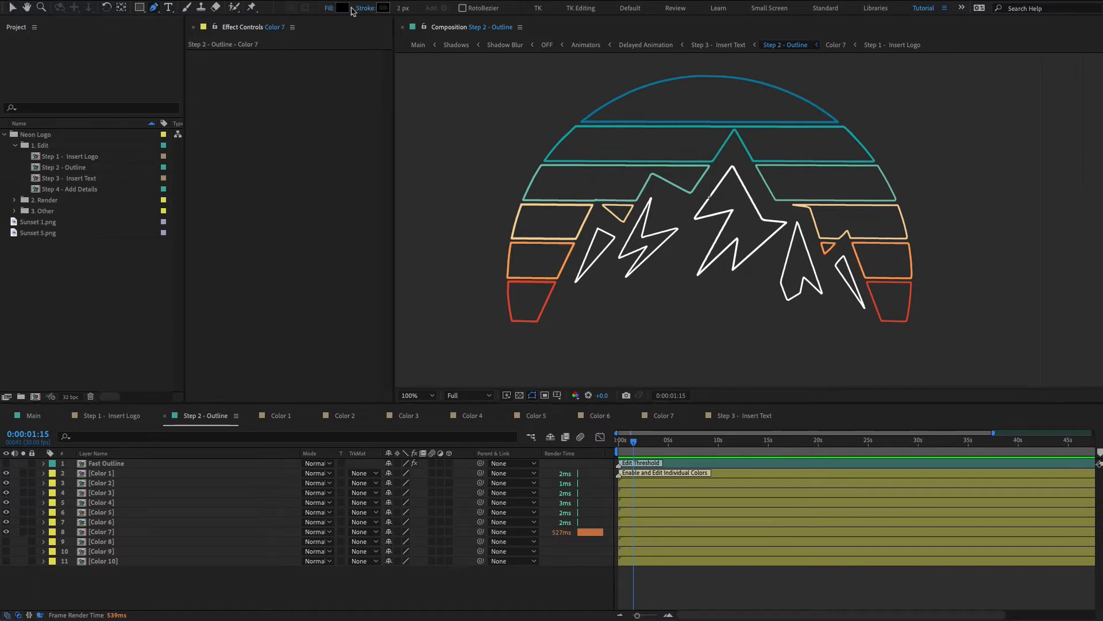
Set the new shape's Fill to None and Stroke to the red picked from the logo
left_click(341, 8)
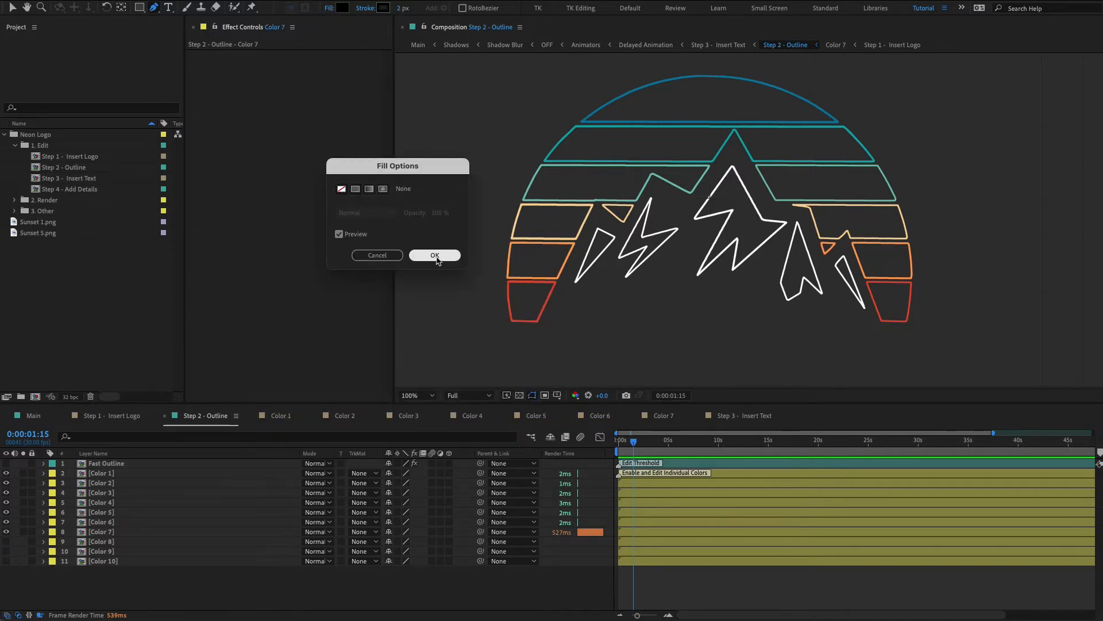
left_click(434, 255)
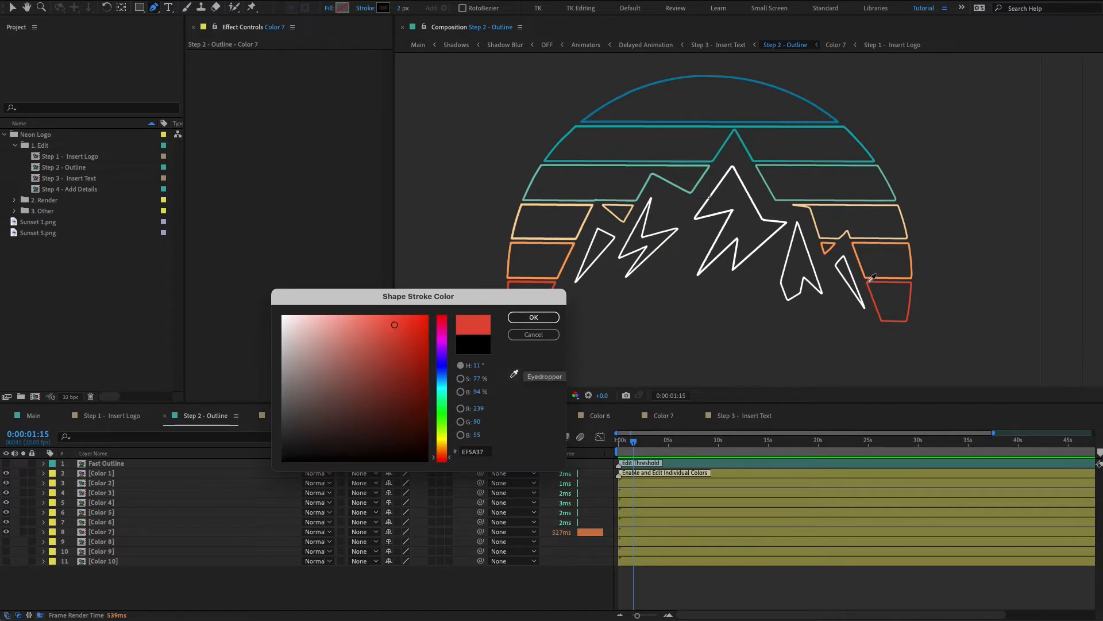
left_click(533, 317)
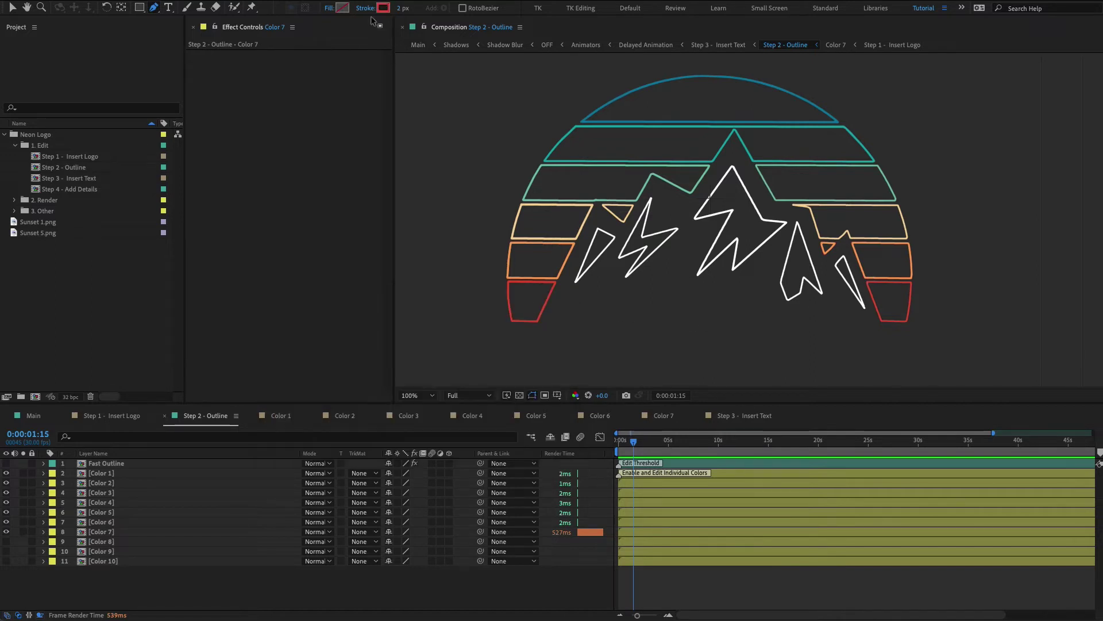
left_click(408, 7)
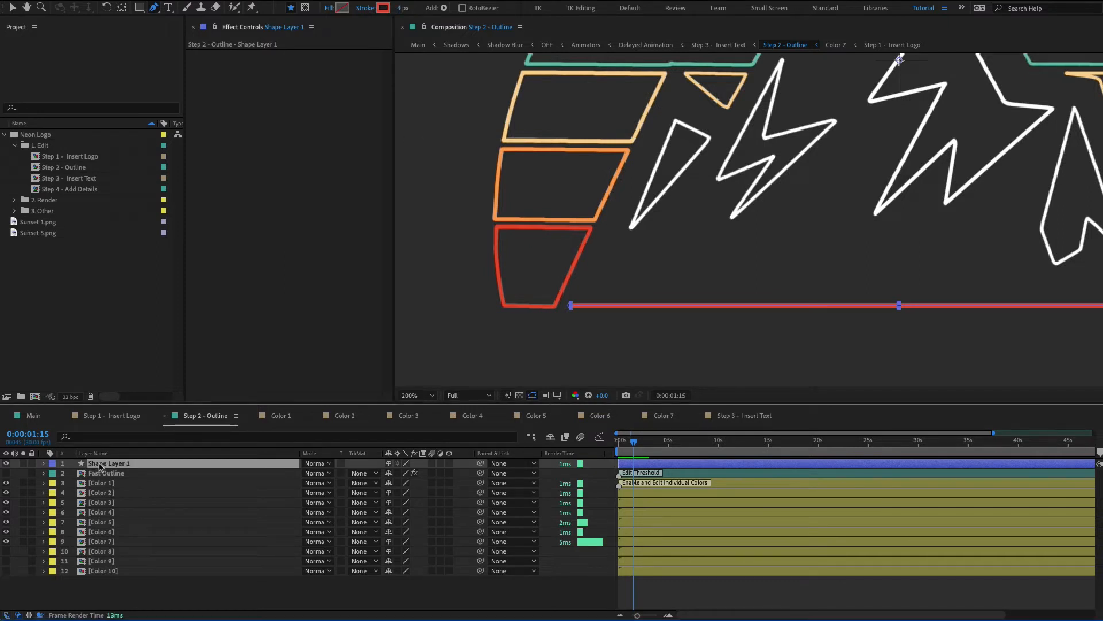
Give the drawn base line's stroke a Round Cap so its ends are rounded
left_click(44, 463)
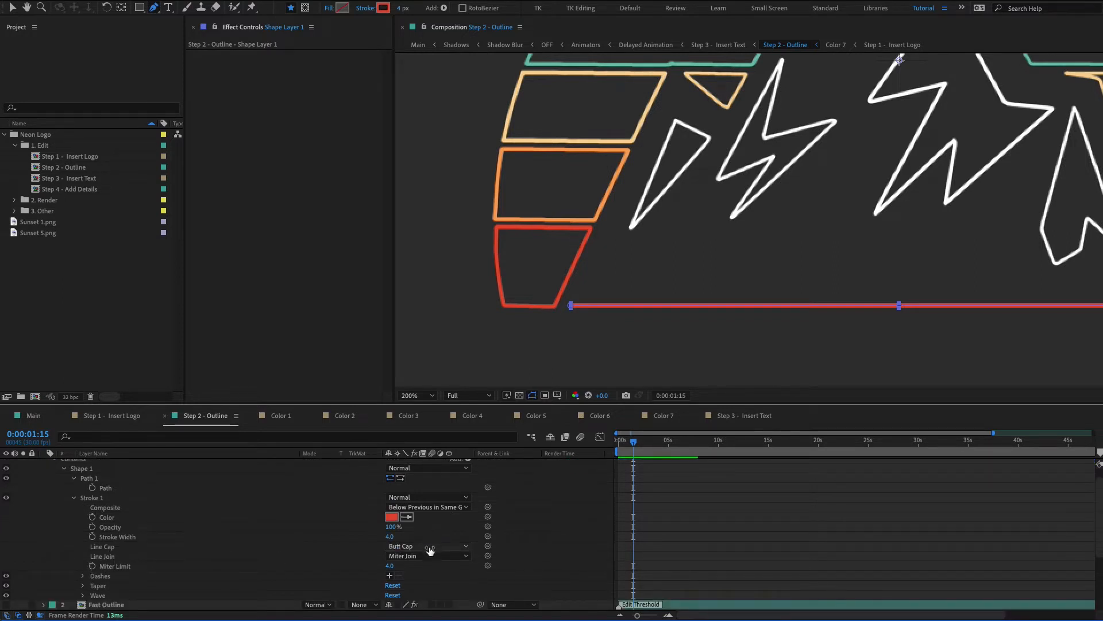
left_click(428, 545)
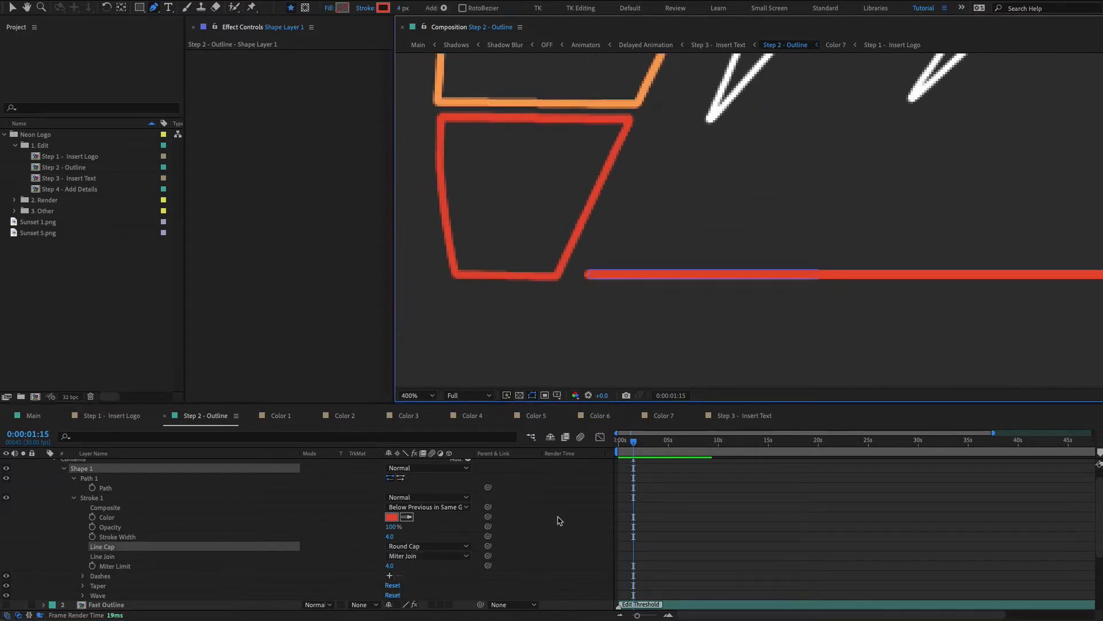
left_click(428, 546)
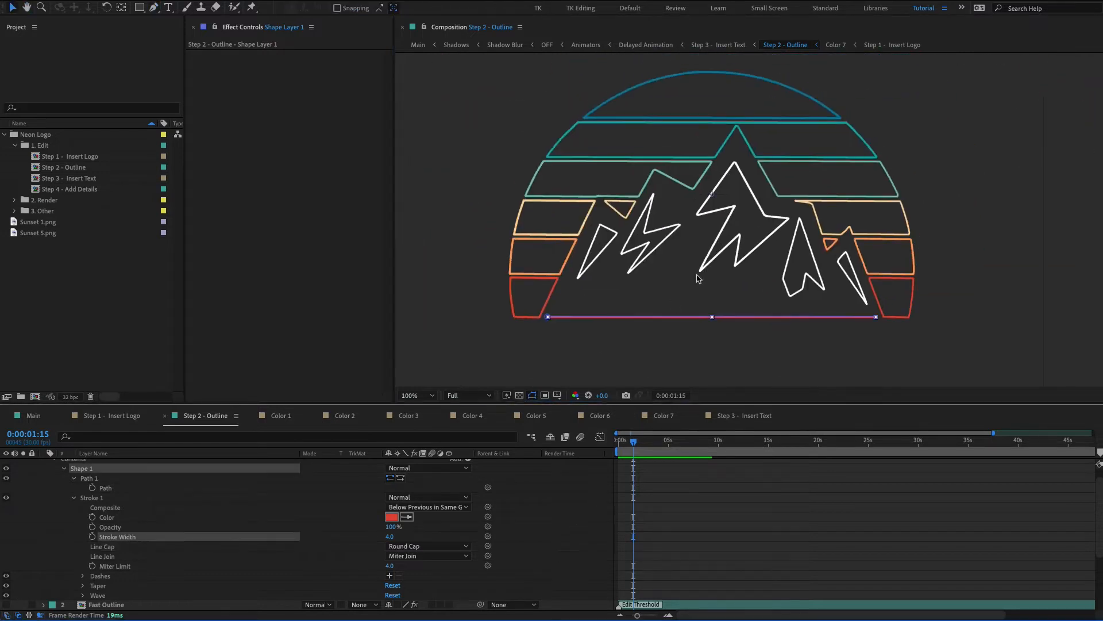
left_click(416, 396)
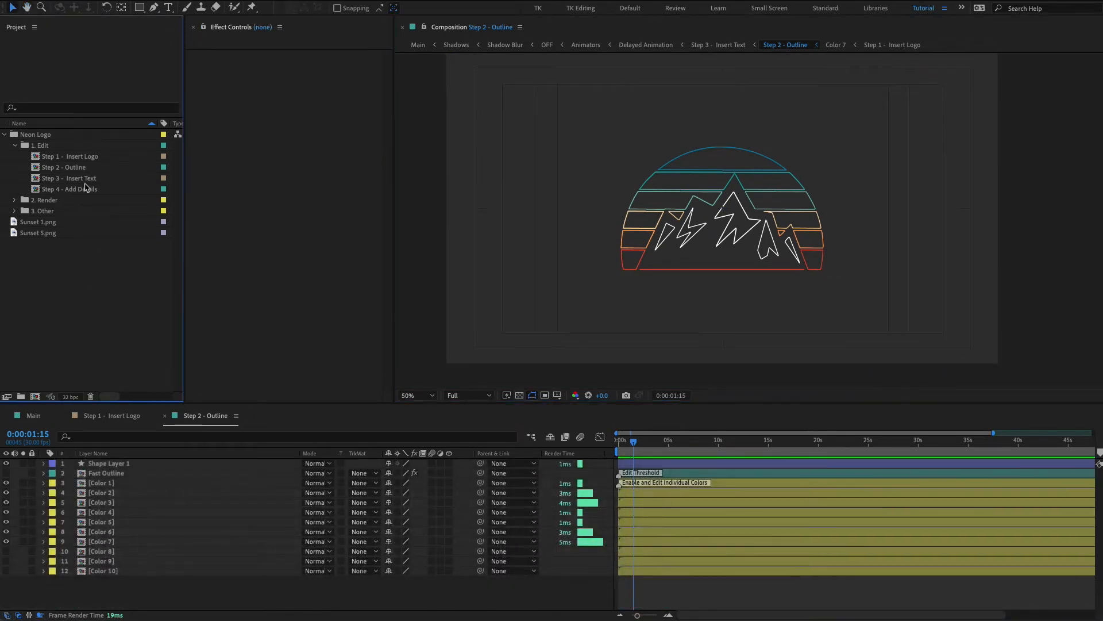
double_click(70, 177)
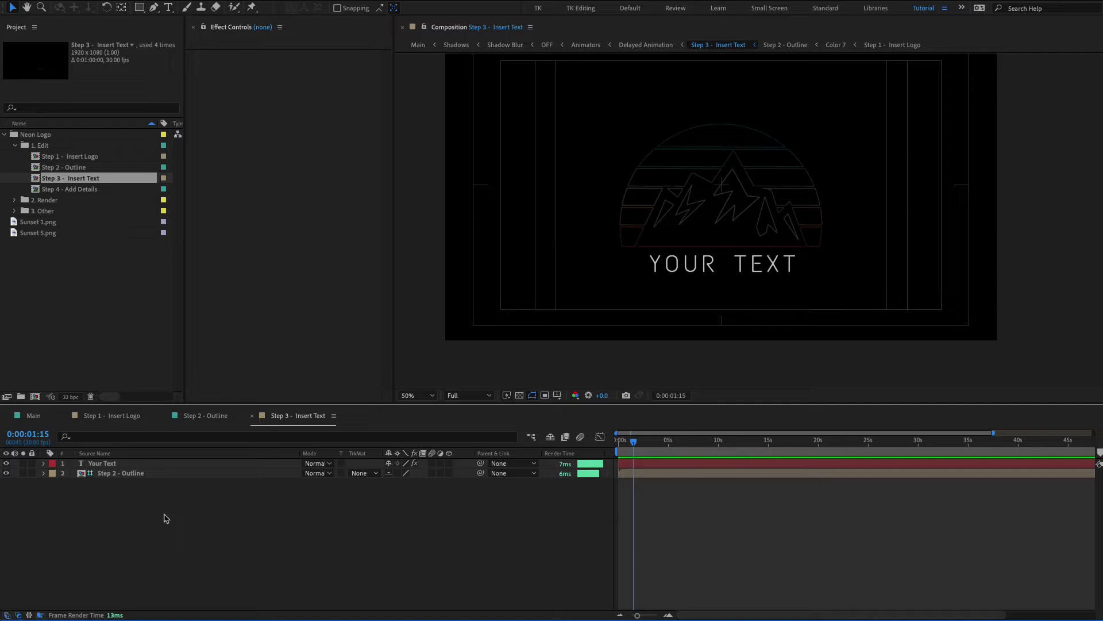
Select the Your Text layer and show the Character panel via the Window menu
left_click(103, 462)
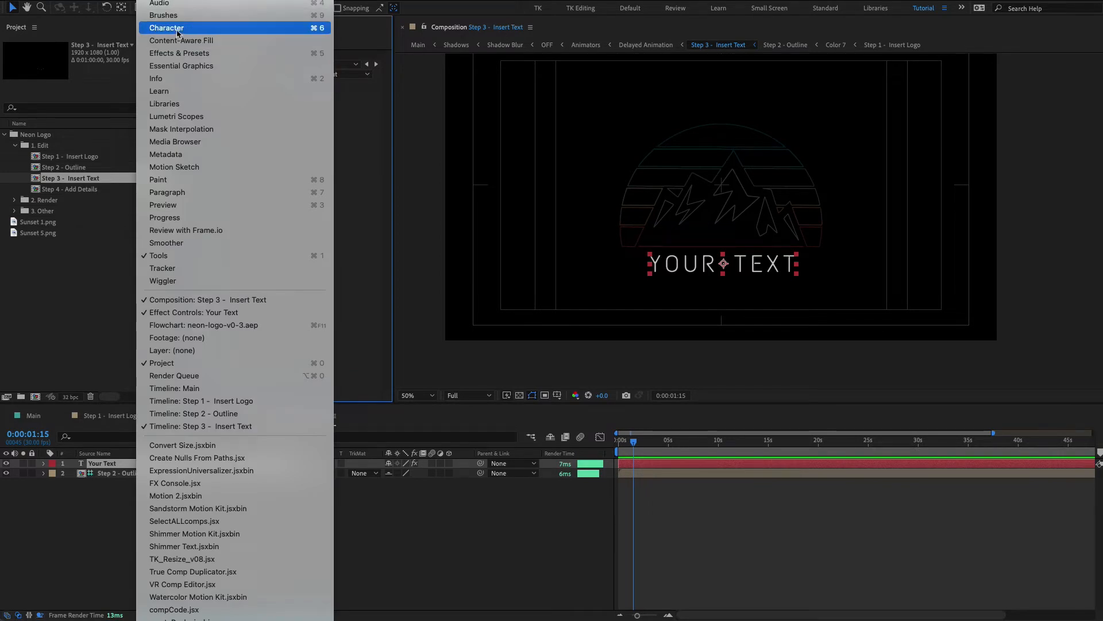
left_click(166, 28)
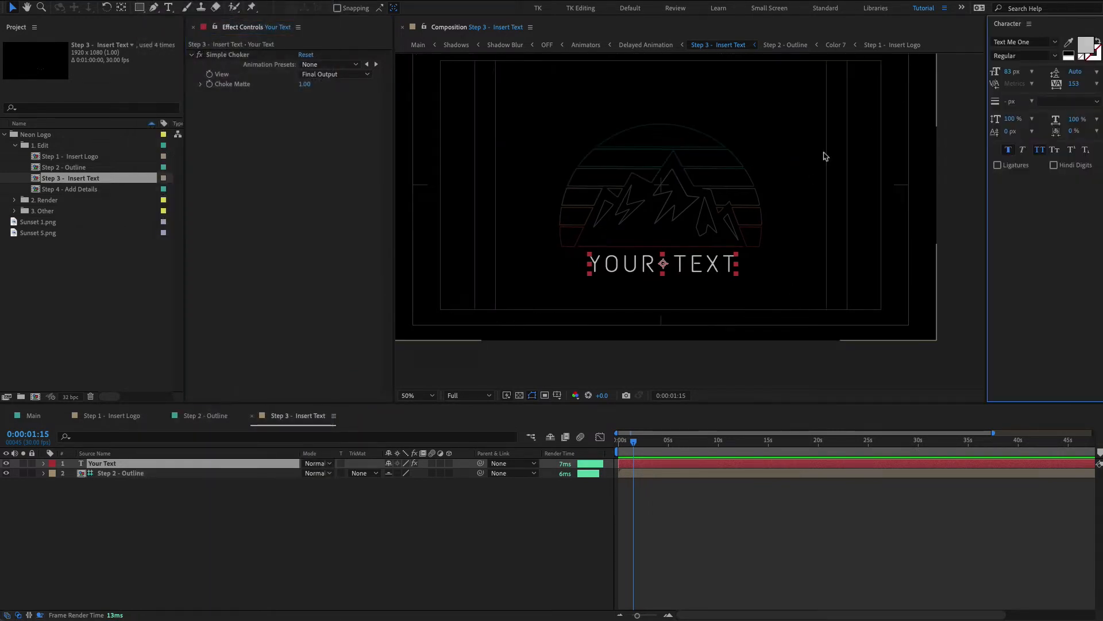
mouse_move(938, 159)
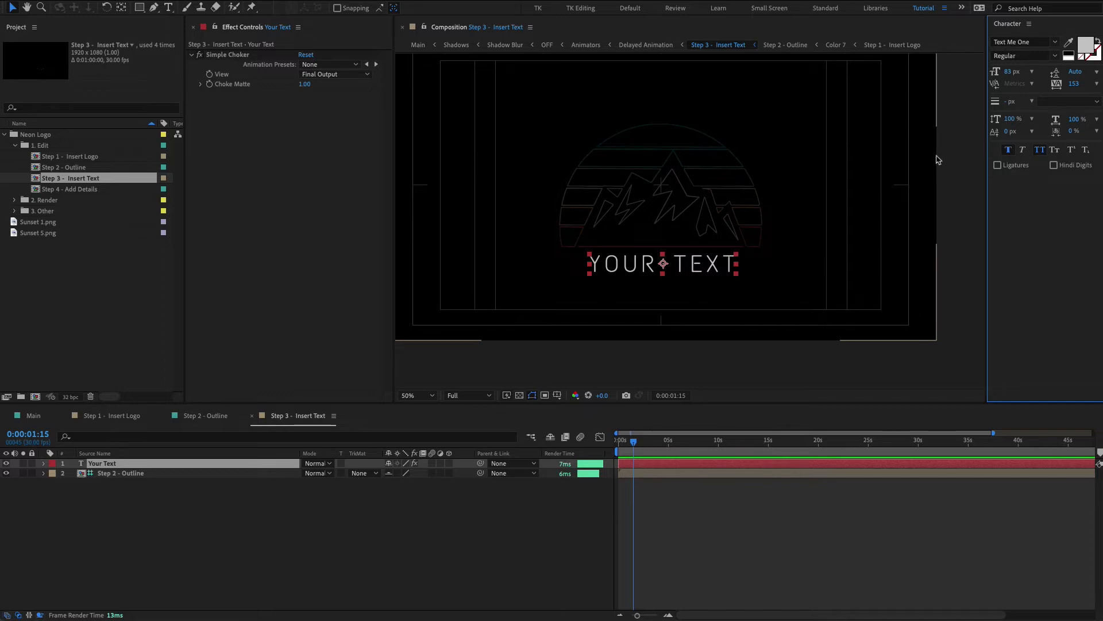
left_click(475, 519)
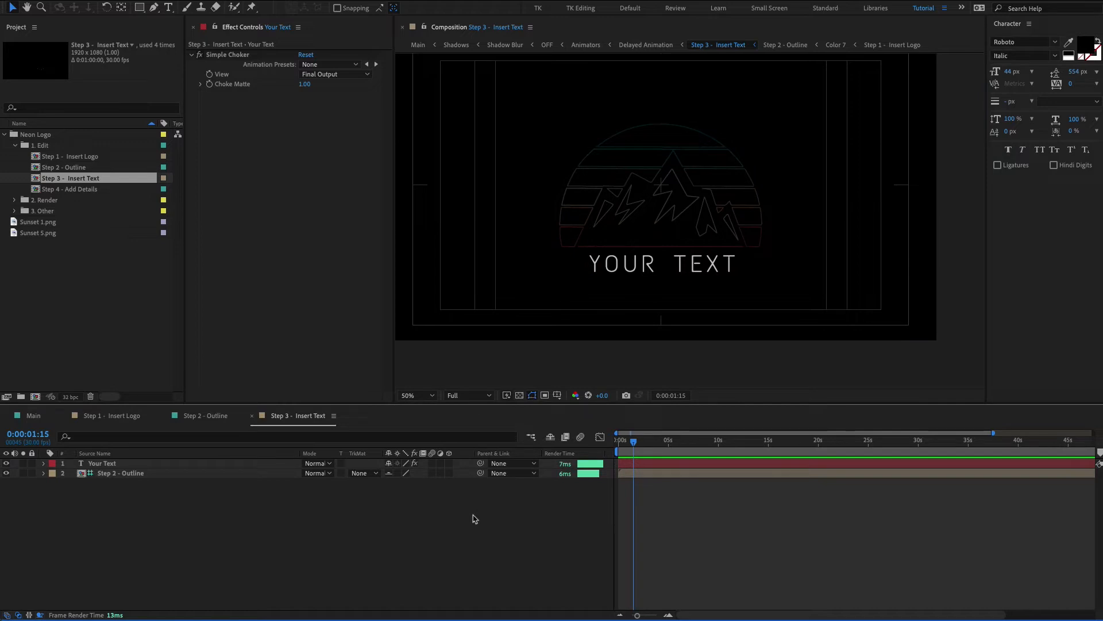
mouse_move(296, 547)
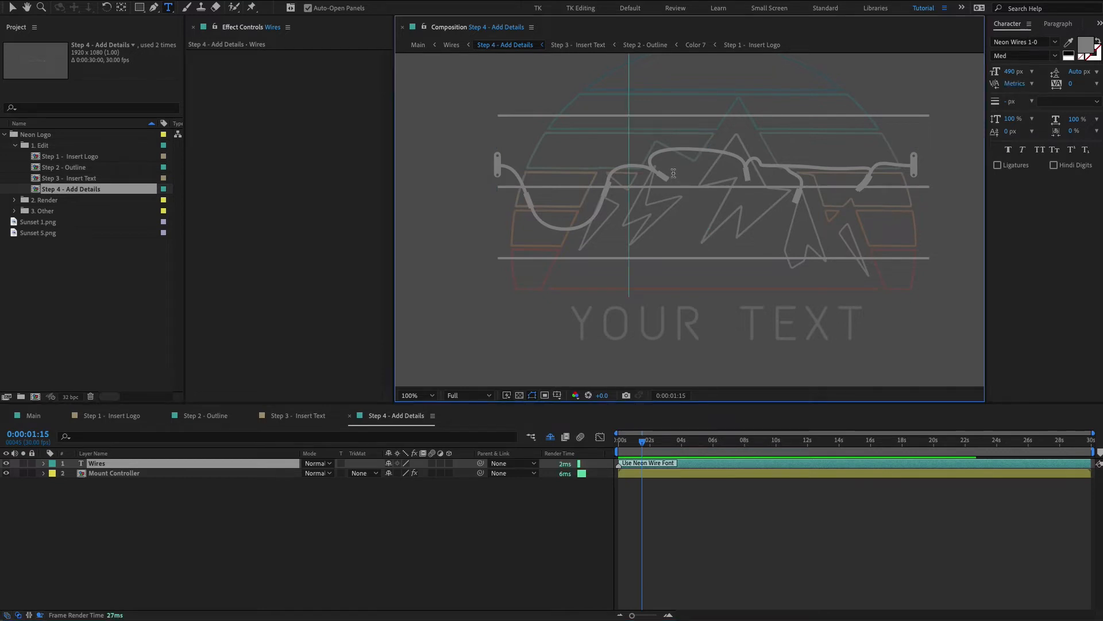
Select the Wires layer draped across the logo in the Step 4 - Add Details viewer
left_click(416, 395)
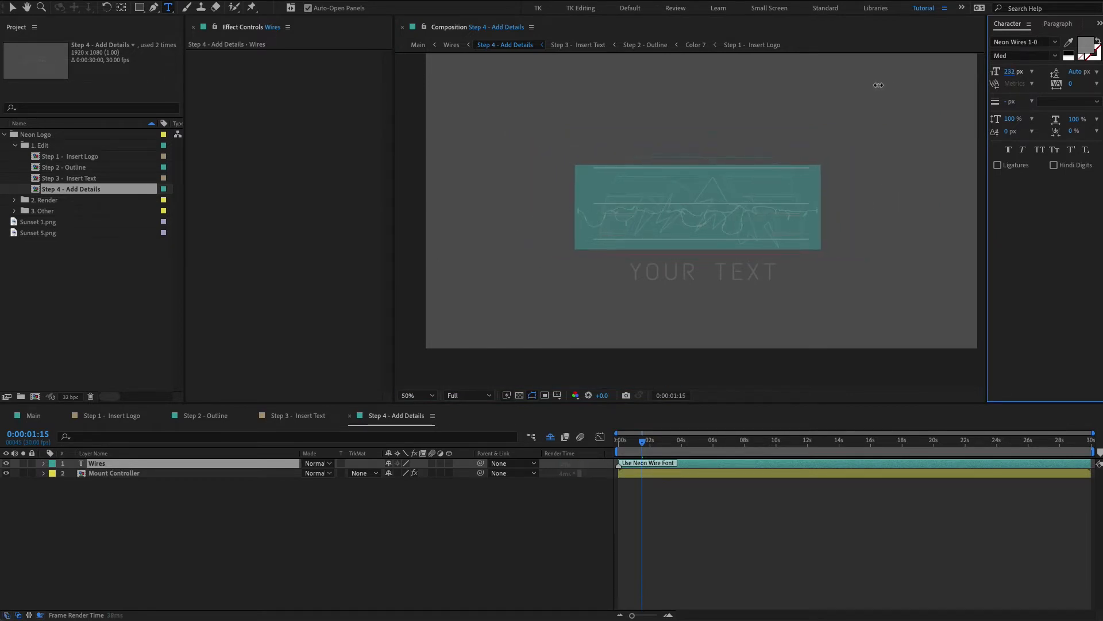
left_click(416, 395)
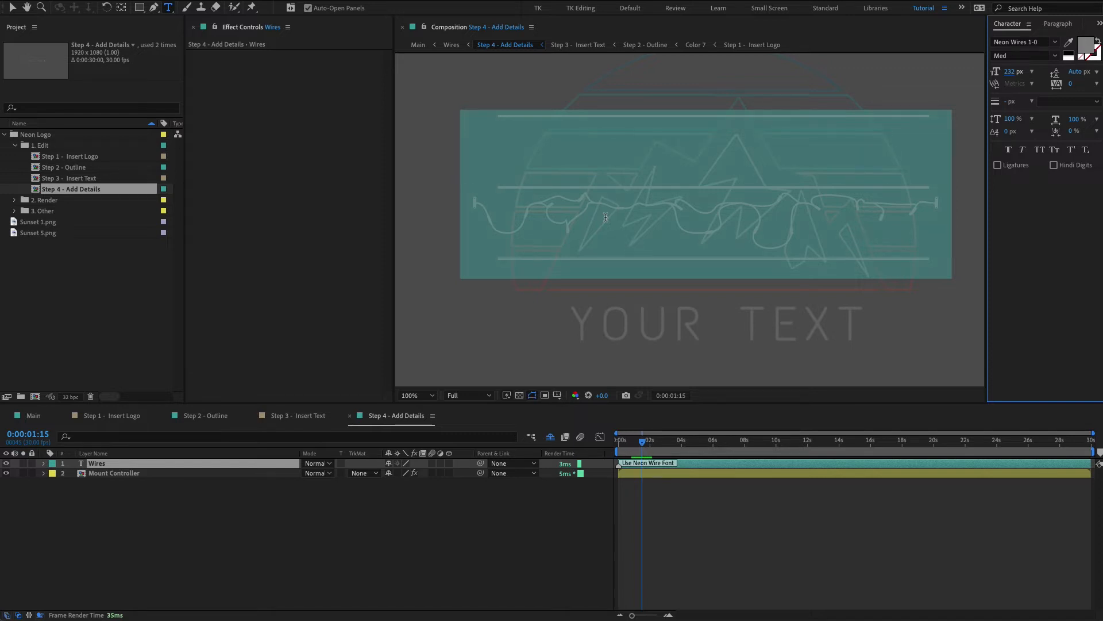
left_click(432, 395)
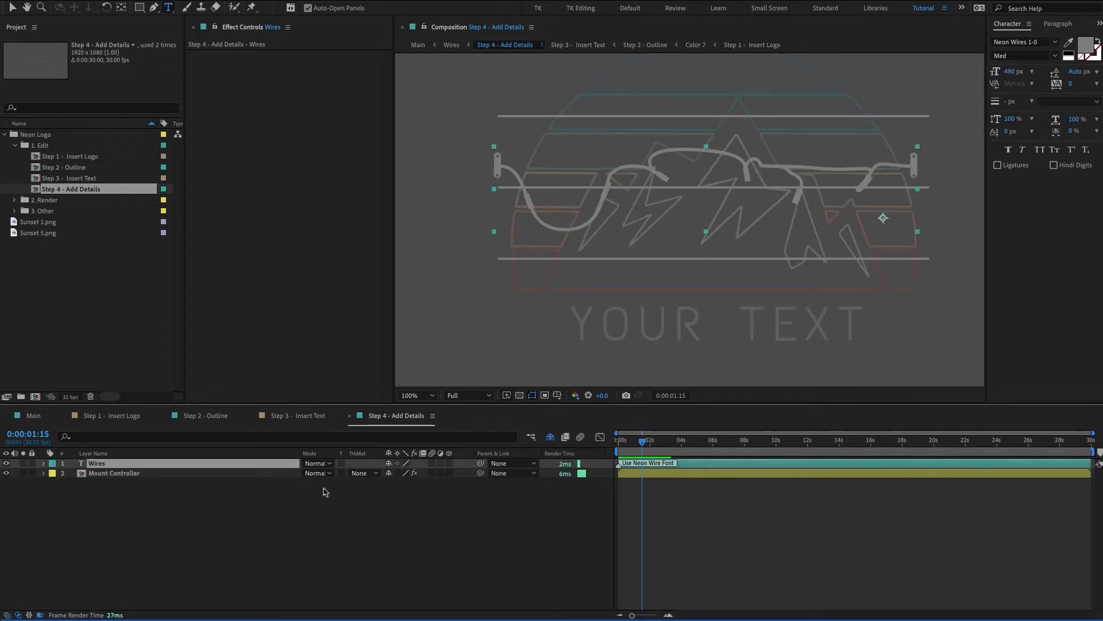
Reveal the Mount Controller's position and horizontal/vertical bar count sliders for the mount grid
left_click(113, 473)
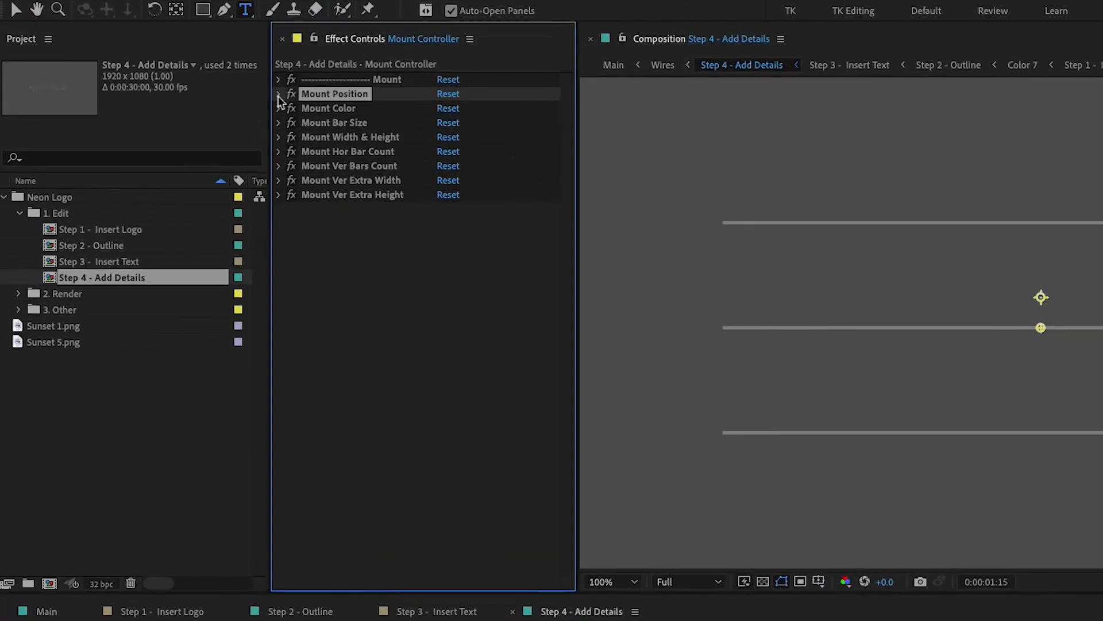
left_click(279, 94)
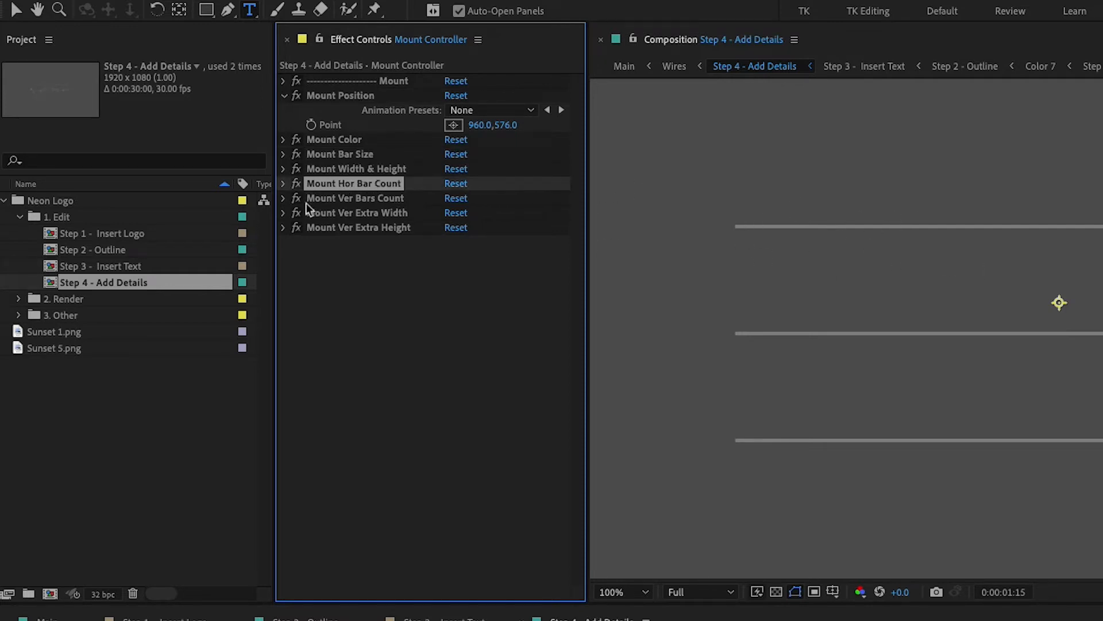
left_click(283, 183)
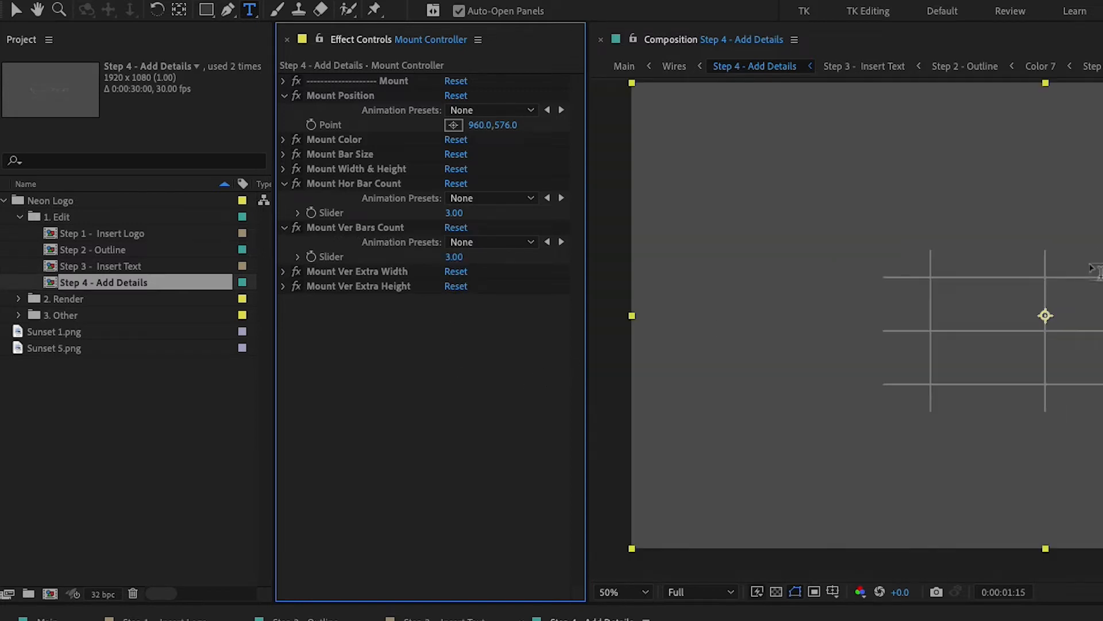
mouse_move(770, 292)
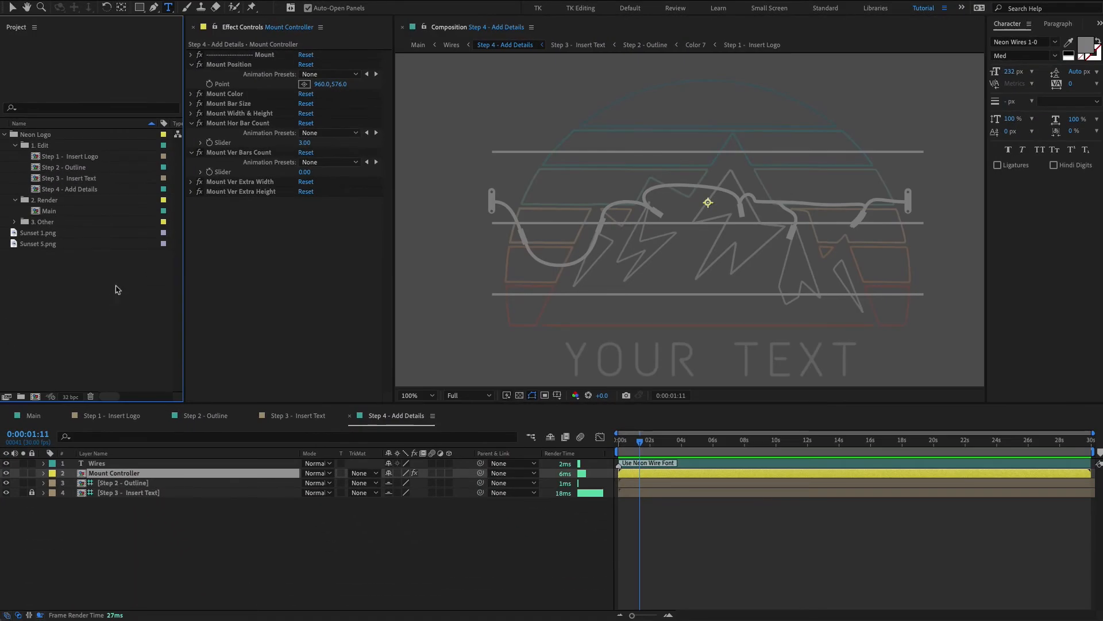
mouse_move(73, 231)
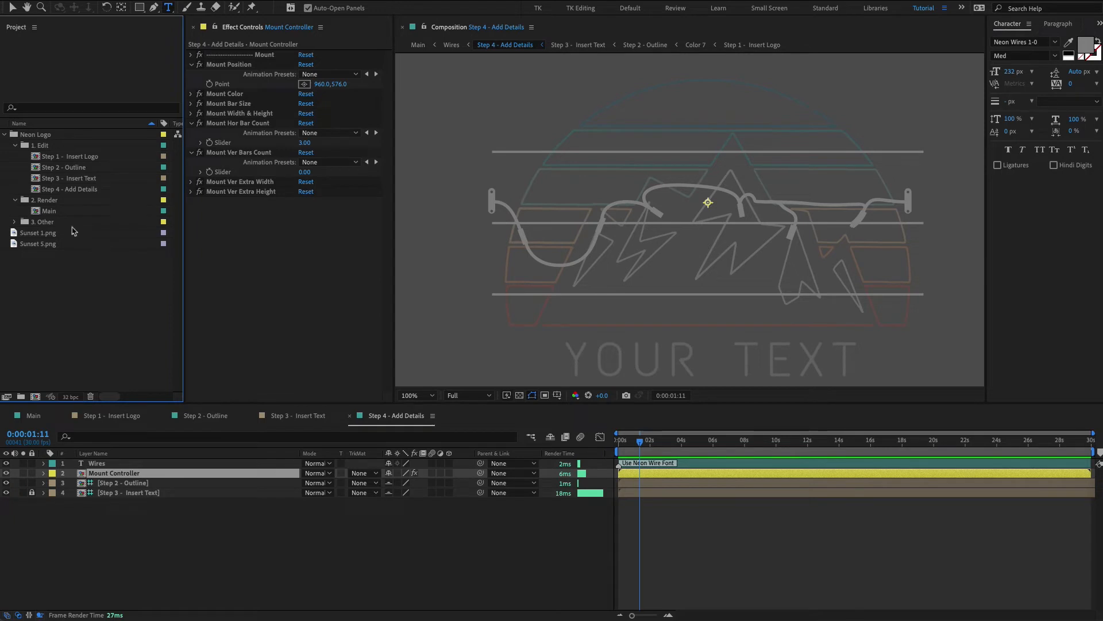
Open the Main composition from the 2. Render folder and inspect the neon tubes up close
left_click(46, 200)
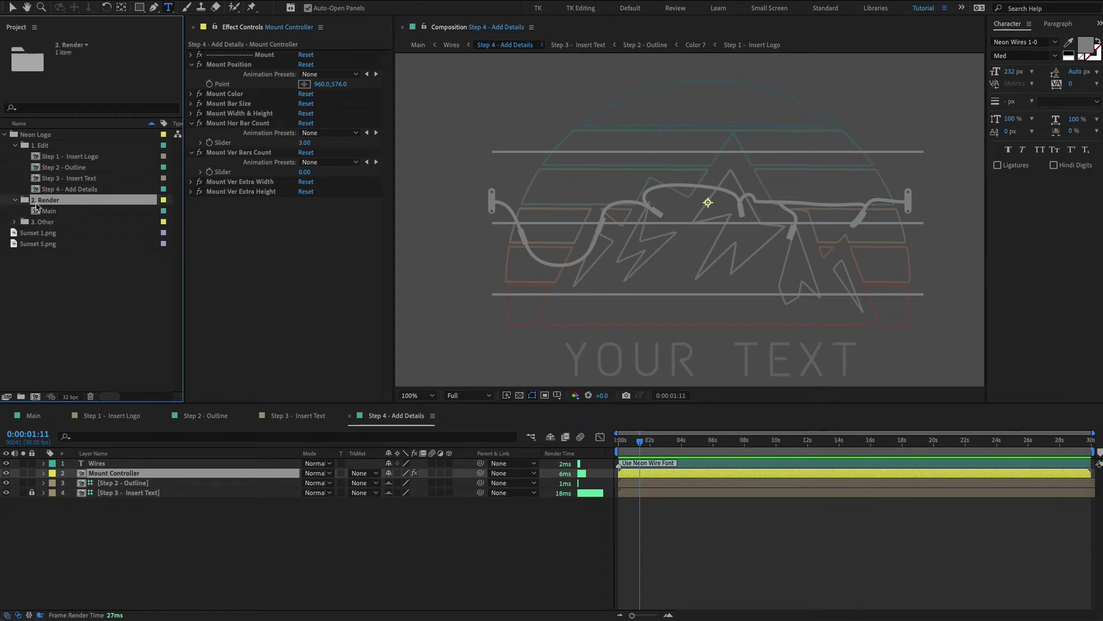
left_click(48, 211)
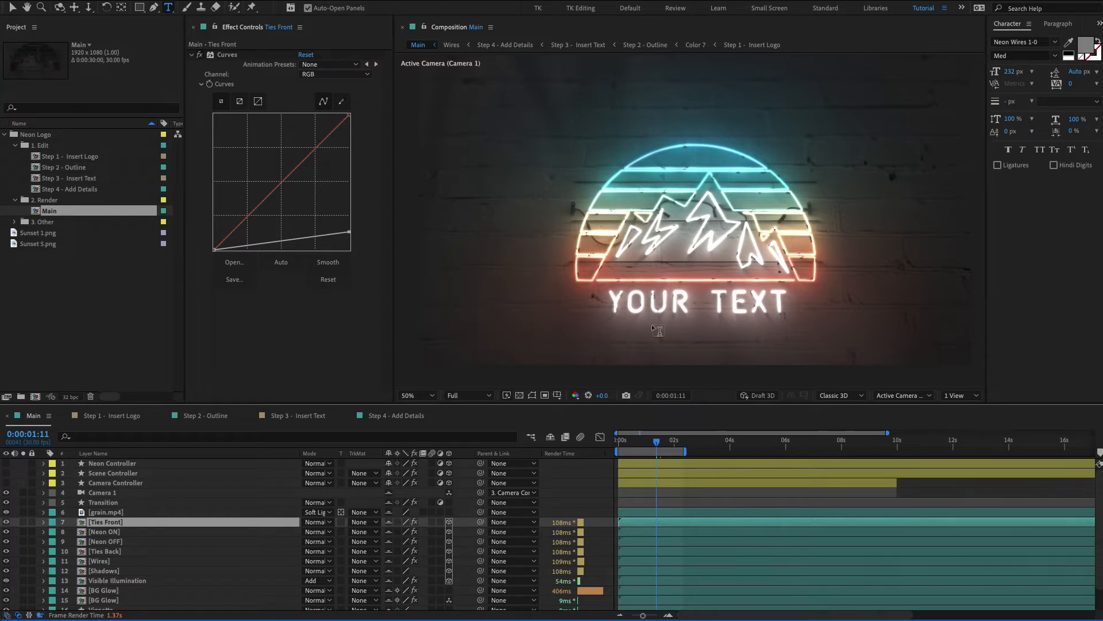
left_click(415, 395)
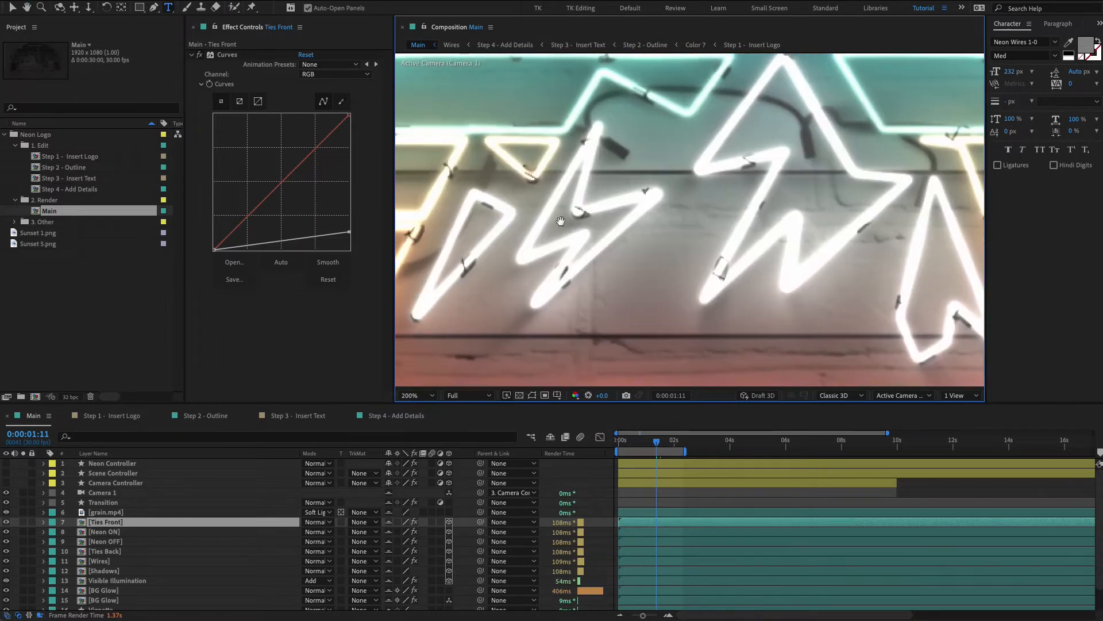
left_click(417, 396)
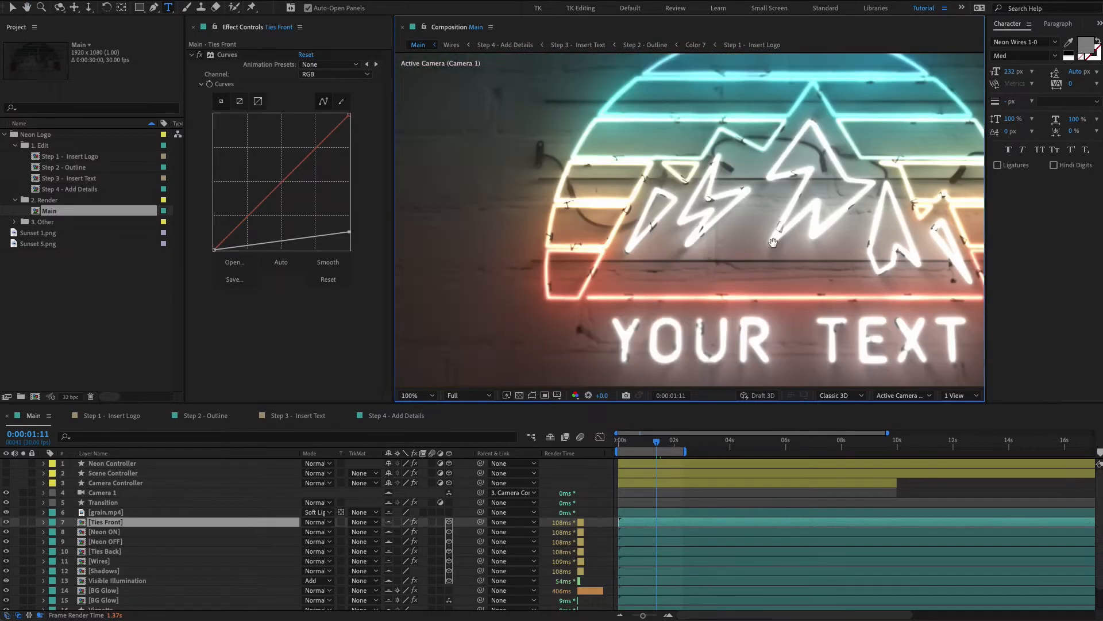
Select the Neon Controller layer to show its effect settings
left_click(113, 473)
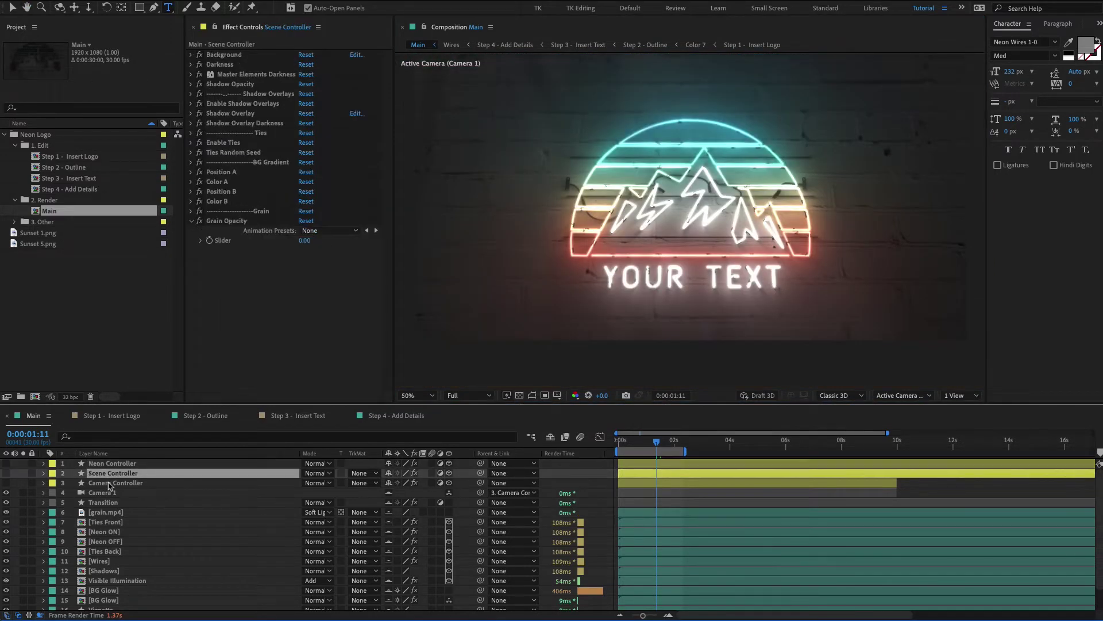
left_click(113, 463)
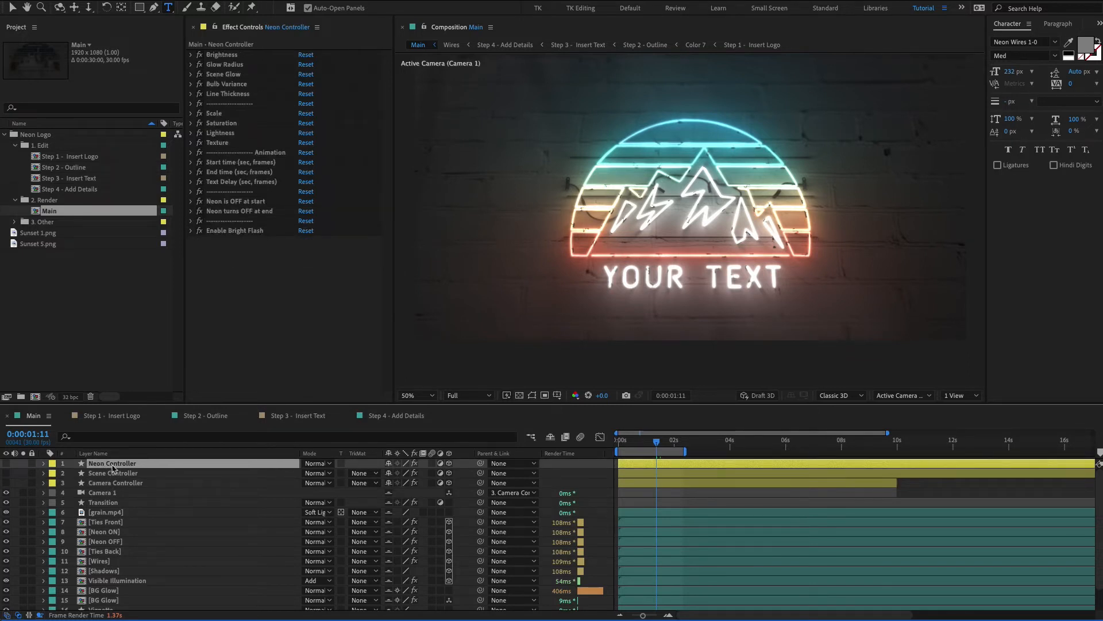
left_click(115, 482)
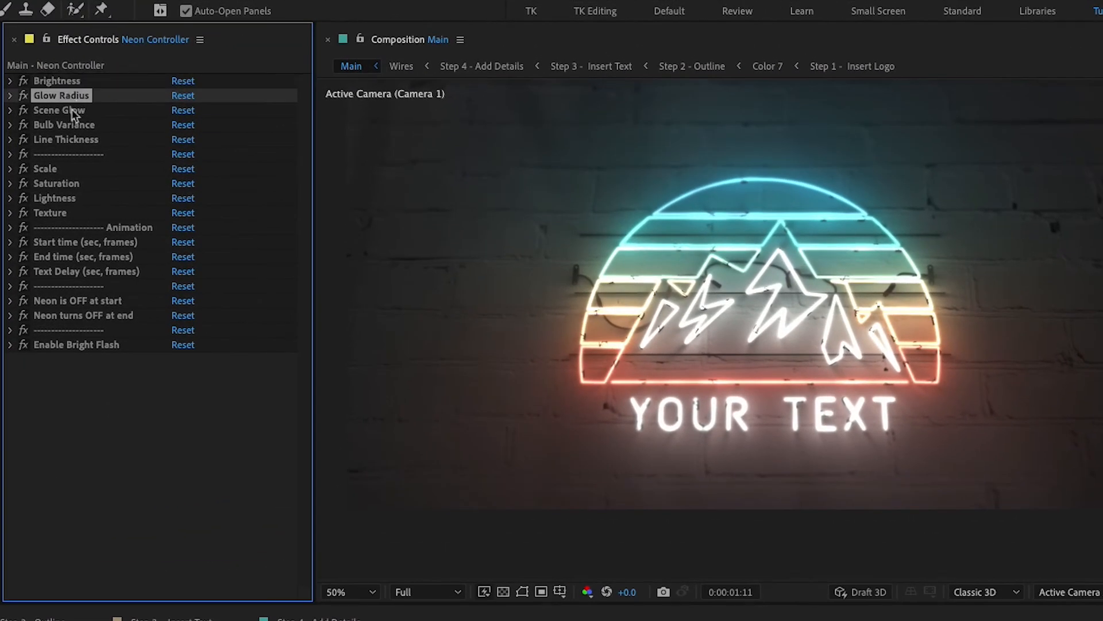
Expand the Neon Controller timing: start time 0.5, end time 2, text delay 20 frames
left_click(56, 110)
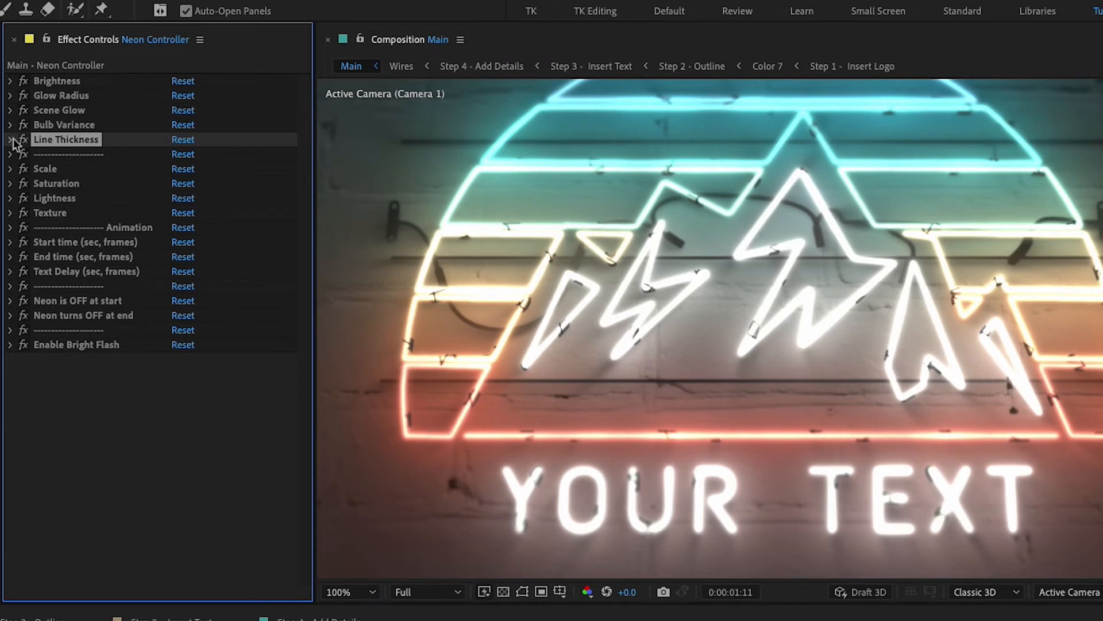
left_click(368, 591)
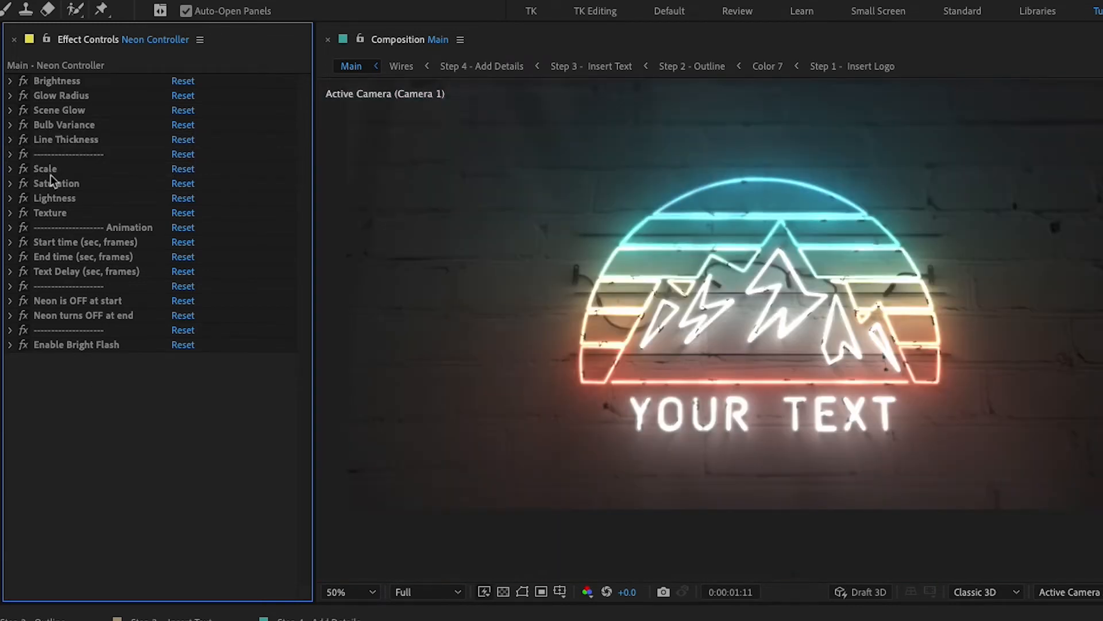
left_click(42, 168)
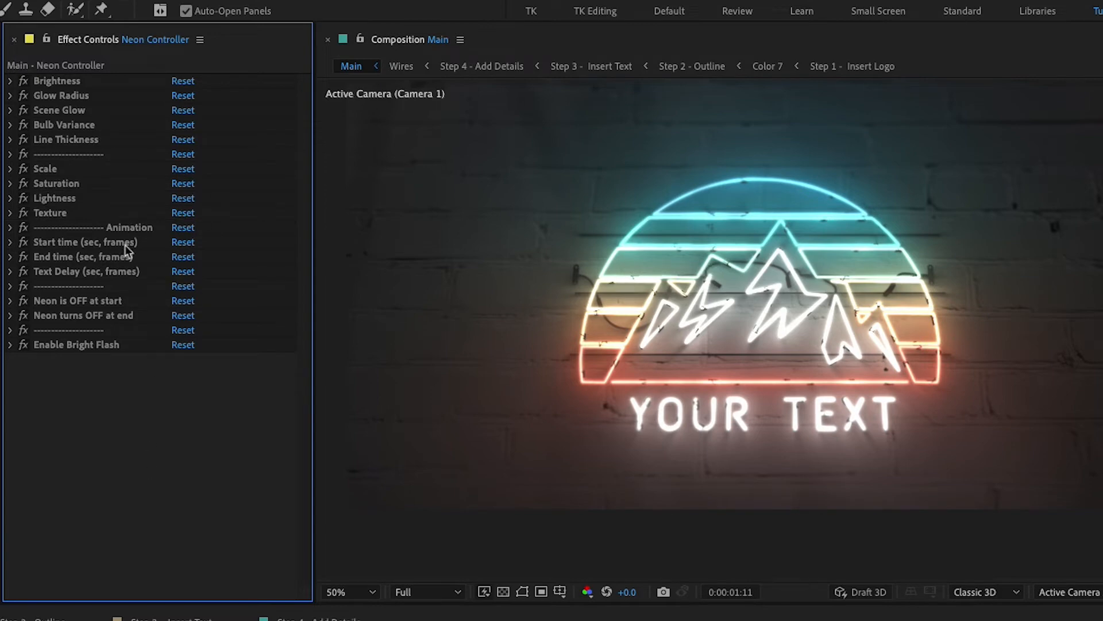
mouse_move(118, 303)
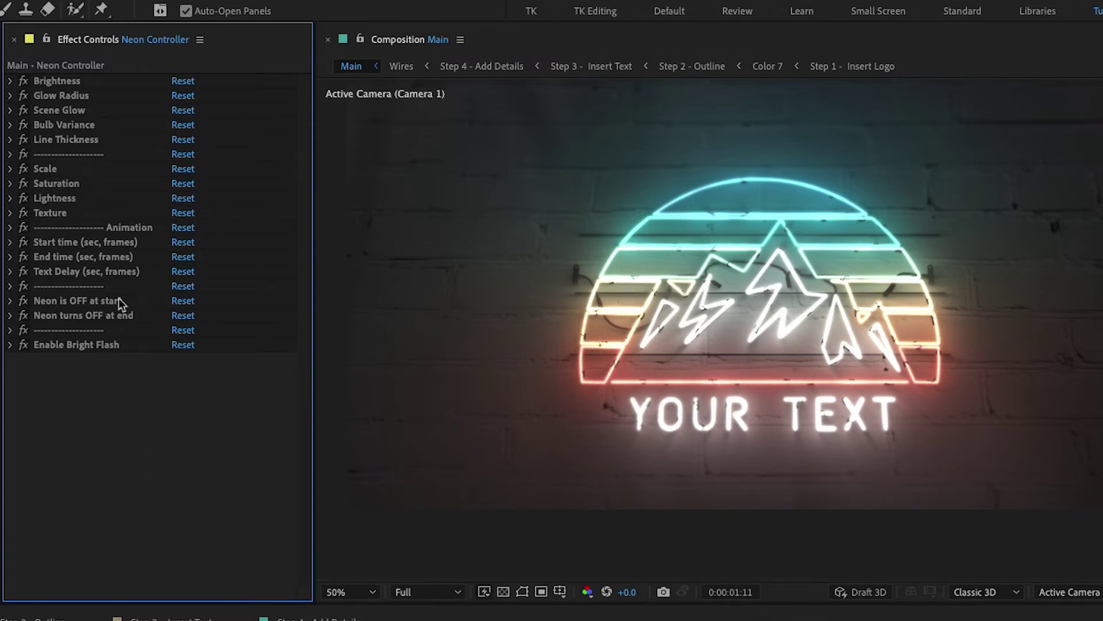
left_click(80, 241)
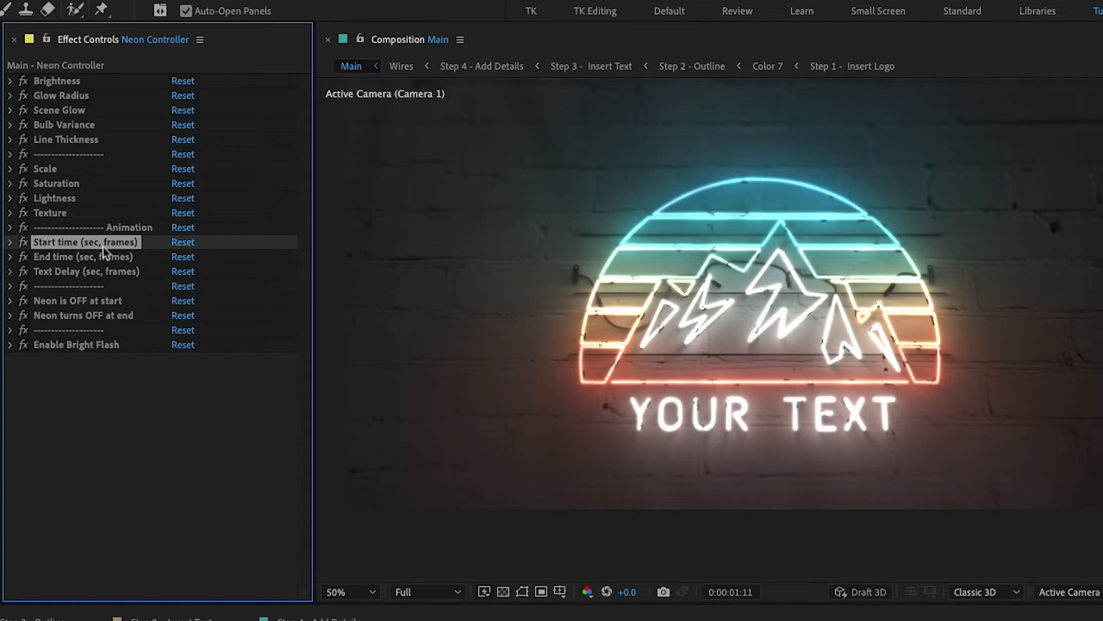
left_click(9, 241)
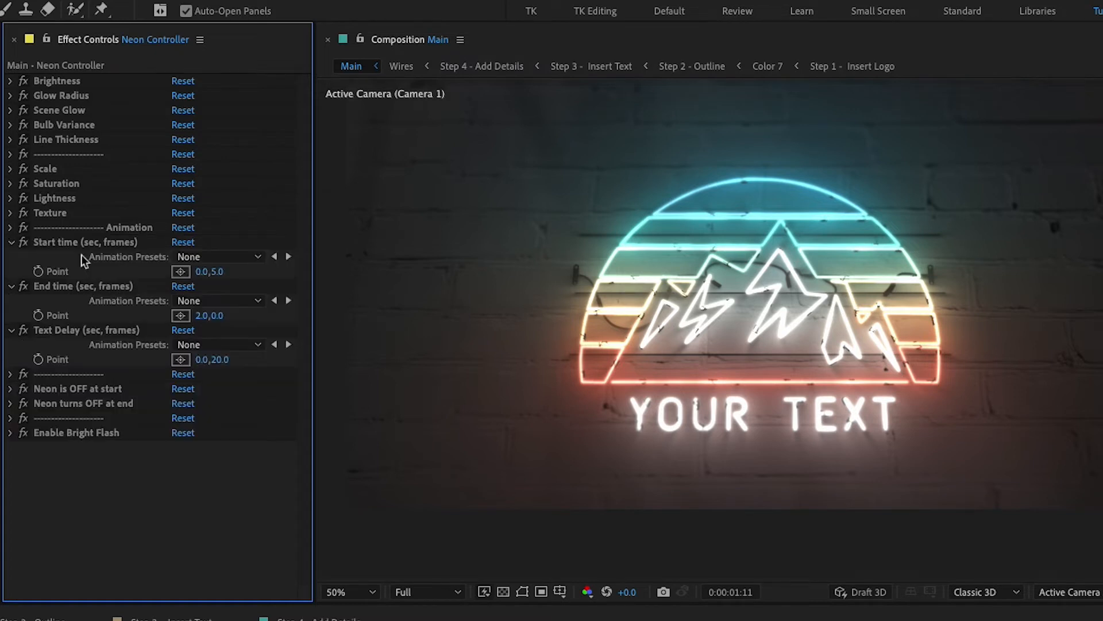
left_click(83, 241)
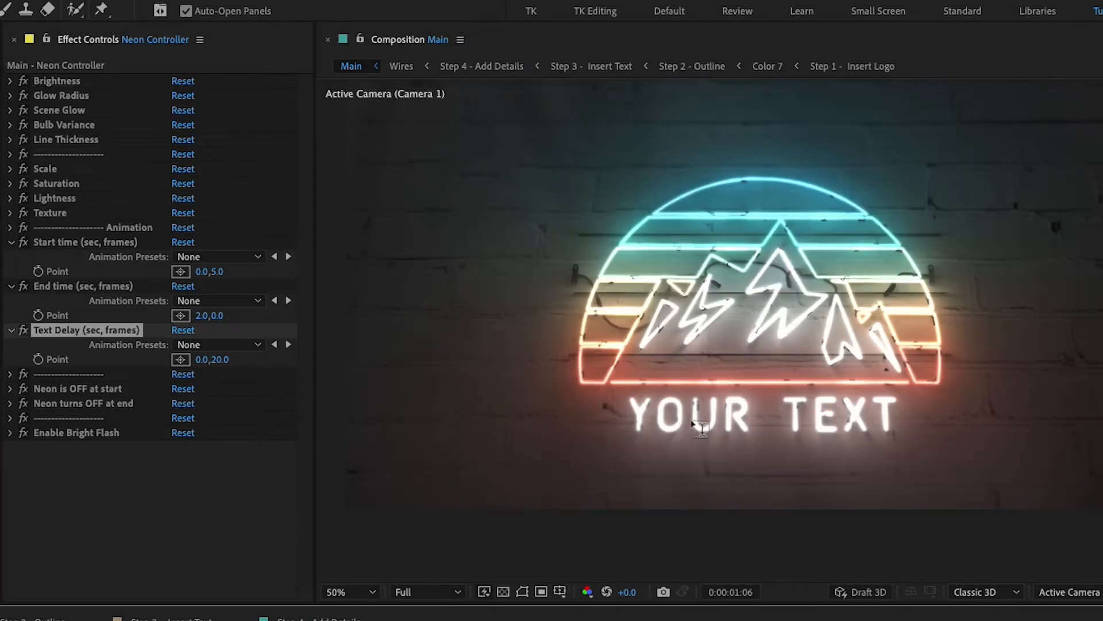
mouse_move(708, 427)
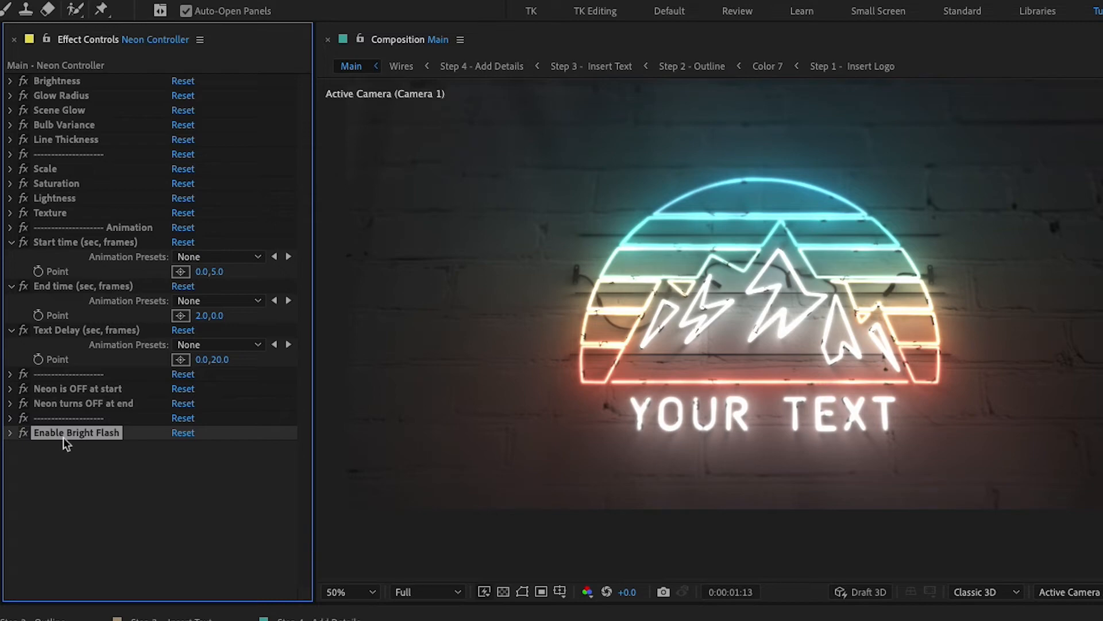
In the Scene Controller, try the Brick 4 wall background
left_click(11, 432)
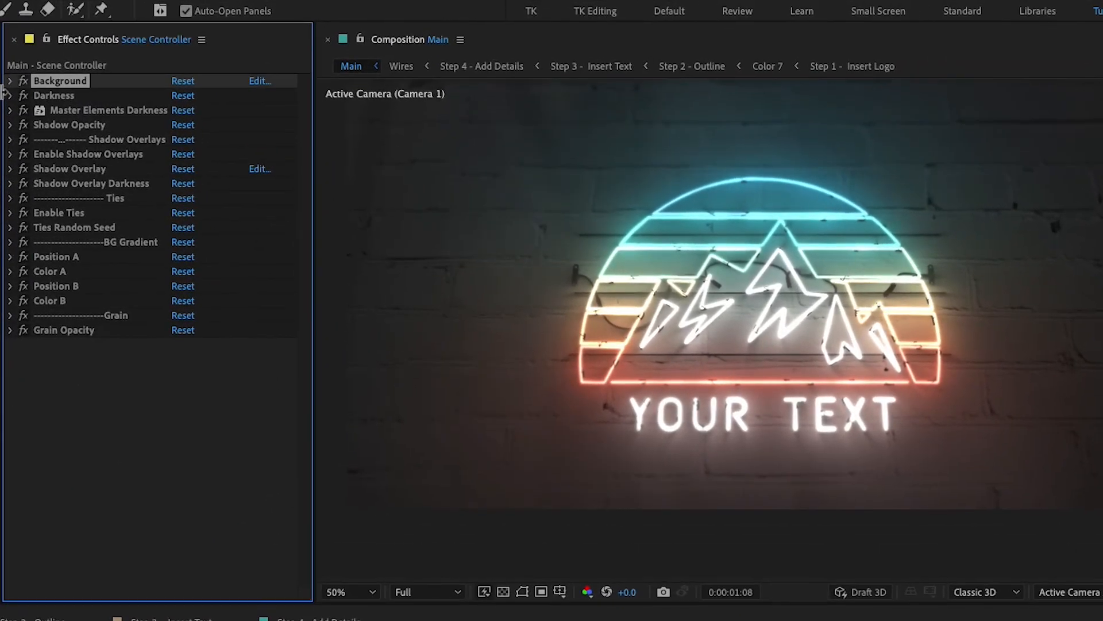
left_click(219, 110)
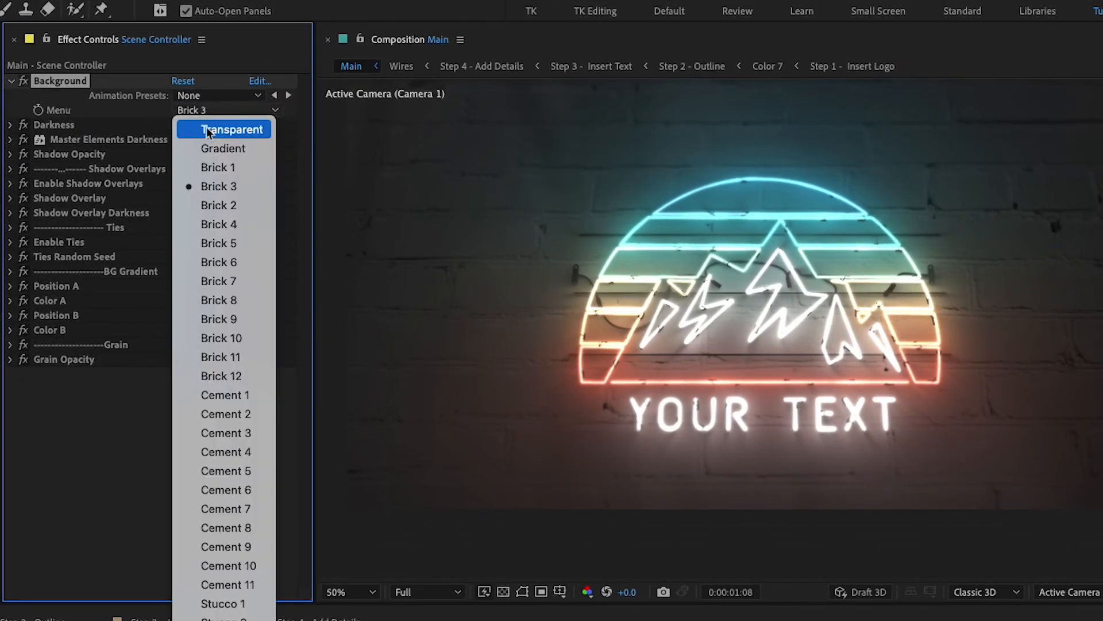
mouse_move(239, 237)
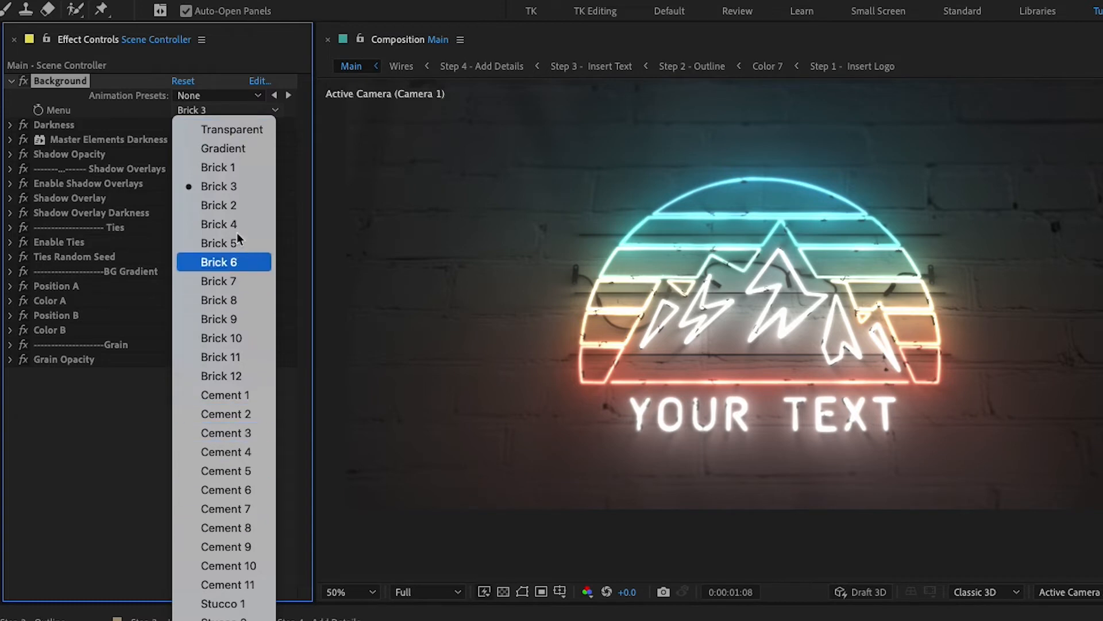
left_click(219, 224)
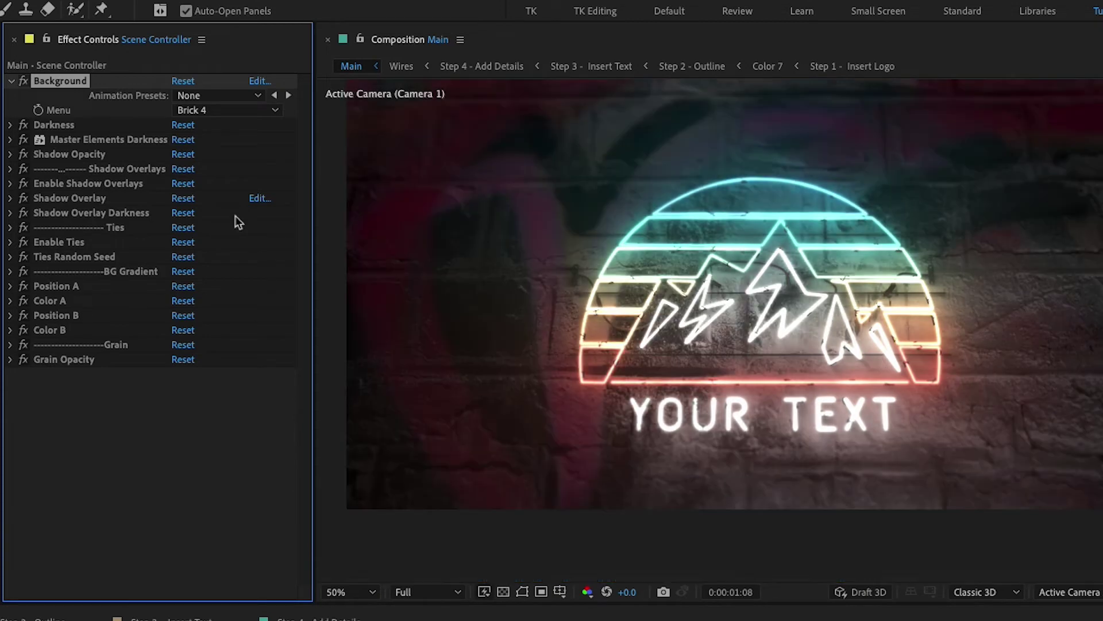
left_click(226, 111)
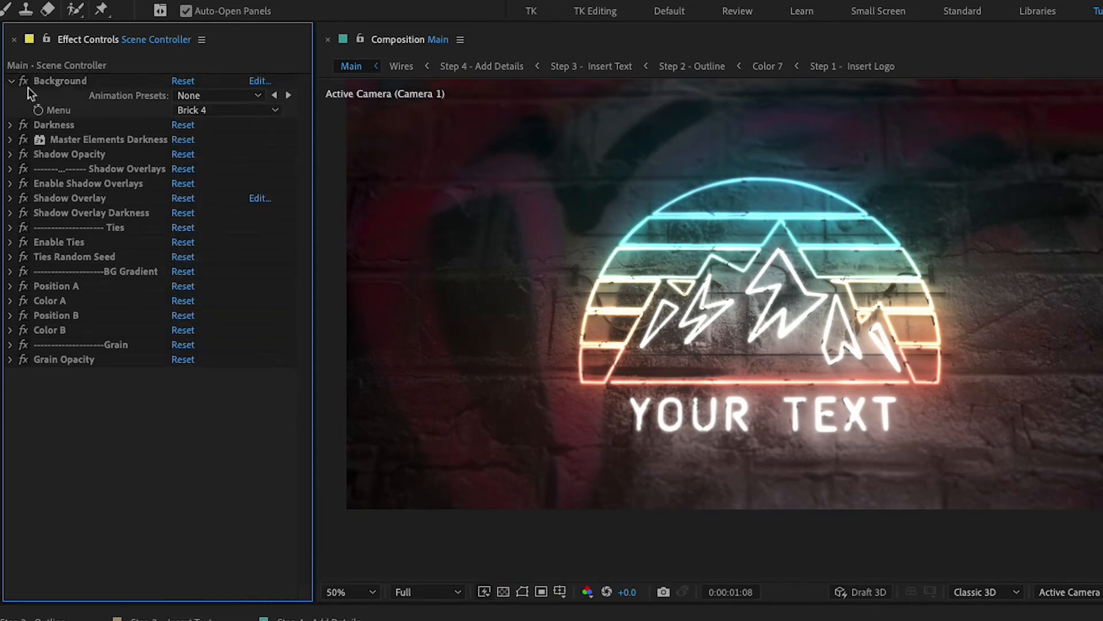
Switch the background back to Brick 3 and set its Darkness to 20
left_click(13, 125)
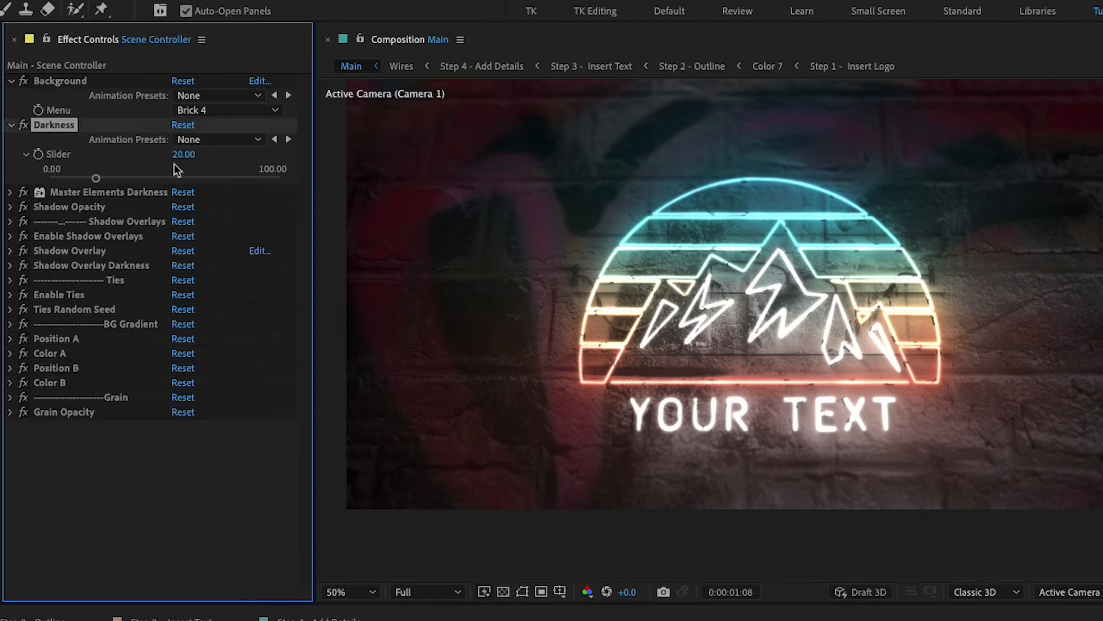
left_click(225, 111)
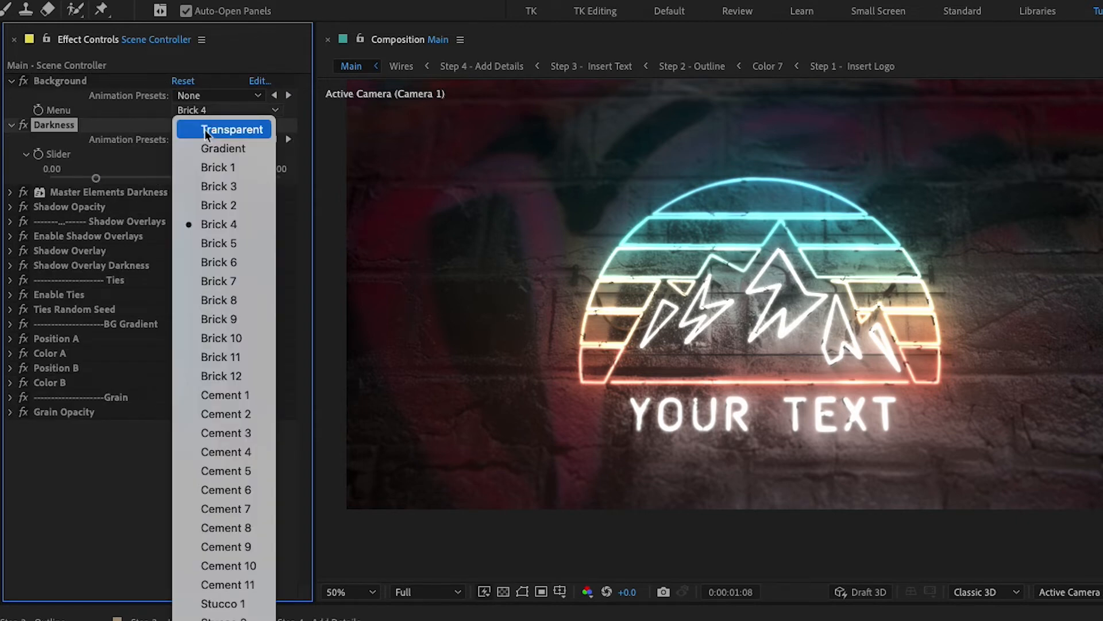
left_click(218, 187)
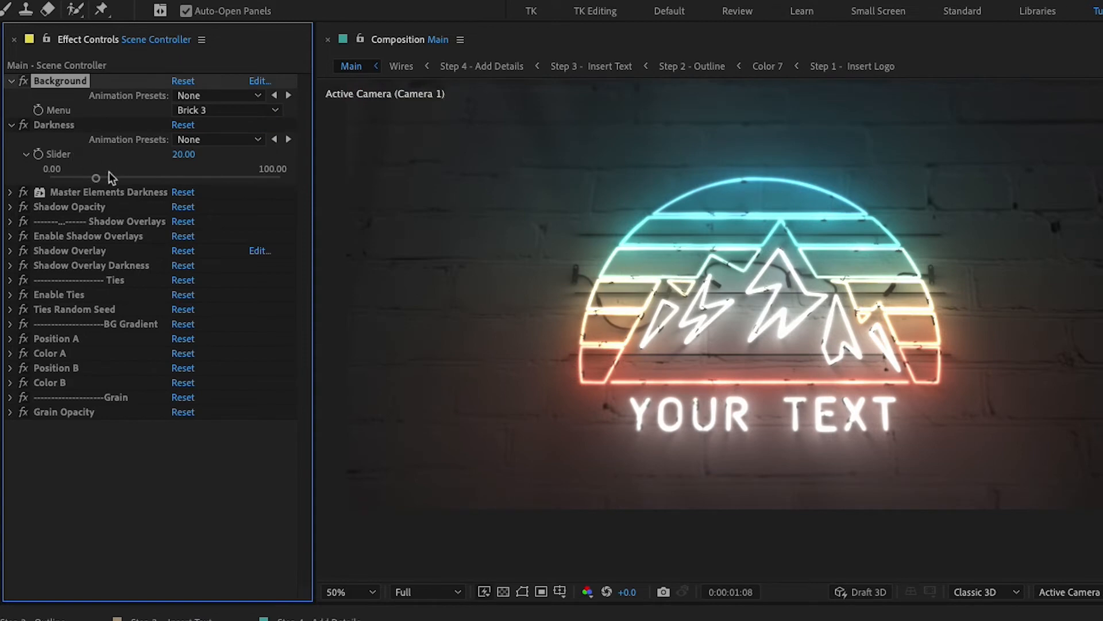
left_click_drag(96, 177, 168, 177)
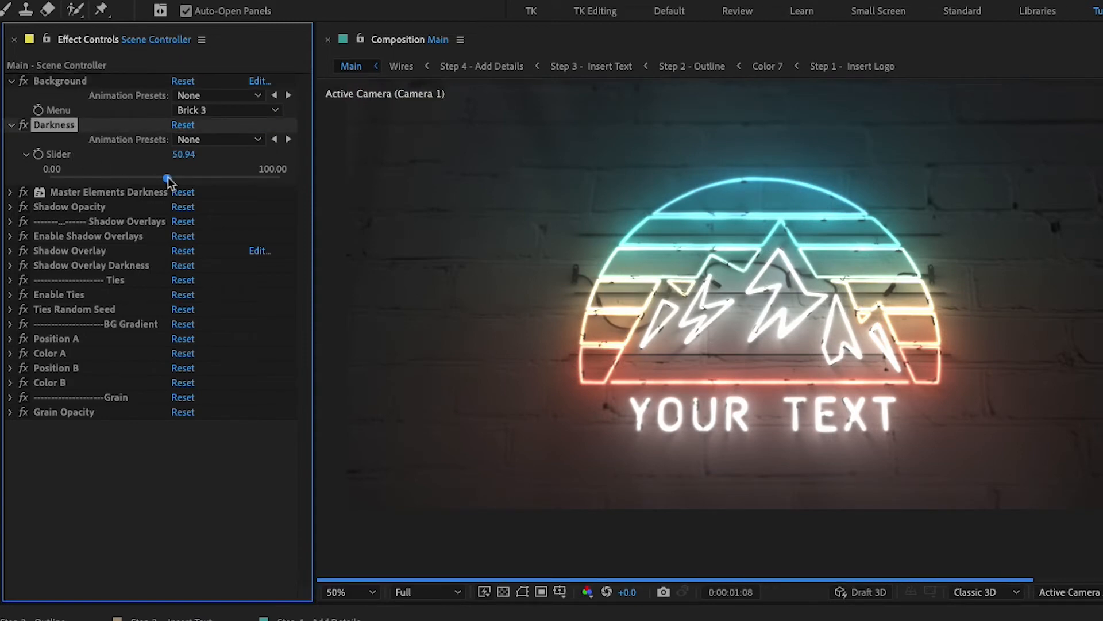
left_click_drag(166, 178, 96, 178)
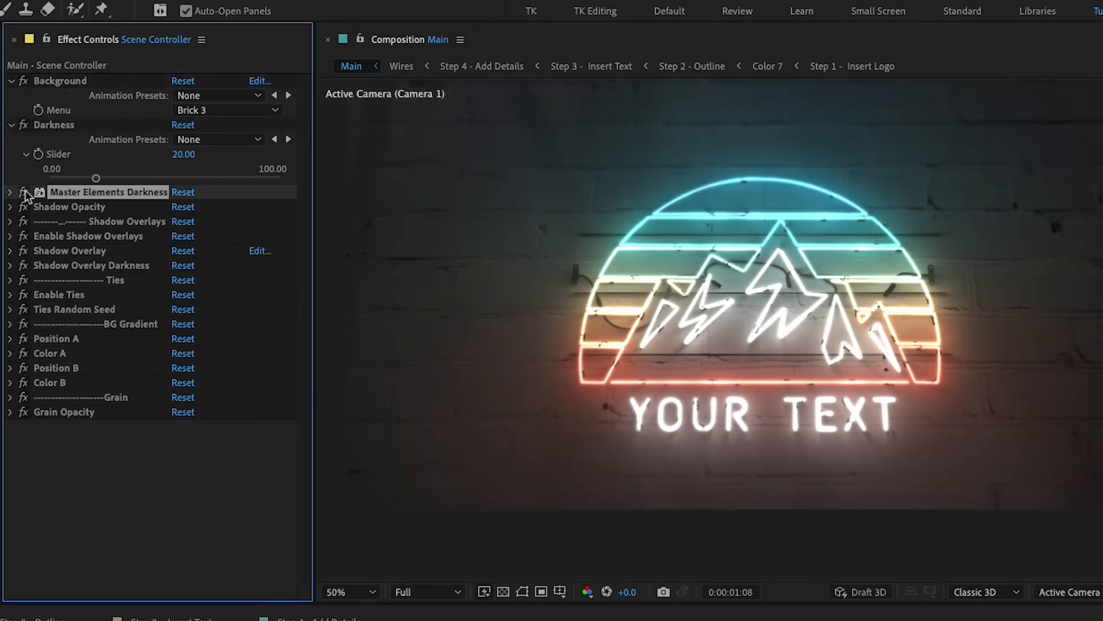
left_click(9, 192)
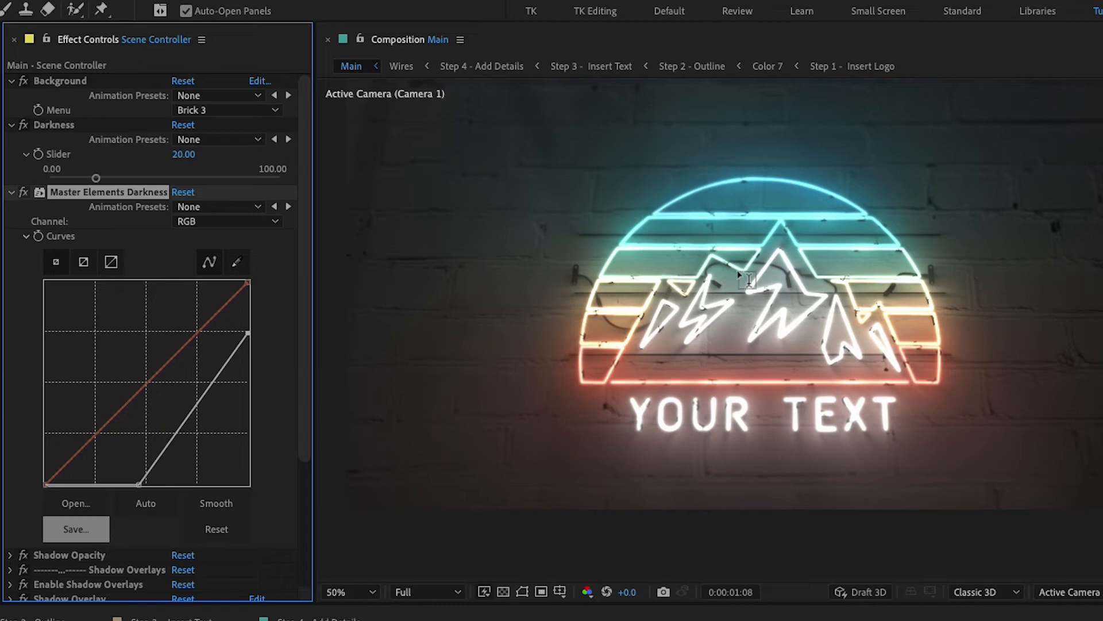
mouse_move(639, 444)
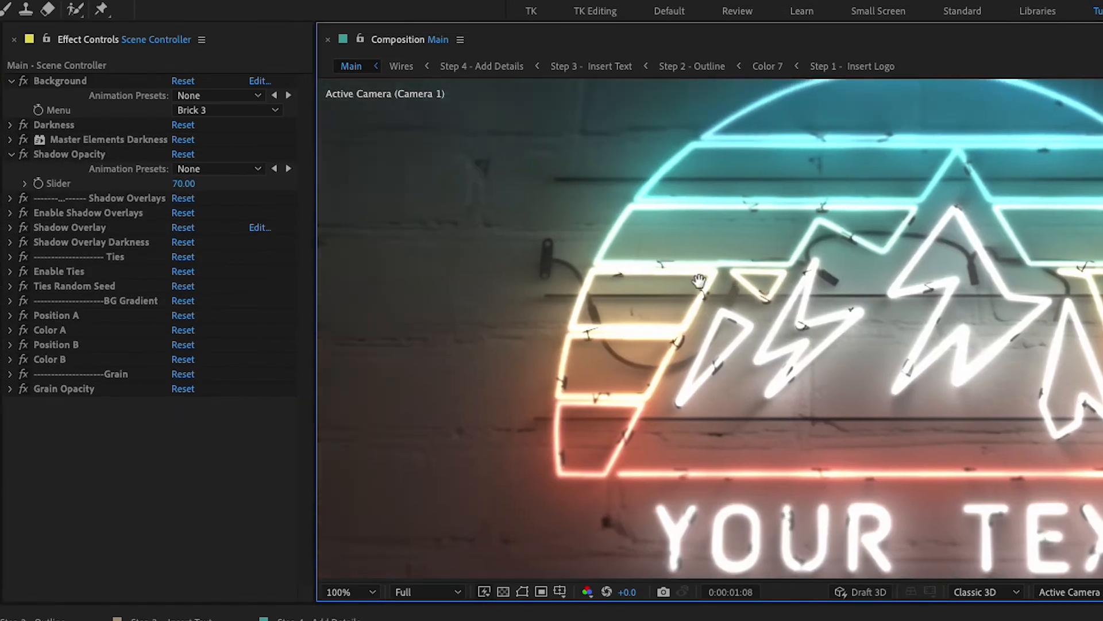
left_click(184, 183)
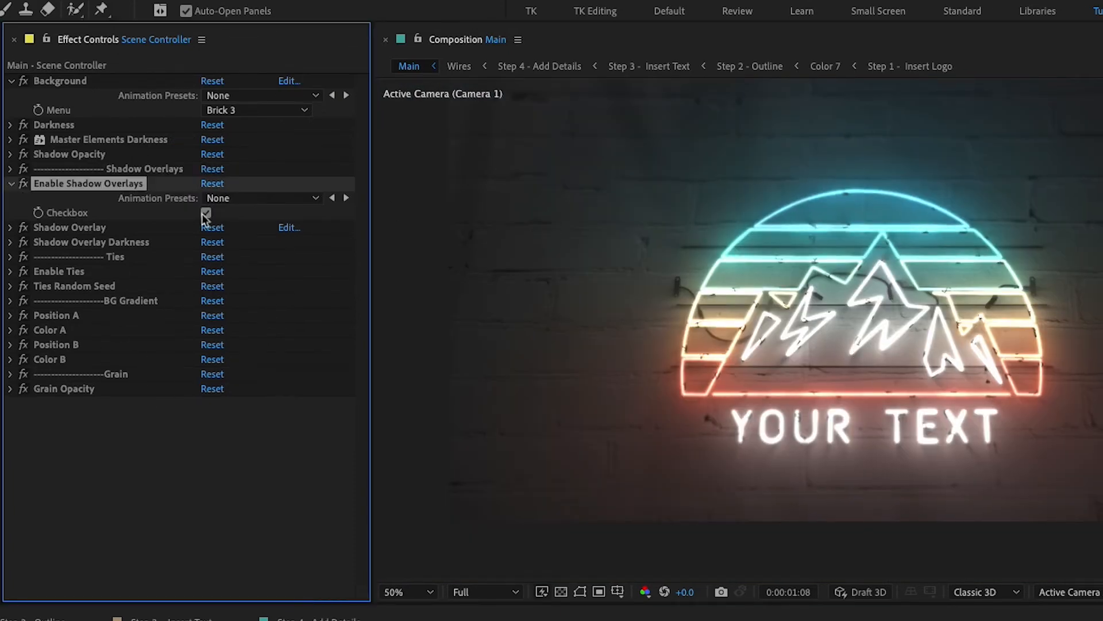
left_click(206, 213)
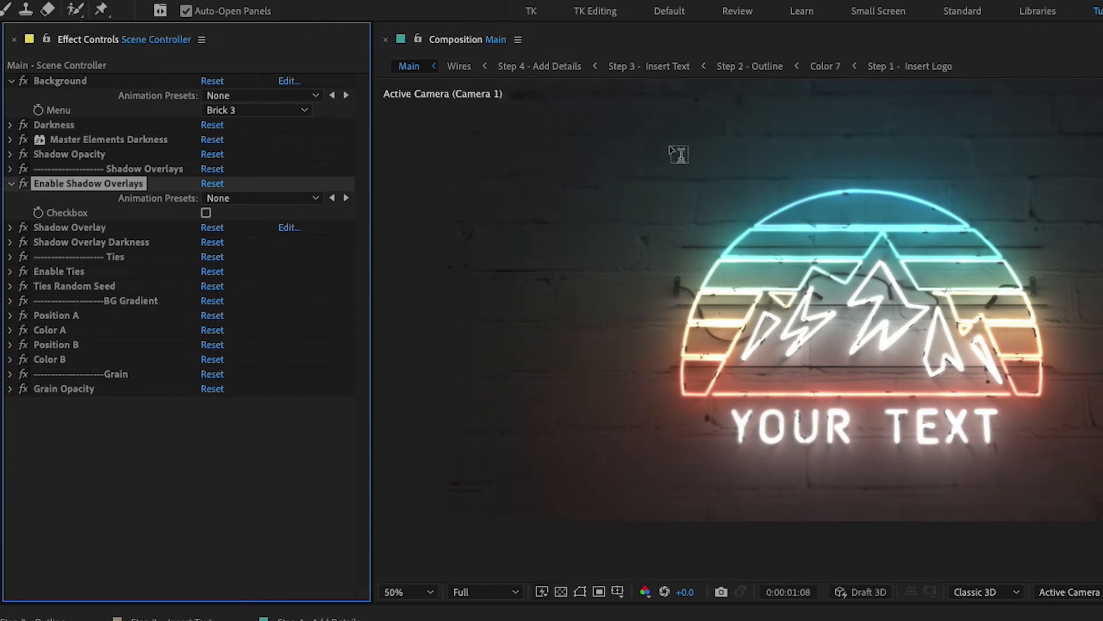
left_click(410, 591)
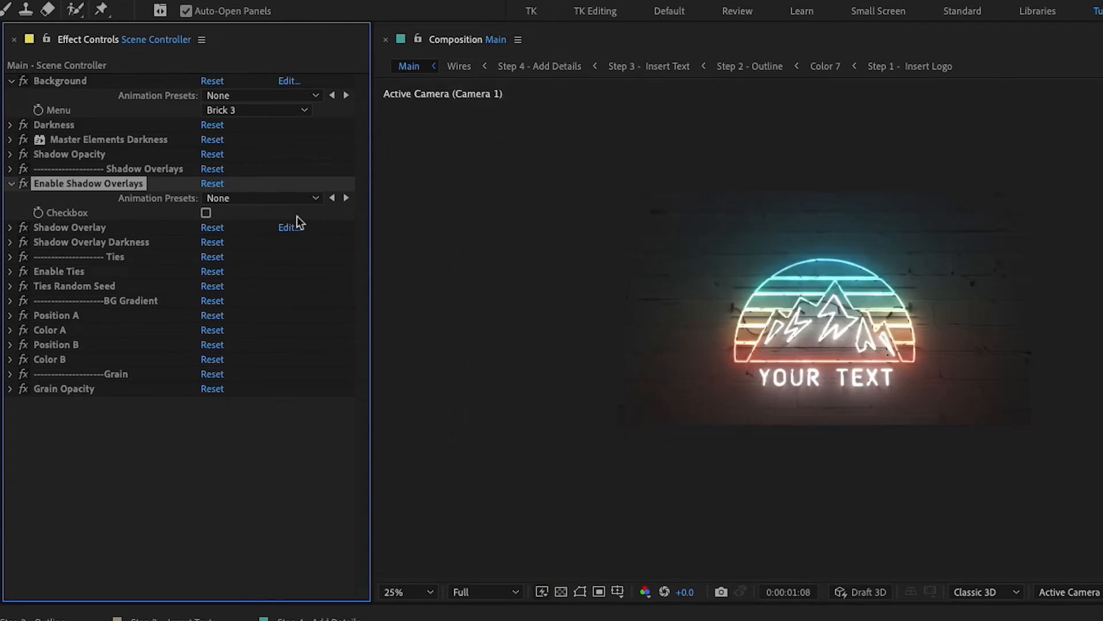
left_click(205, 213)
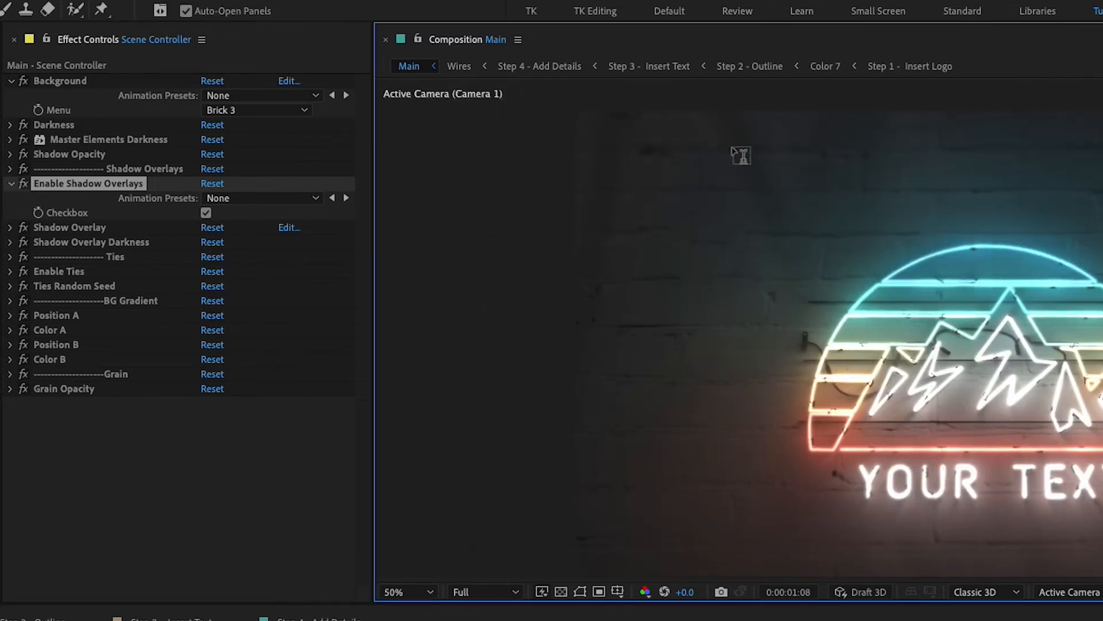
left_click(223, 462)
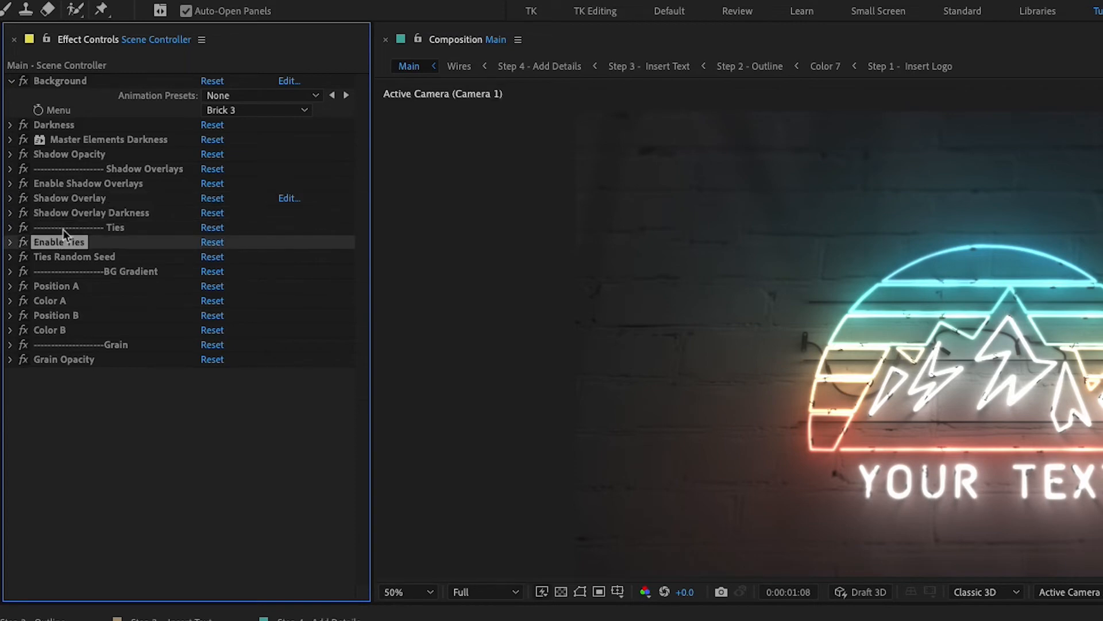
left_click(400, 591)
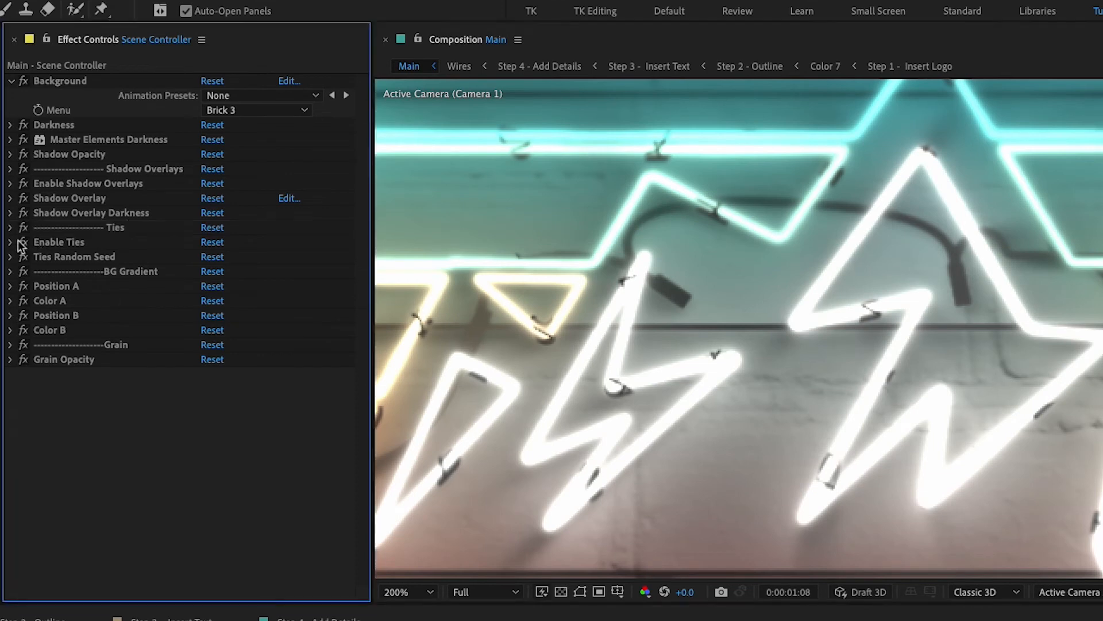
Enable the wire ties on the sign and set Ties Random Seed to 5
left_click(11, 242)
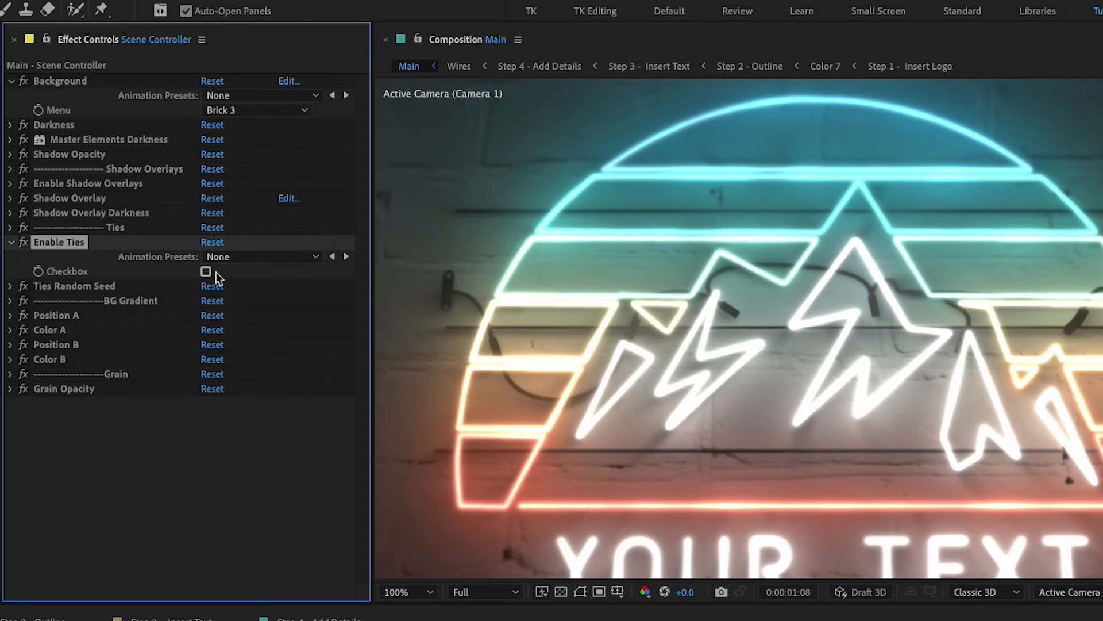
left_click(206, 272)
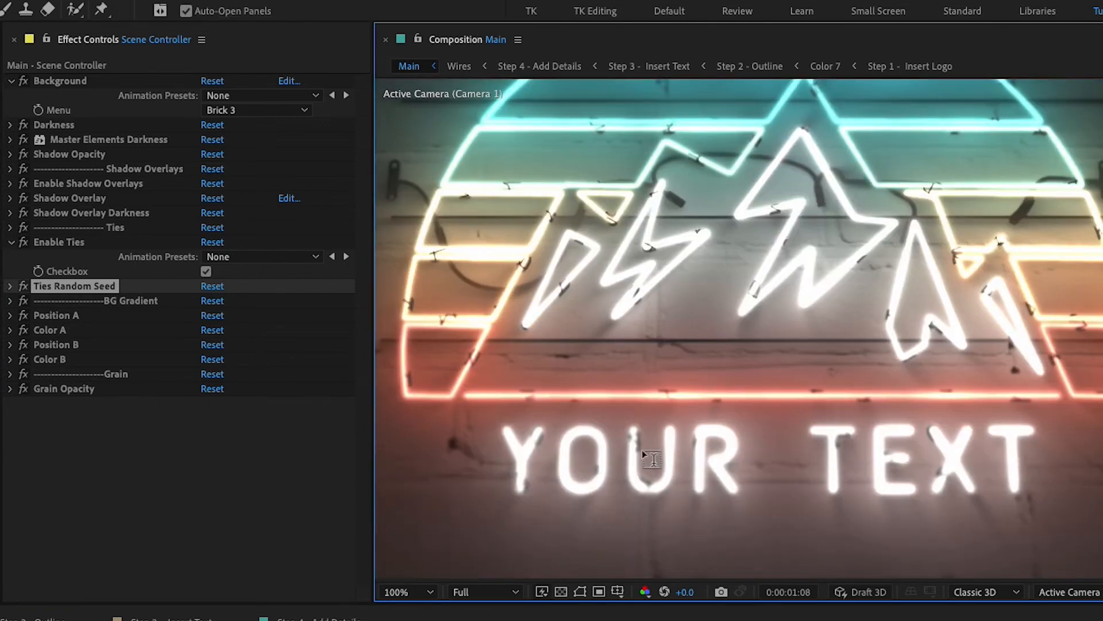
left_click(9, 285)
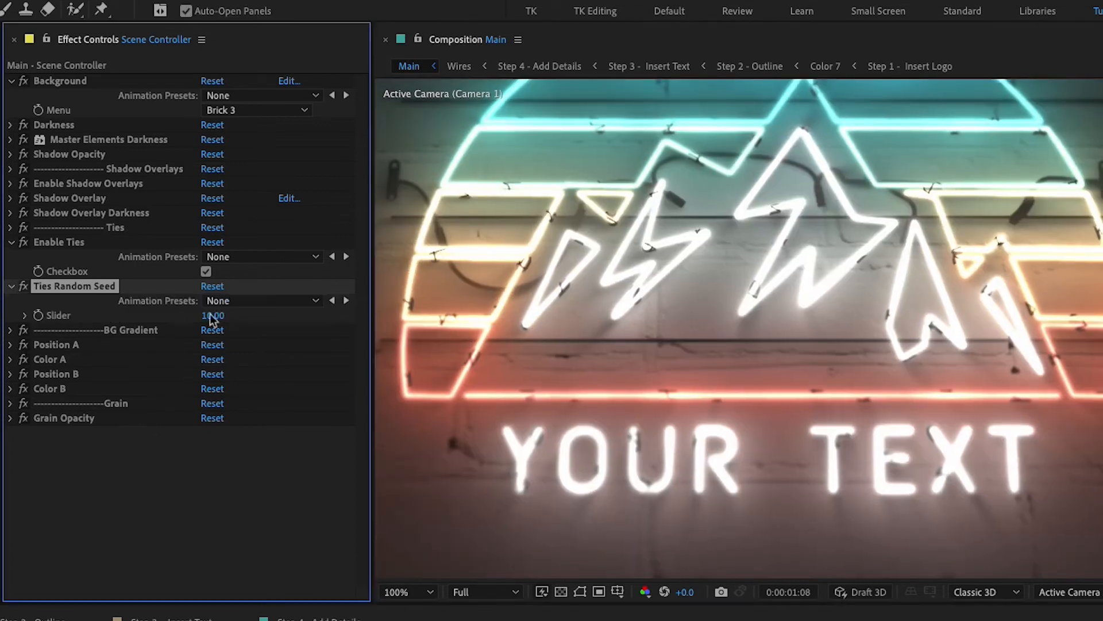
left_click_drag(218, 315, 211, 315)
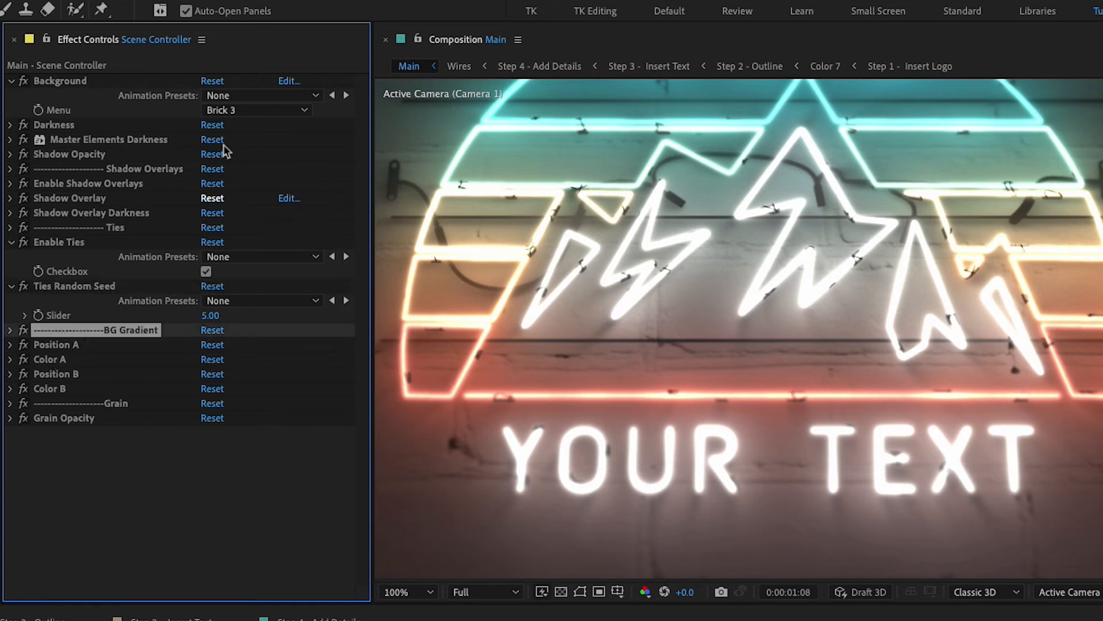
Set the wall background to Brick 1 and check the grain opacity amount
left_click(255, 110)
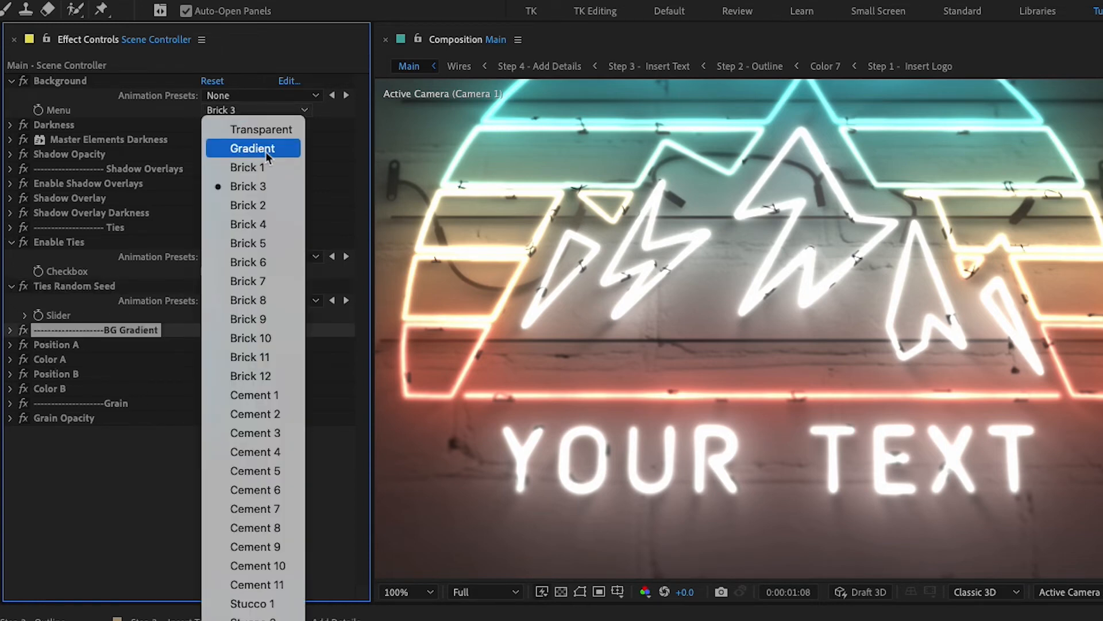
left_click(253, 148)
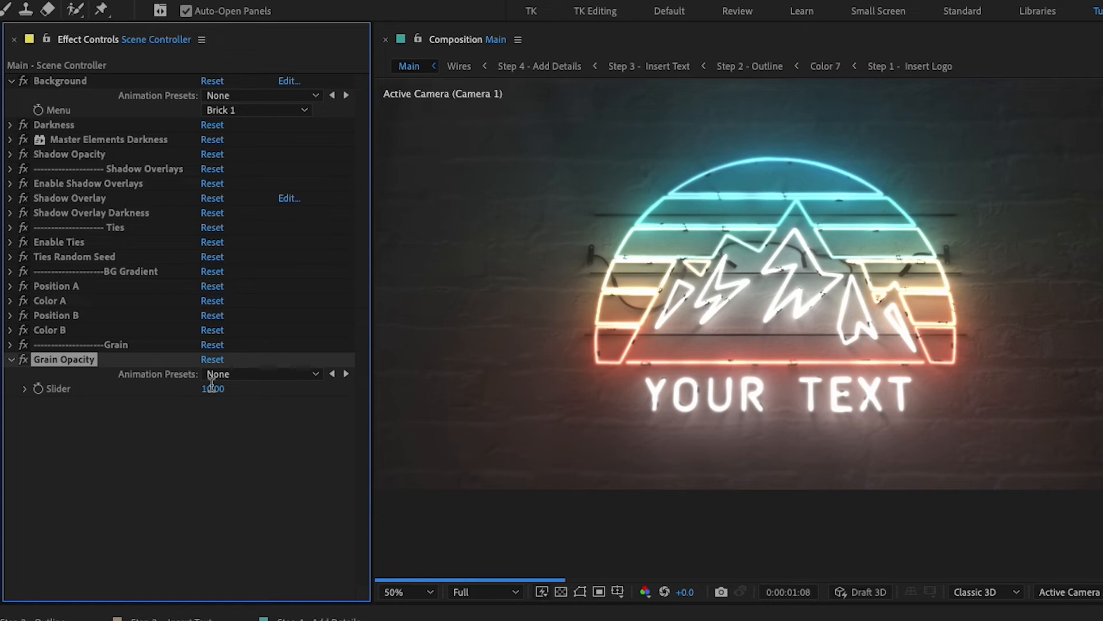
left_click(404, 591)
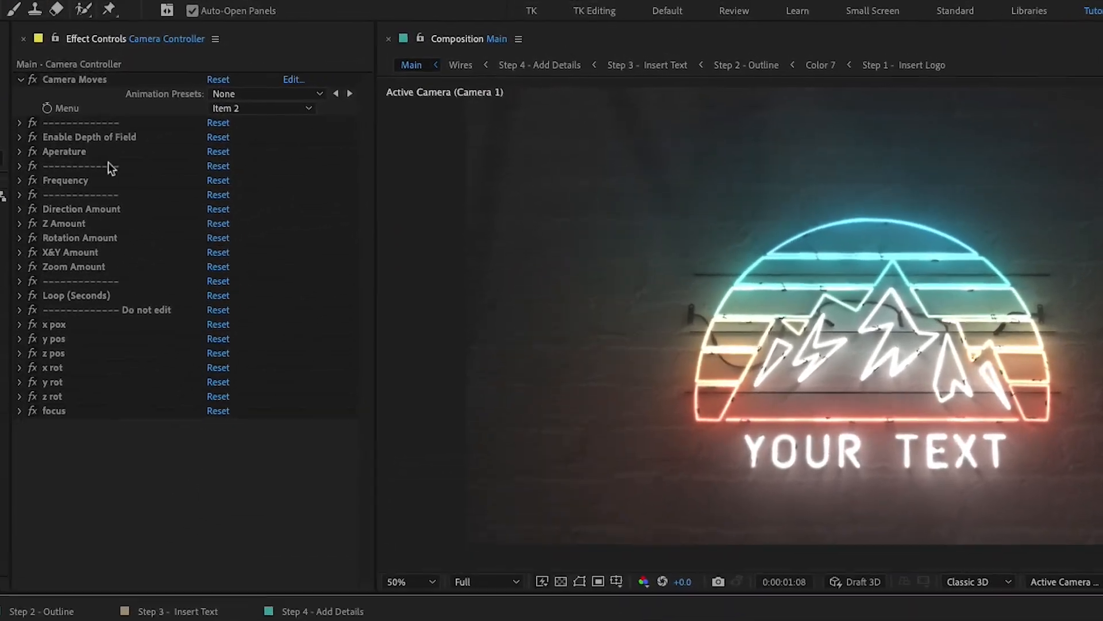
Try the Item 1 camera move, then revert Camera Moves to Item 2
left_click(260, 108)
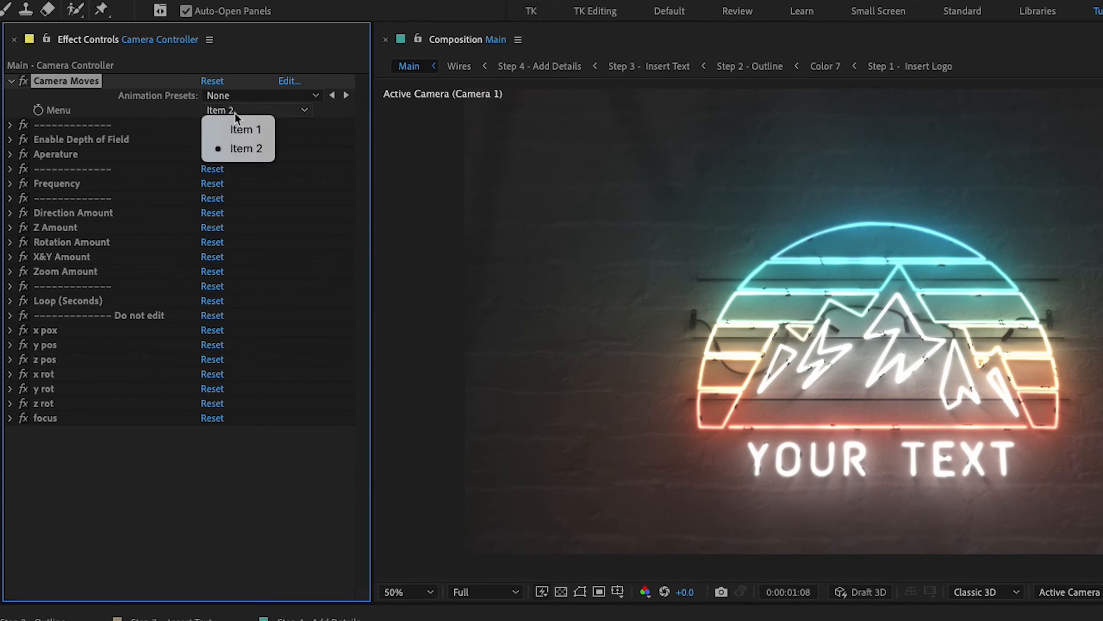
mouse_move(245, 148)
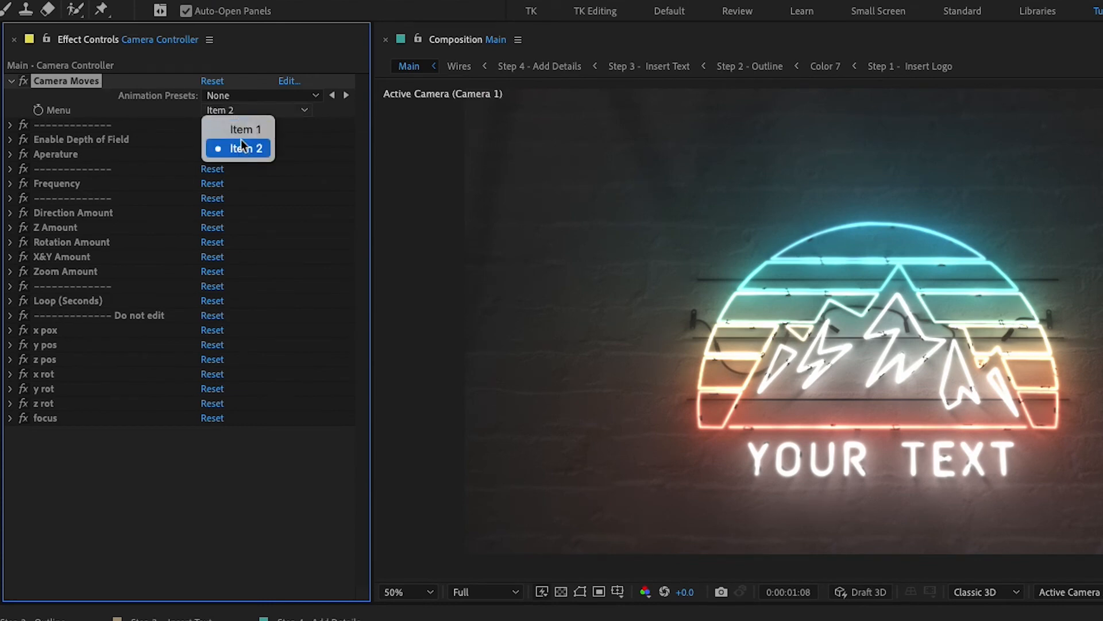
left_click(243, 129)
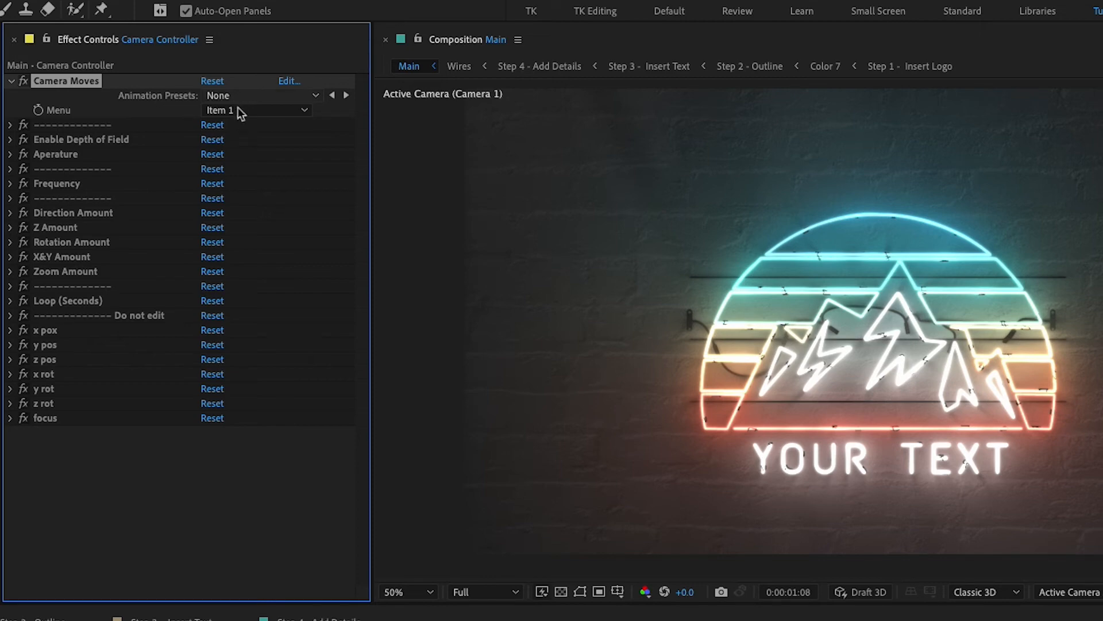
left_click(257, 110)
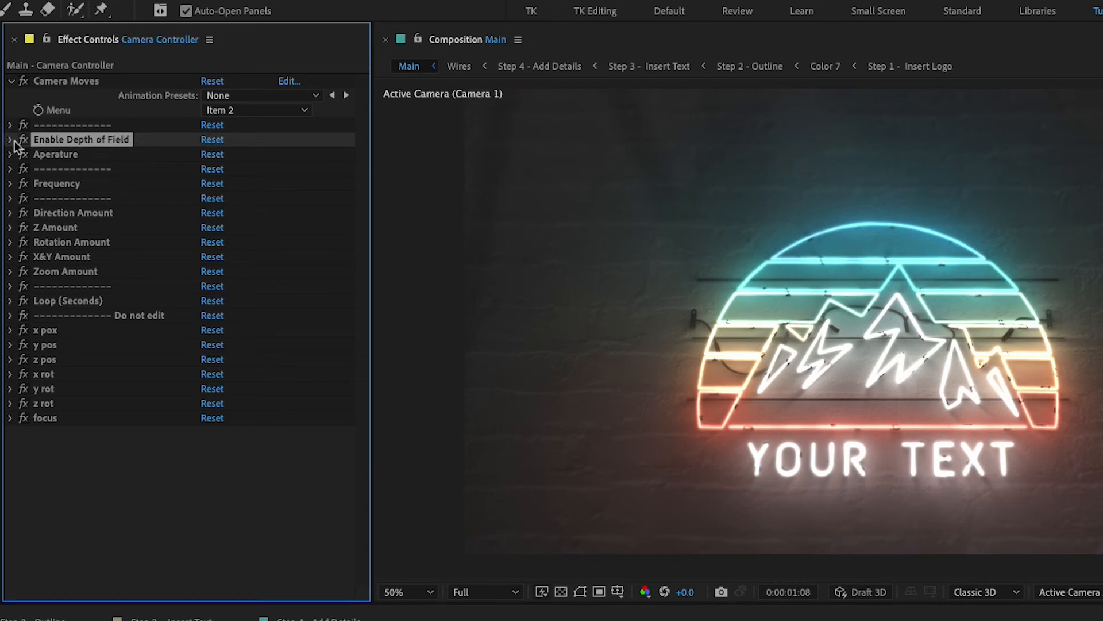
Enable depth of field for the camera, showing aperture 715.15
left_click(9, 139)
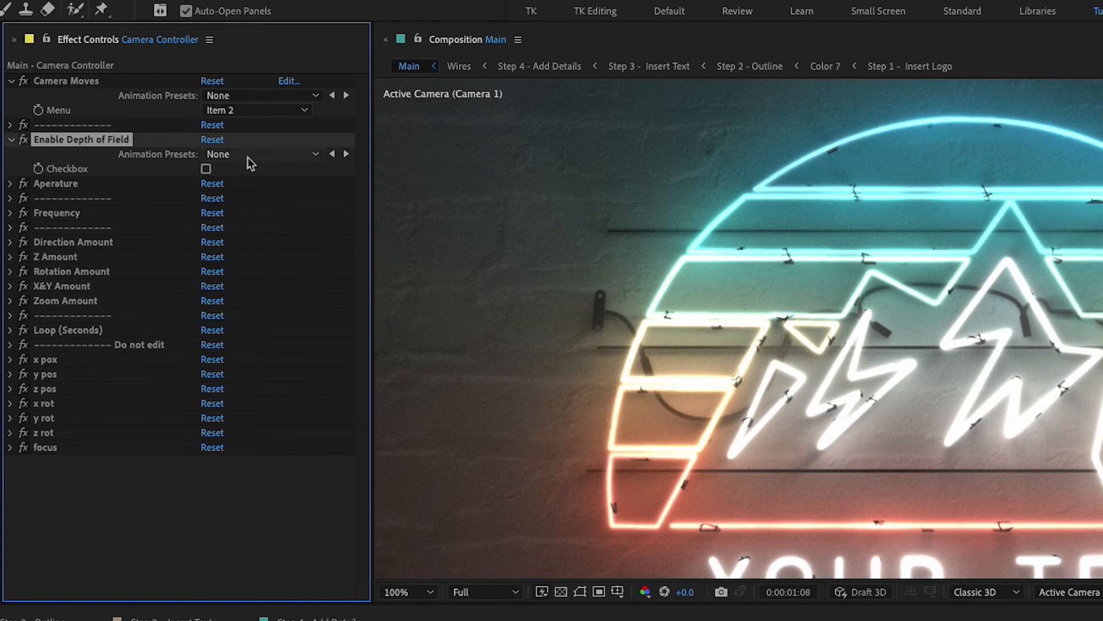
left_click(206, 168)
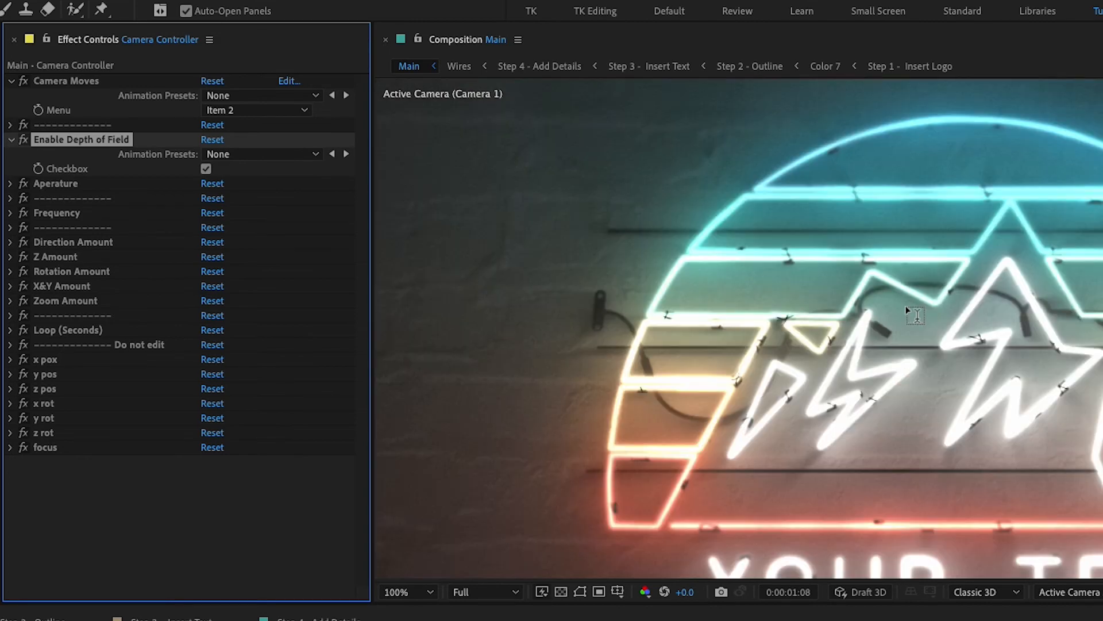
left_click(9, 182)
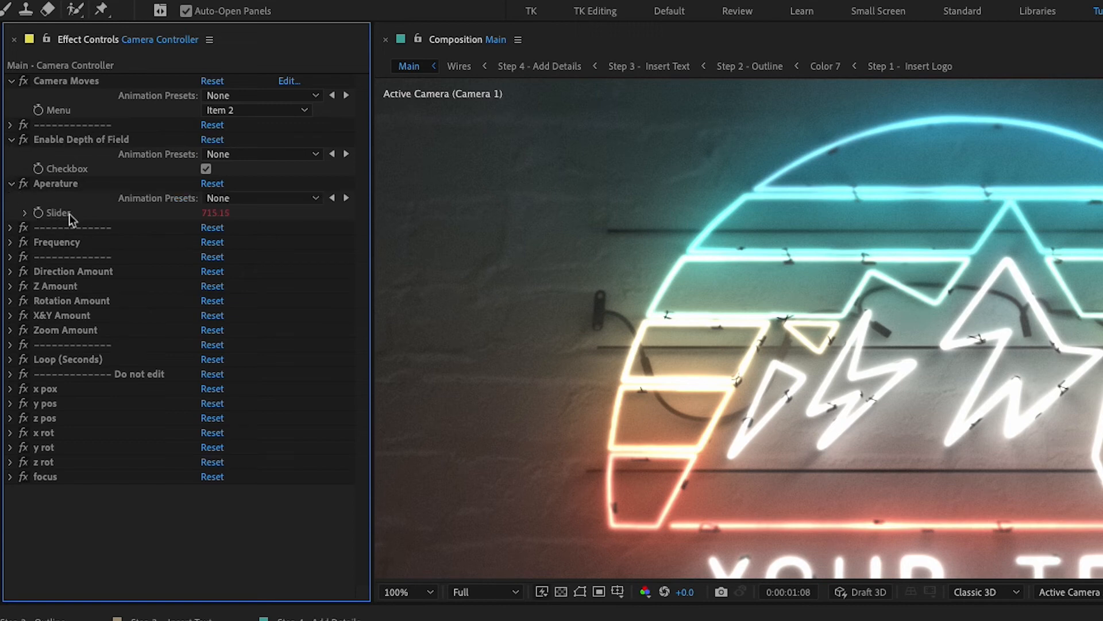
mouse_move(156, 94)
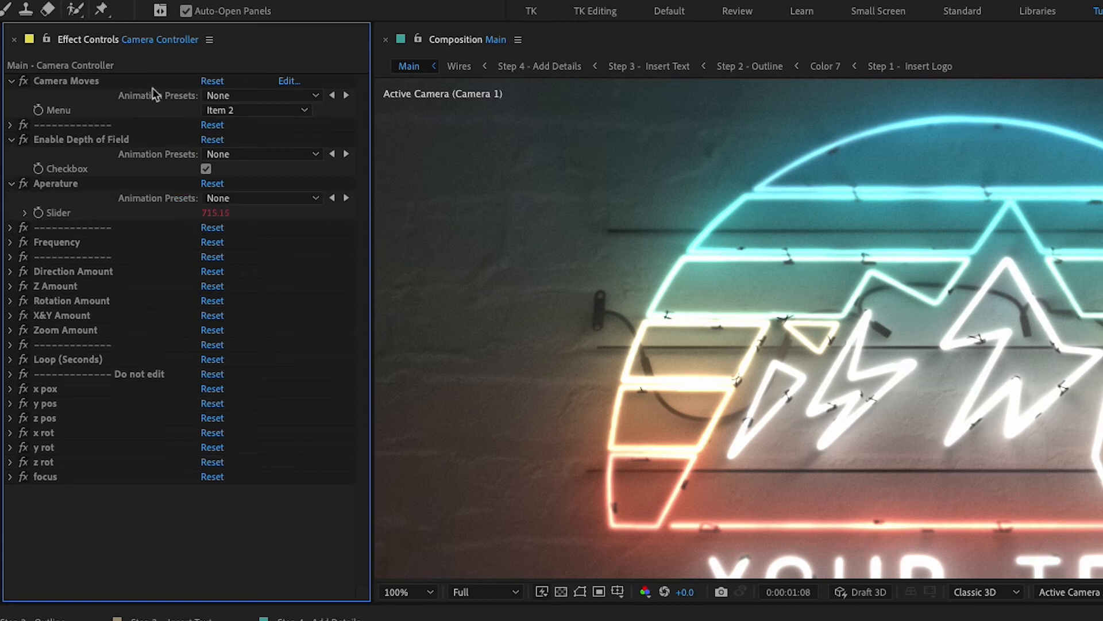
left_click(255, 111)
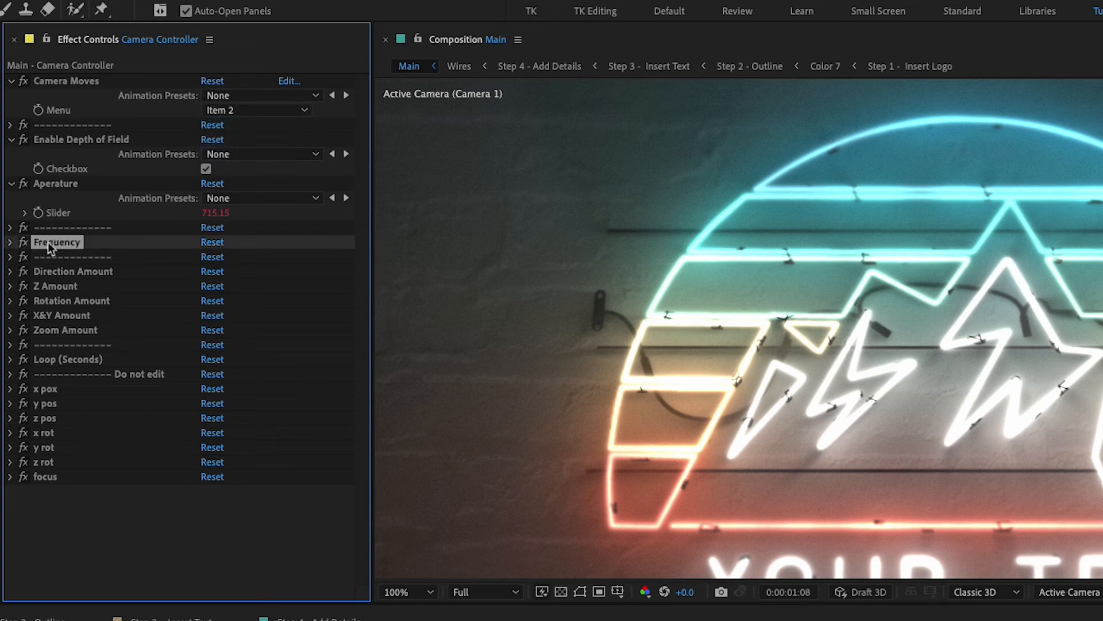
mouse_move(71, 478)
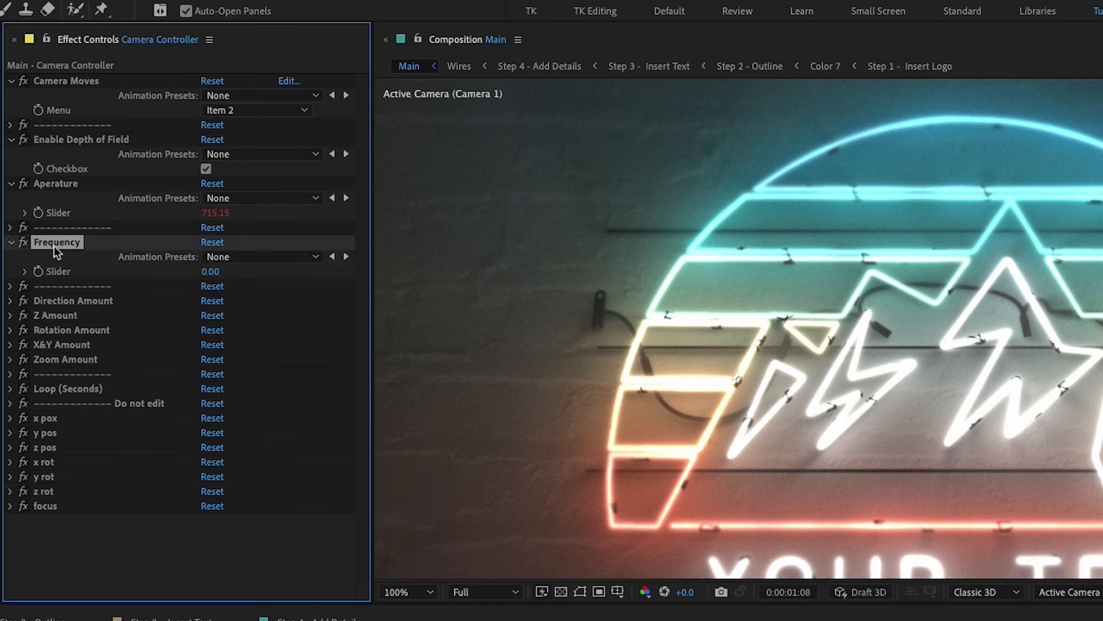
mouse_move(68, 252)
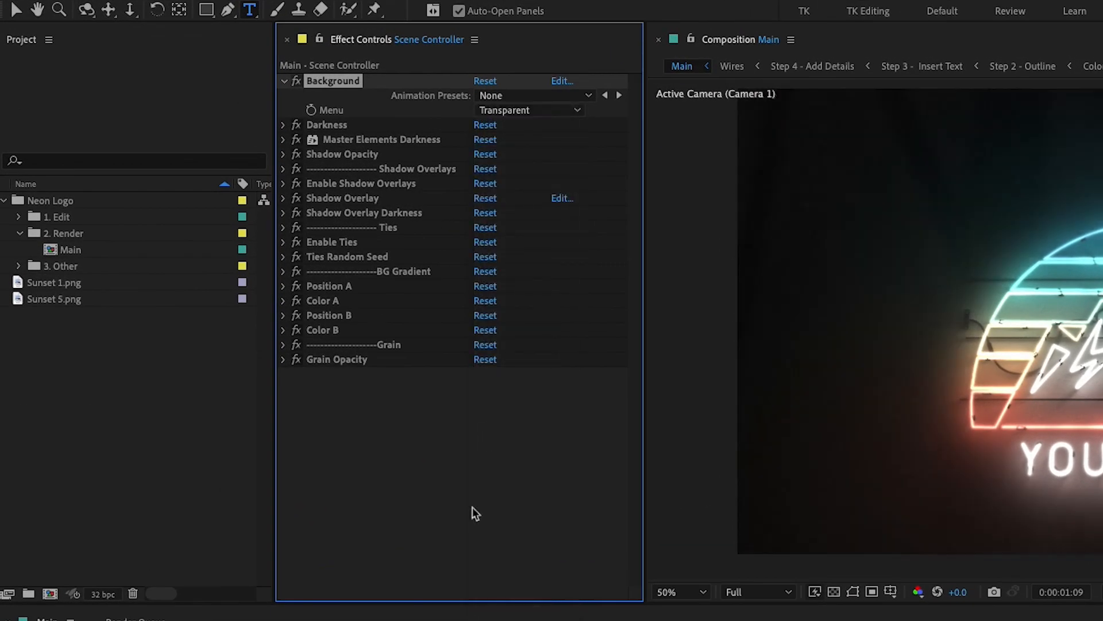
Check Grain Opacity at 0 with Transparent background, then show the Camera Controller settings
left_click(361, 183)
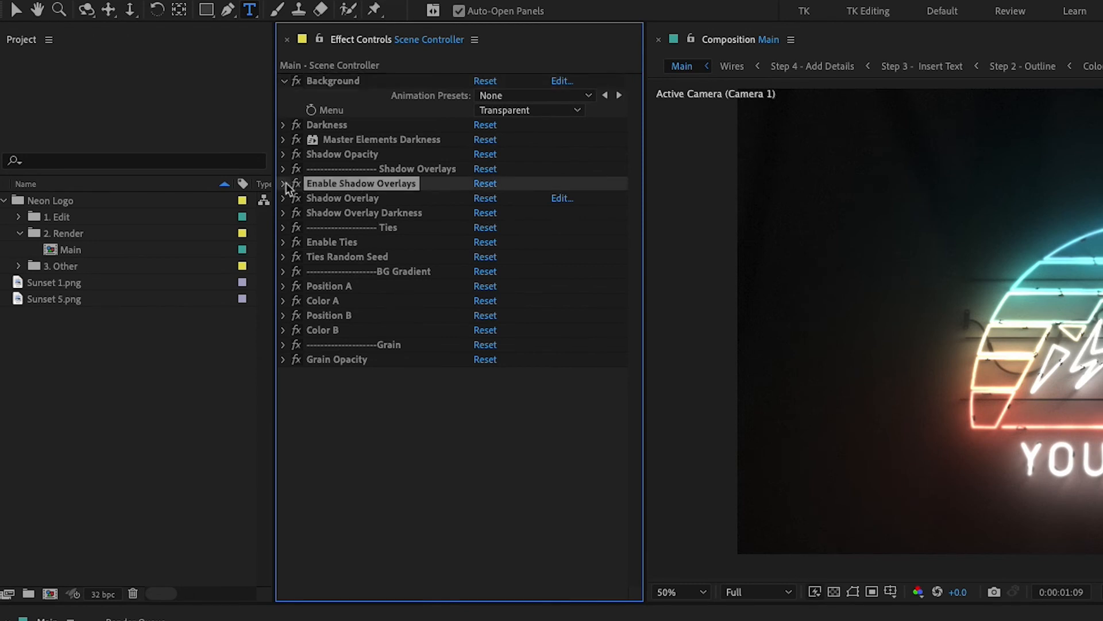
left_click(284, 183)
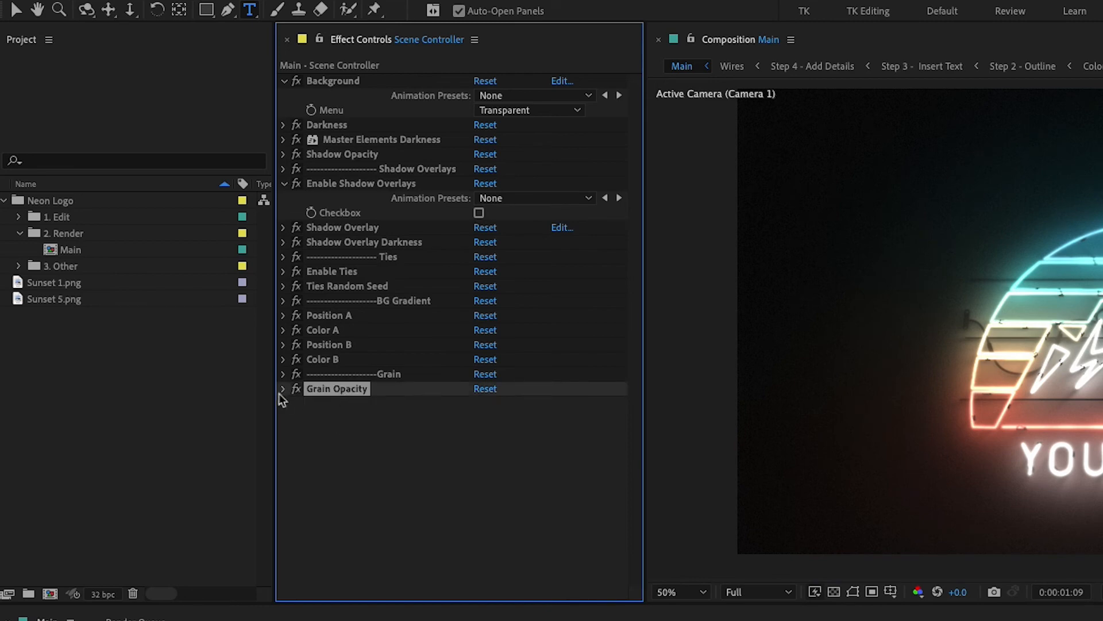
left_click(284, 388)
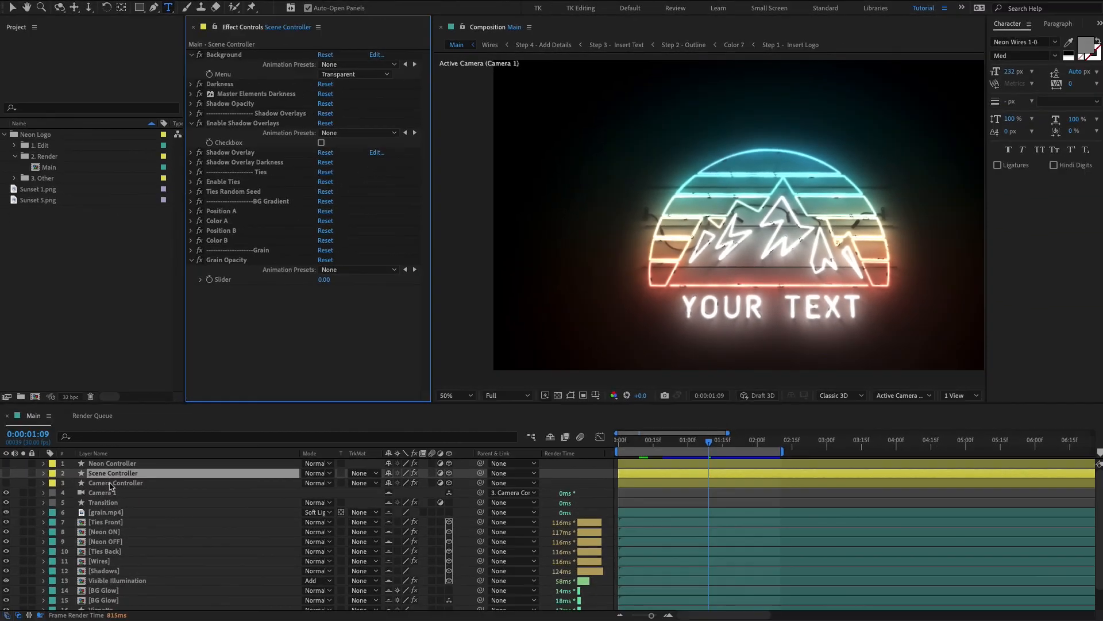
left_click(115, 481)
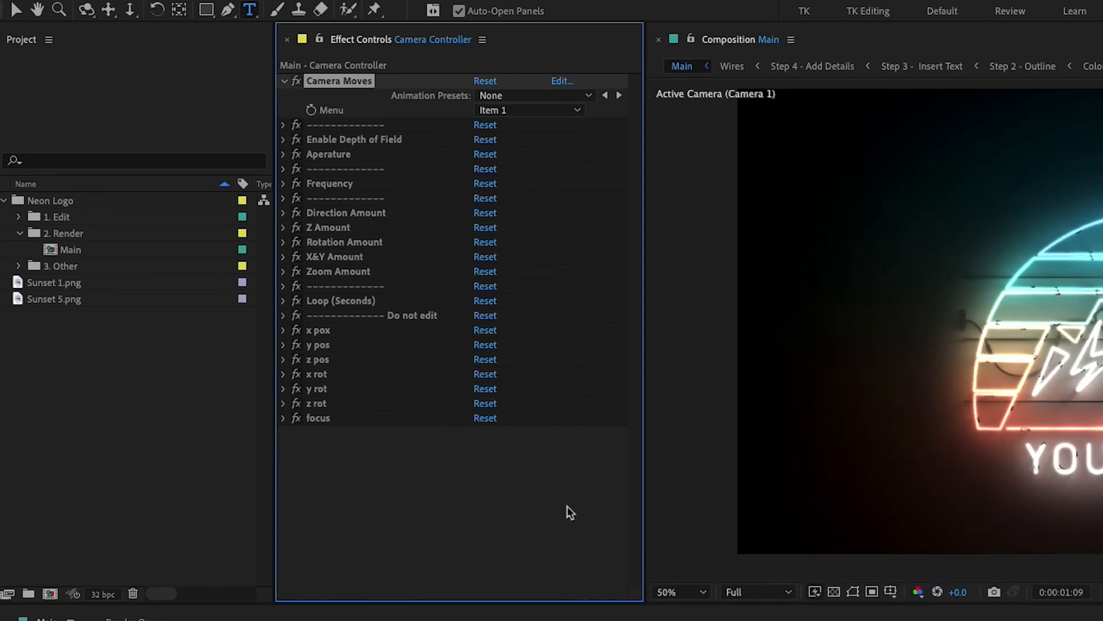
mouse_move(566, 509)
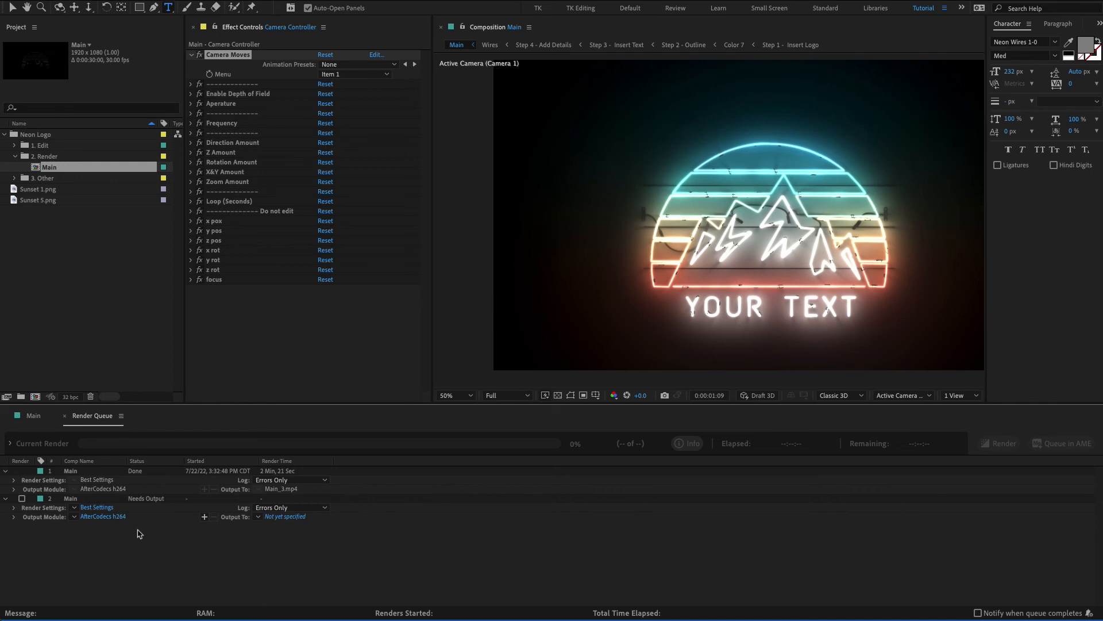
Set the render item's output module to PNG Sequence, RGB + Alpha channels, no post-render action
left_click(103, 516)
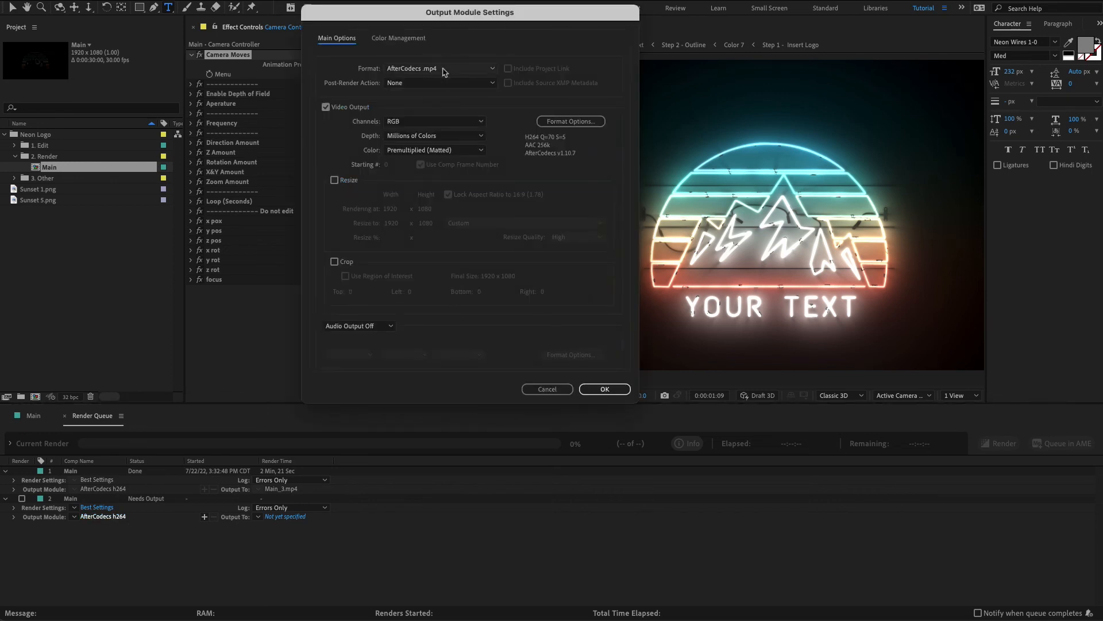
left_click(441, 69)
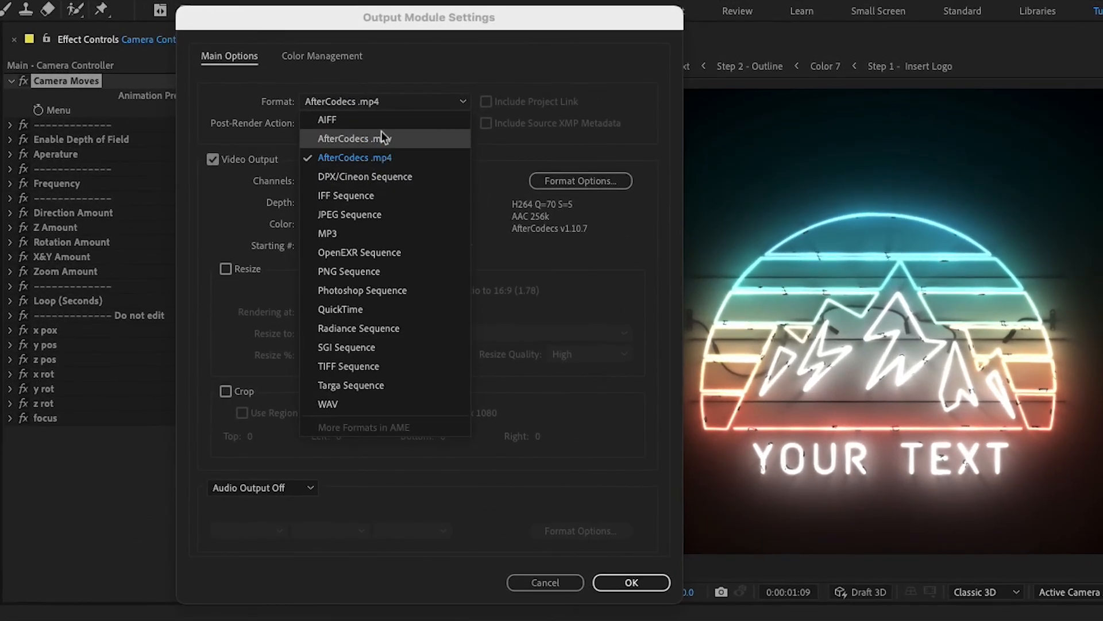
left_click(340, 309)
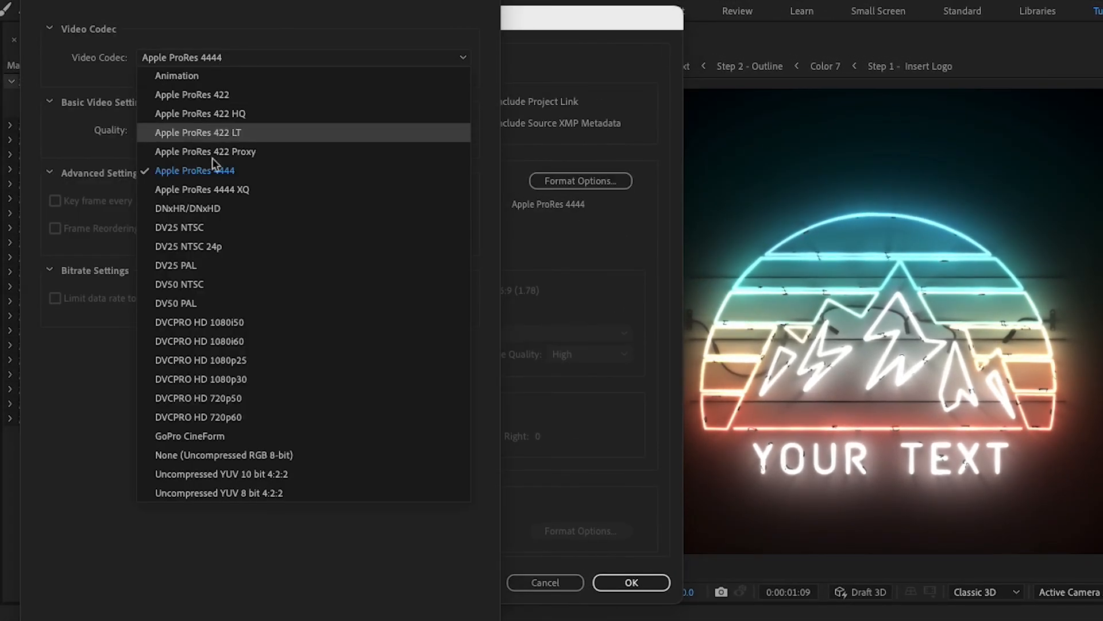
mouse_move(204, 175)
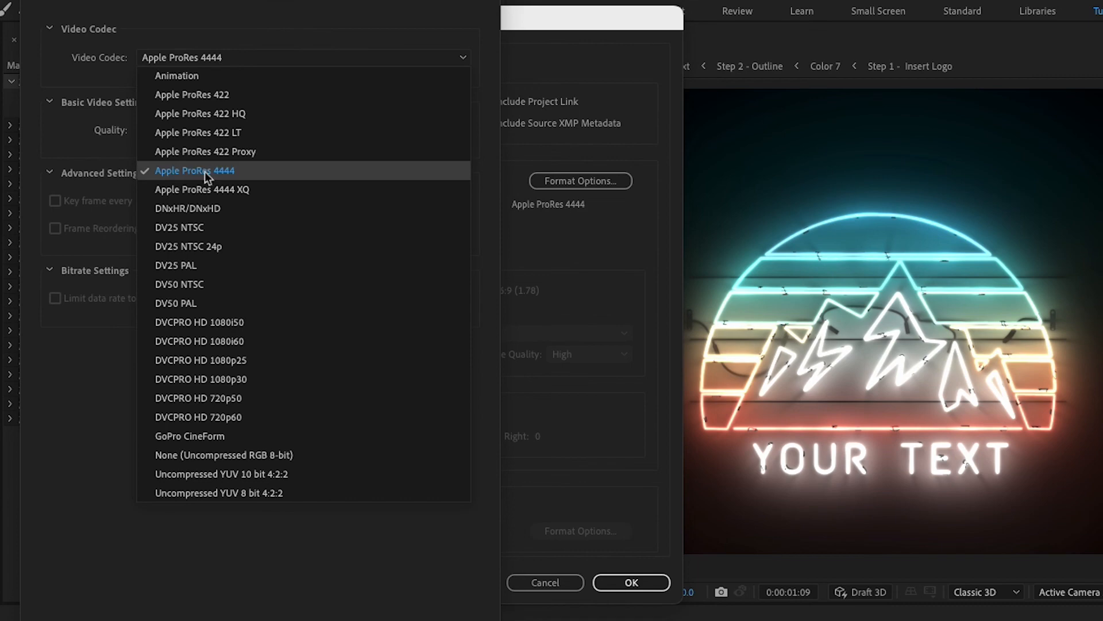
left_click(194, 170)
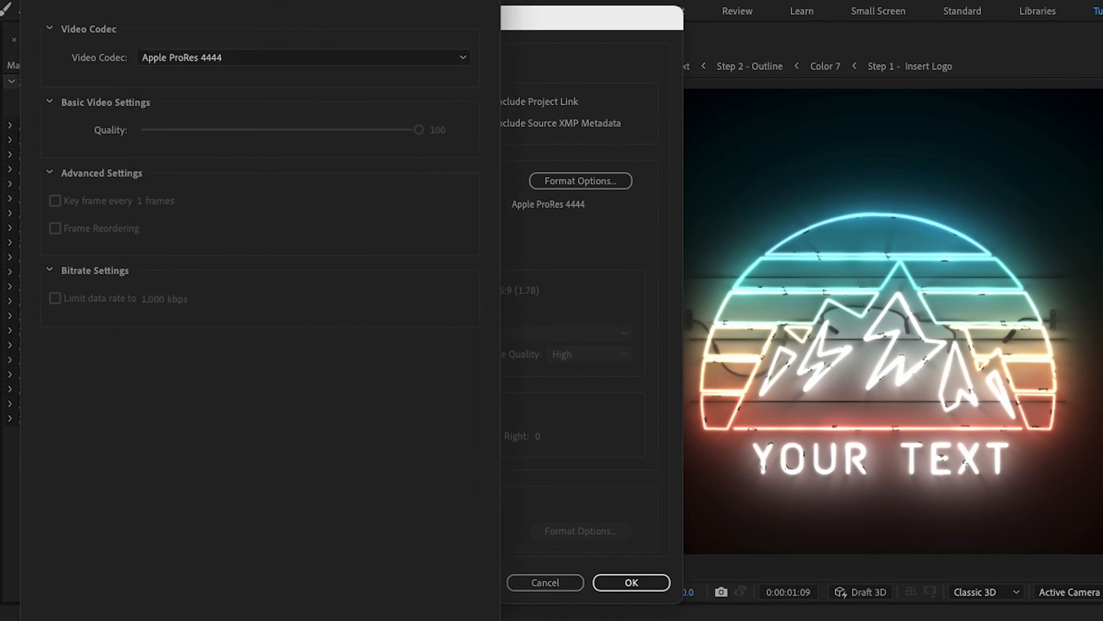
left_click(377, 181)
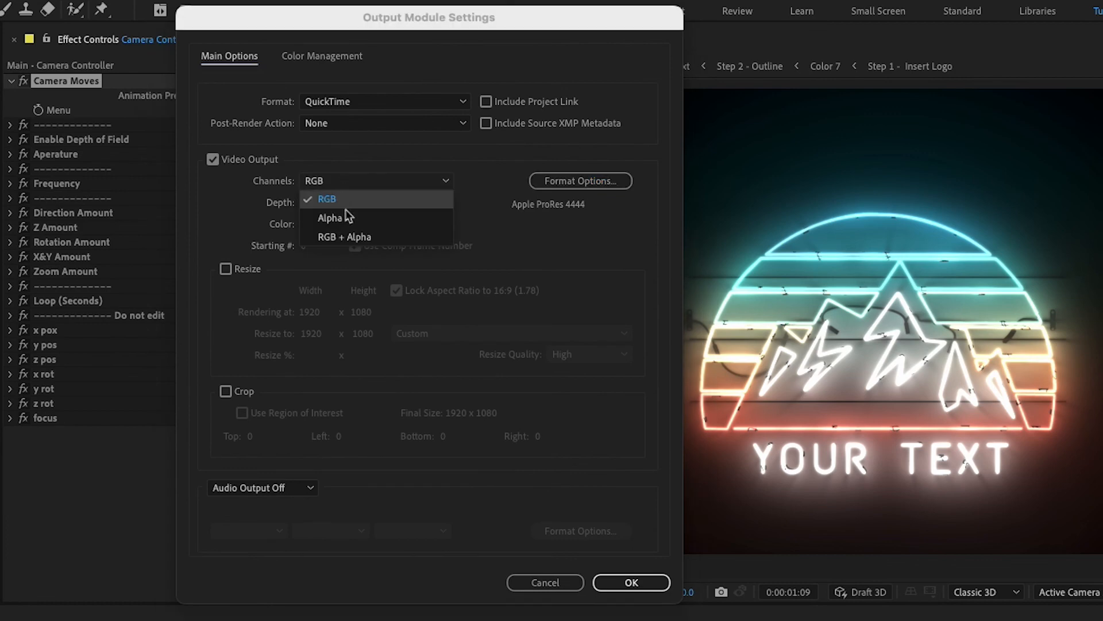
left_click(344, 236)
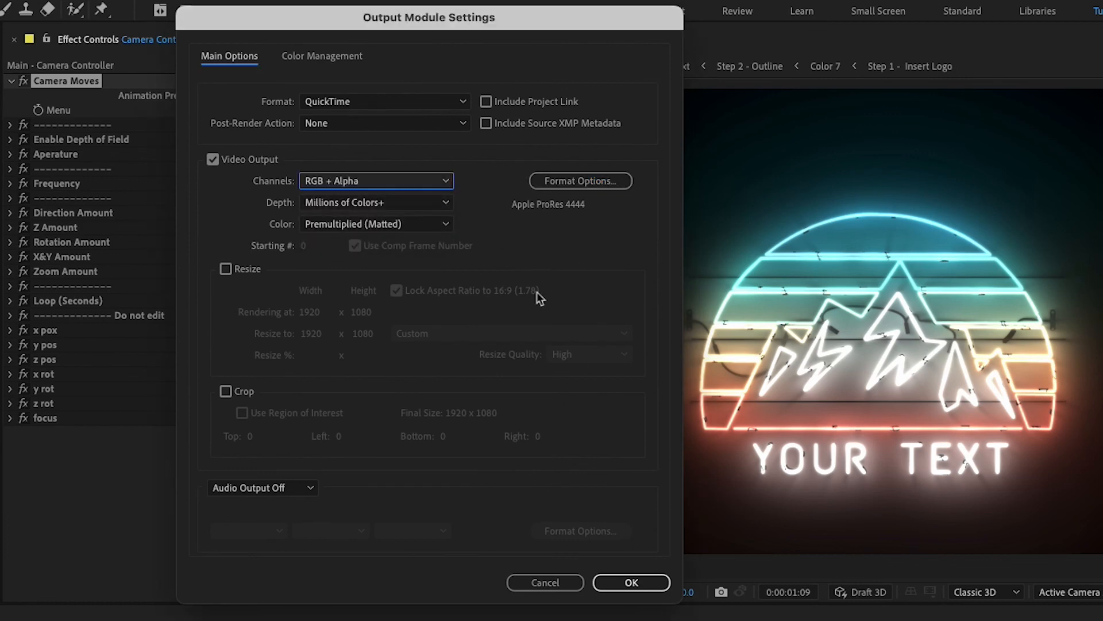
mouse_move(527, 356)
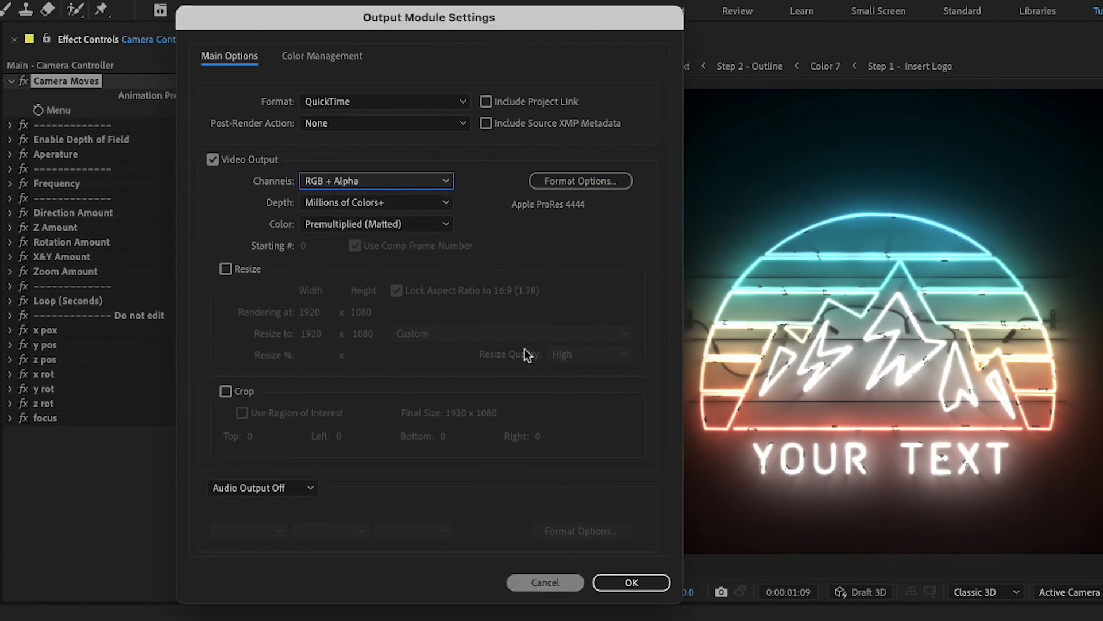
left_click(384, 101)
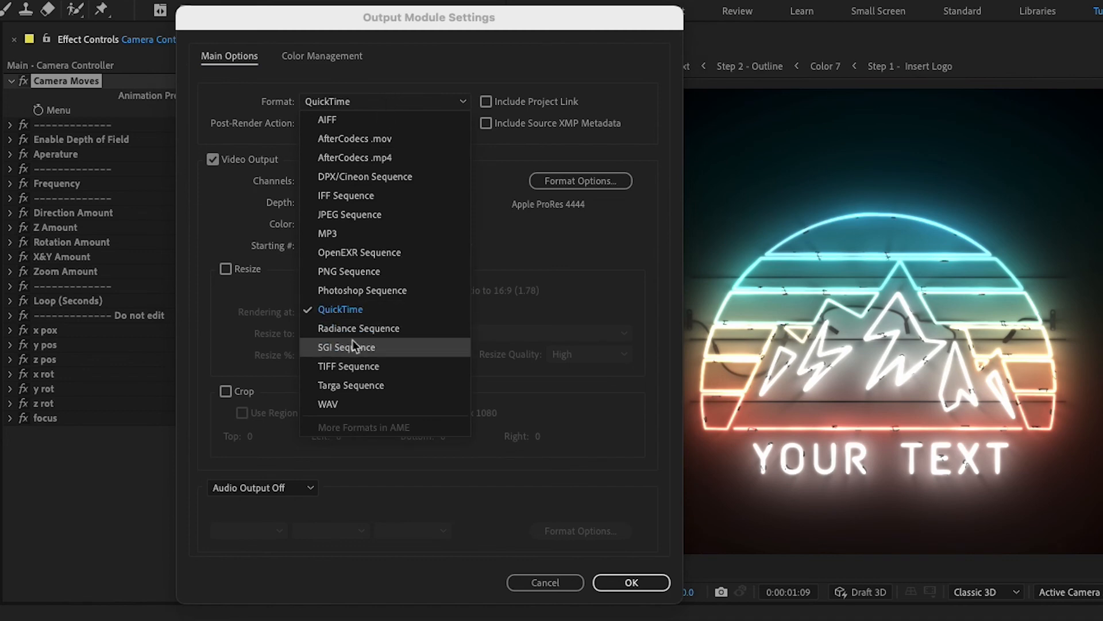
left_click(349, 271)
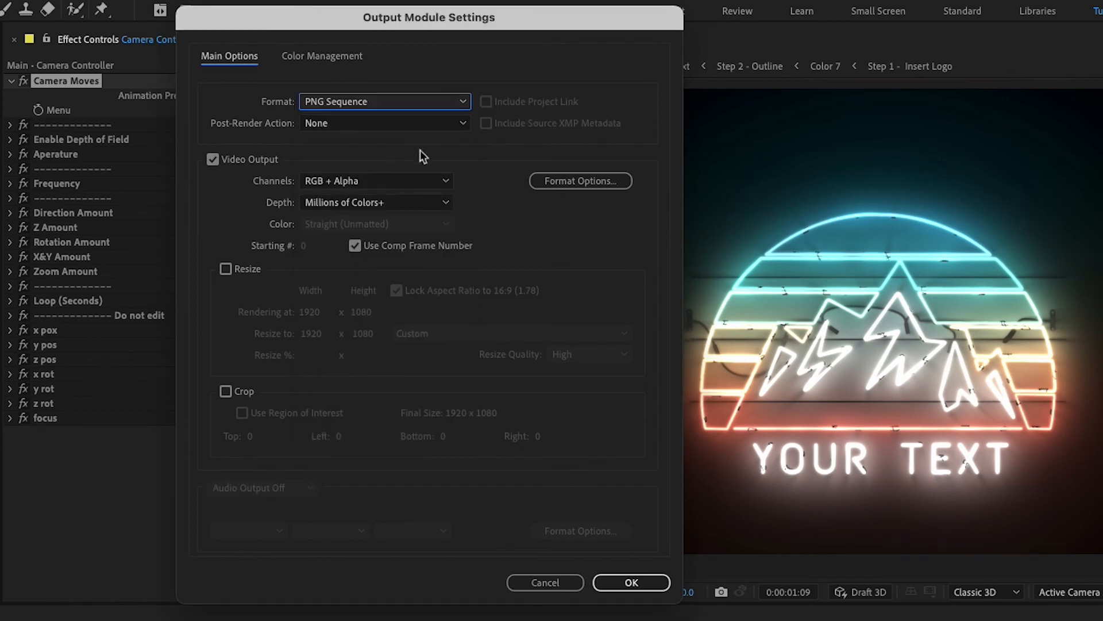
left_click(384, 123)
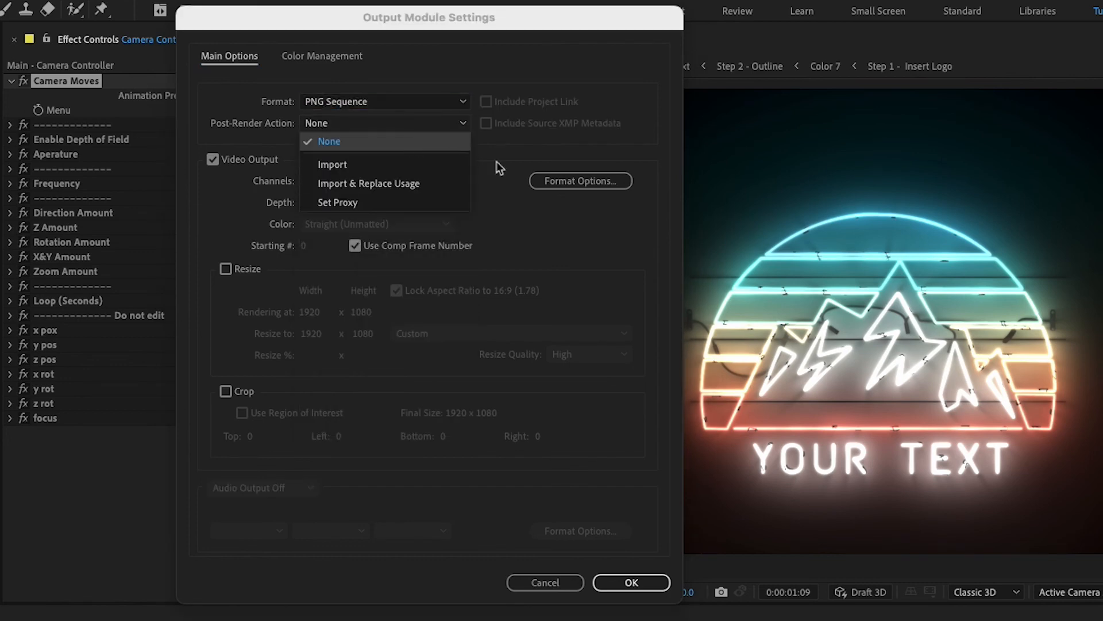
left_click(328, 142)
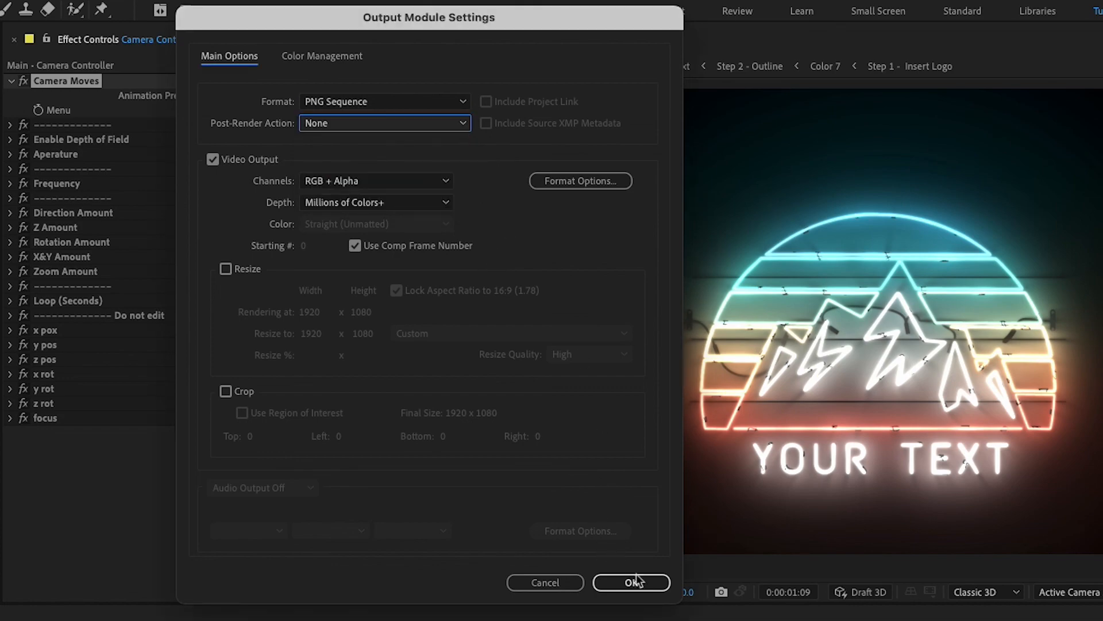
left_click(631, 581)
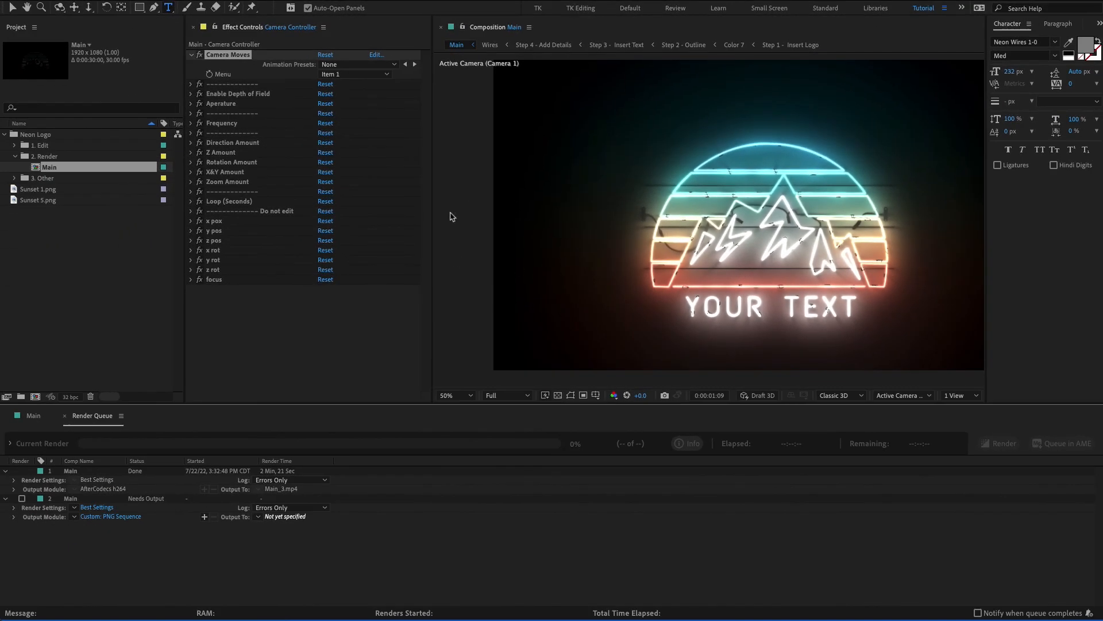
mouse_move(538, 542)
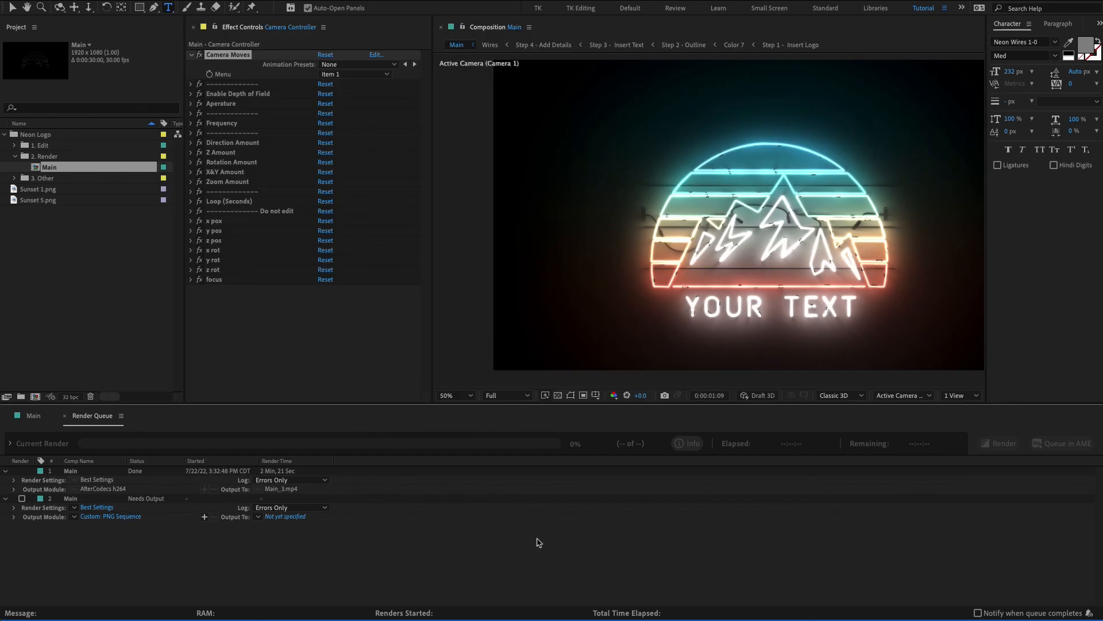
mouse_move(206, 543)
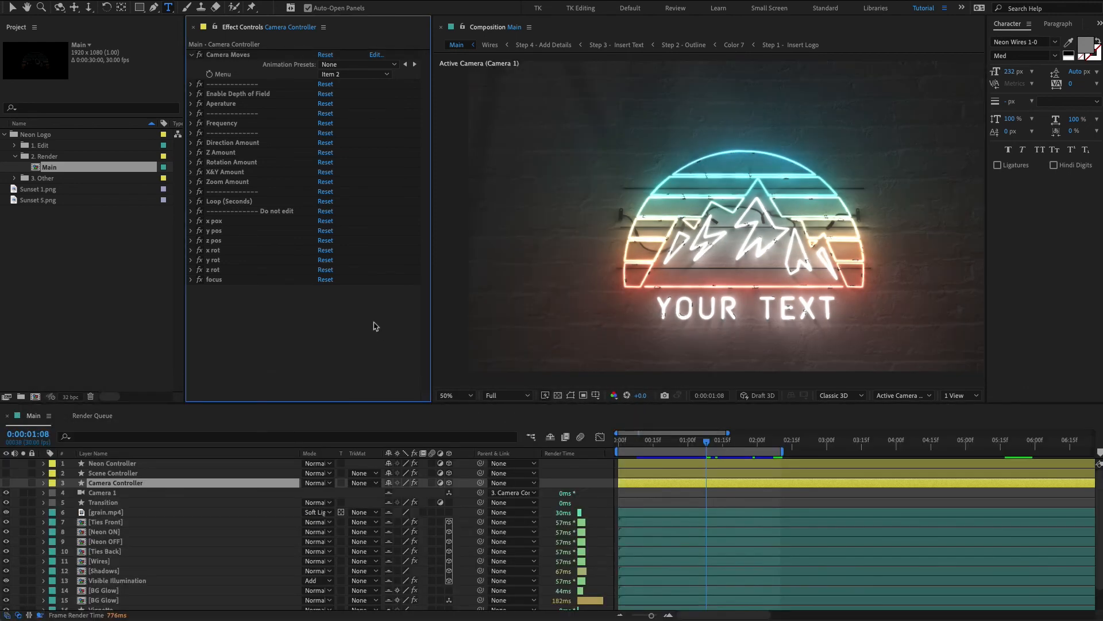
mouse_move(147, 474)
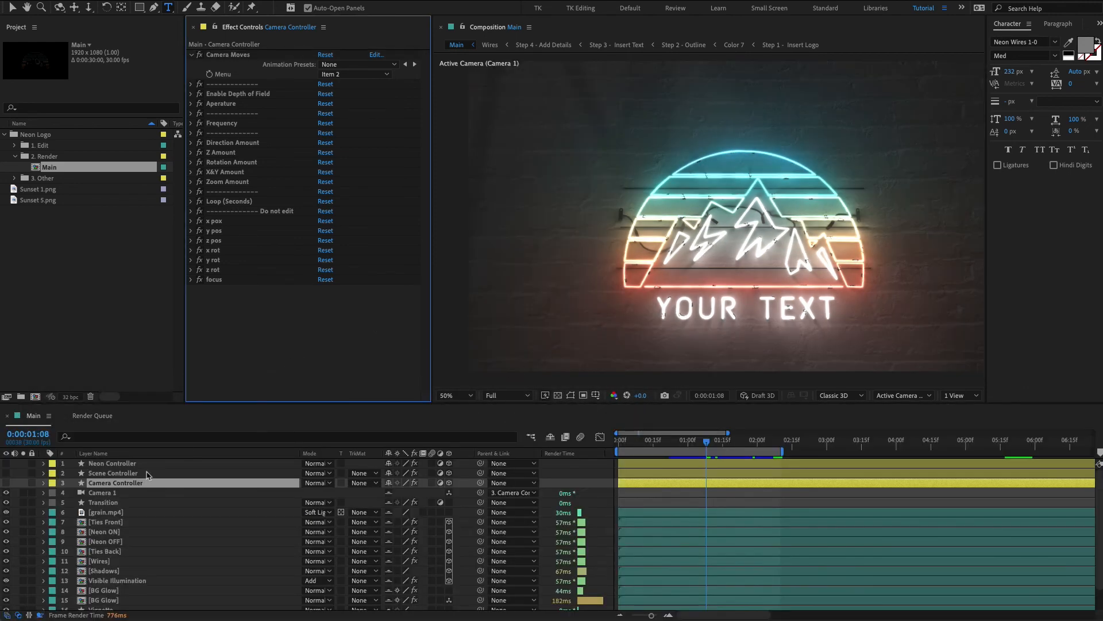
mouse_move(742, 446)
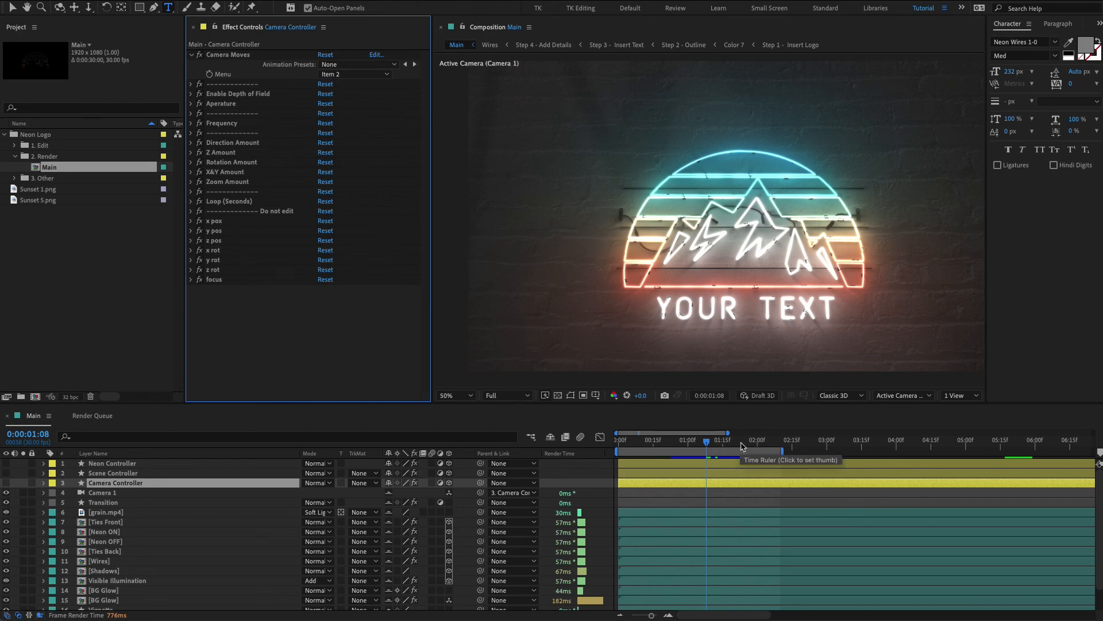
Set the neon End time to 4.0 and extend the work area to about 4 seconds
left_click(112, 463)
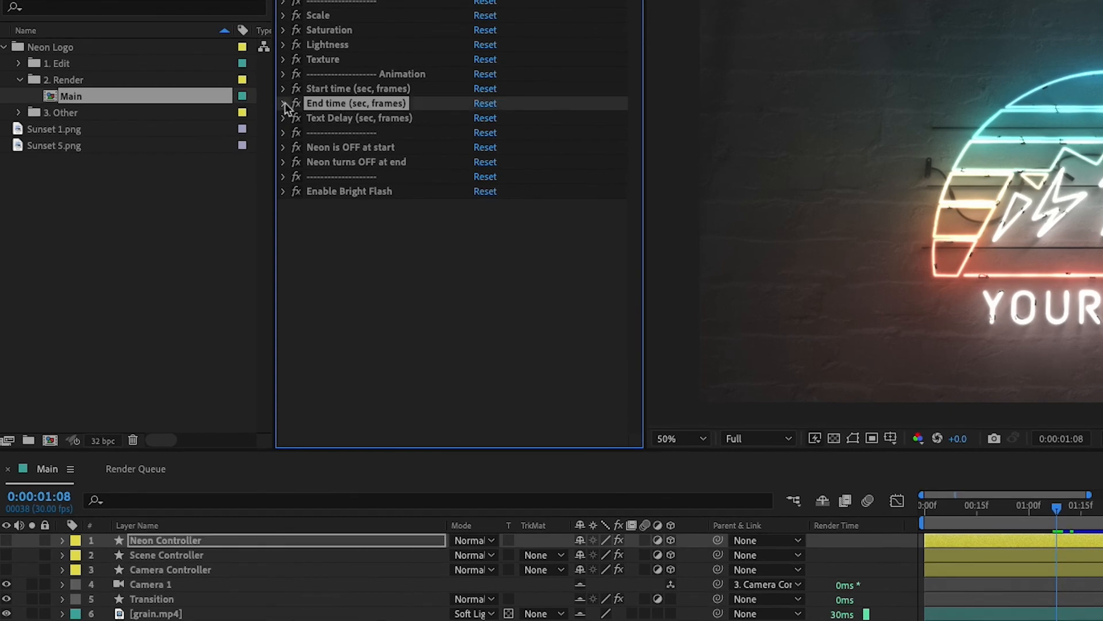
left_click(283, 103)
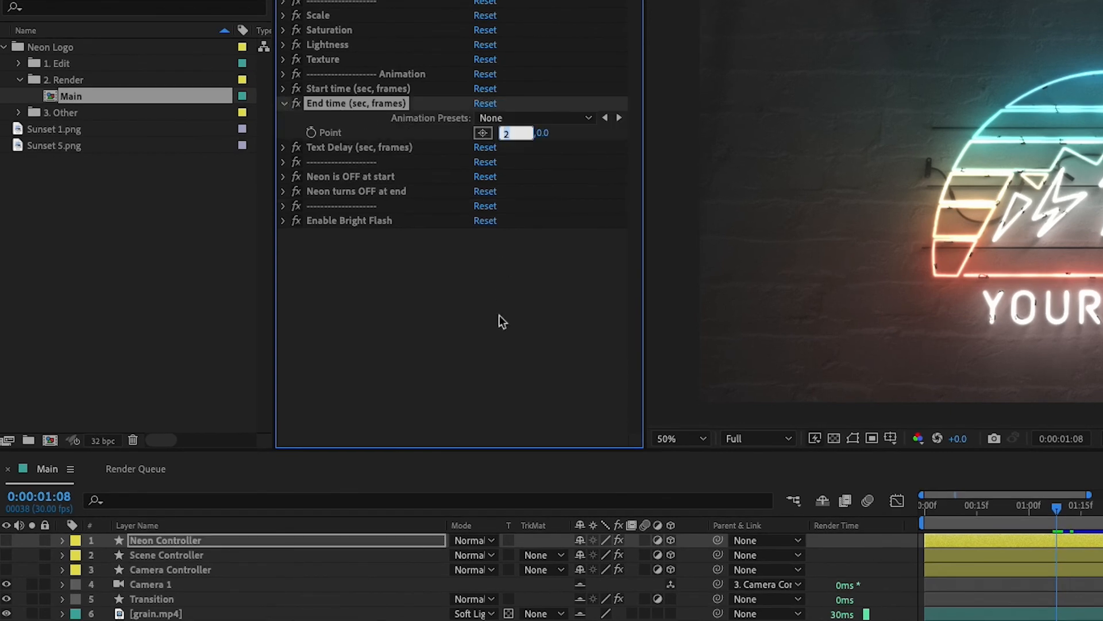
type("4.0")
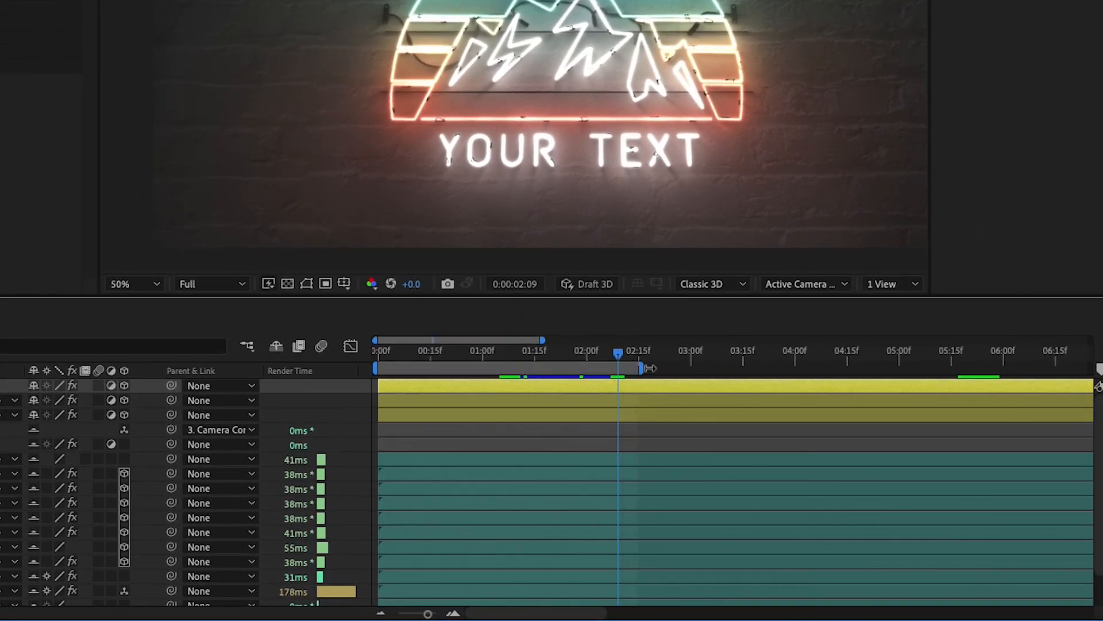
left_click_drag(640, 368, 835, 368)
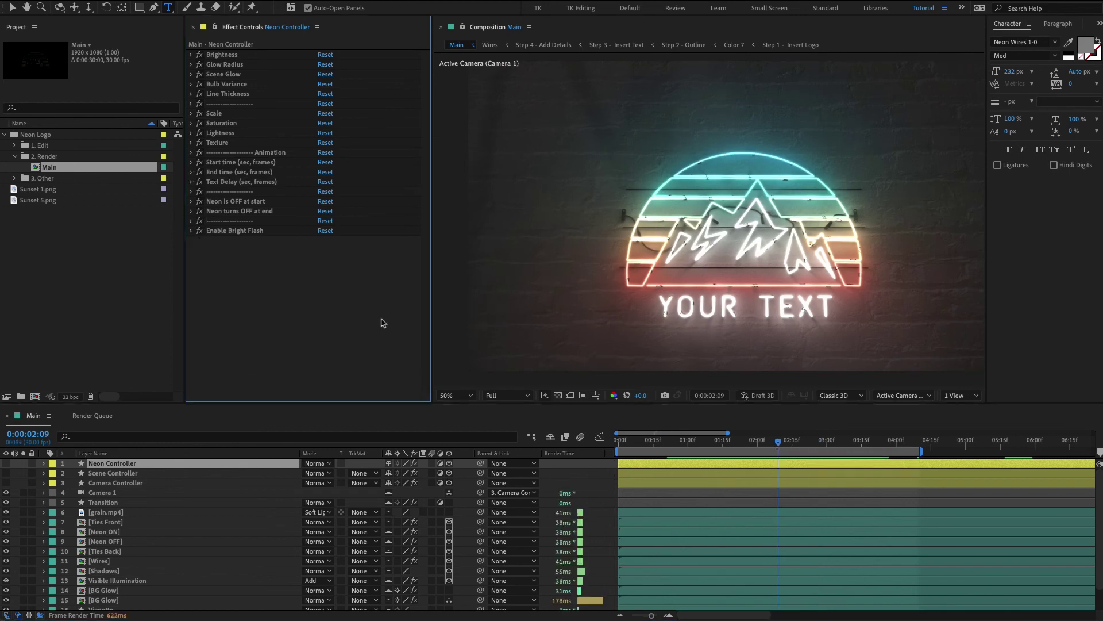
mouse_move(388, 349)
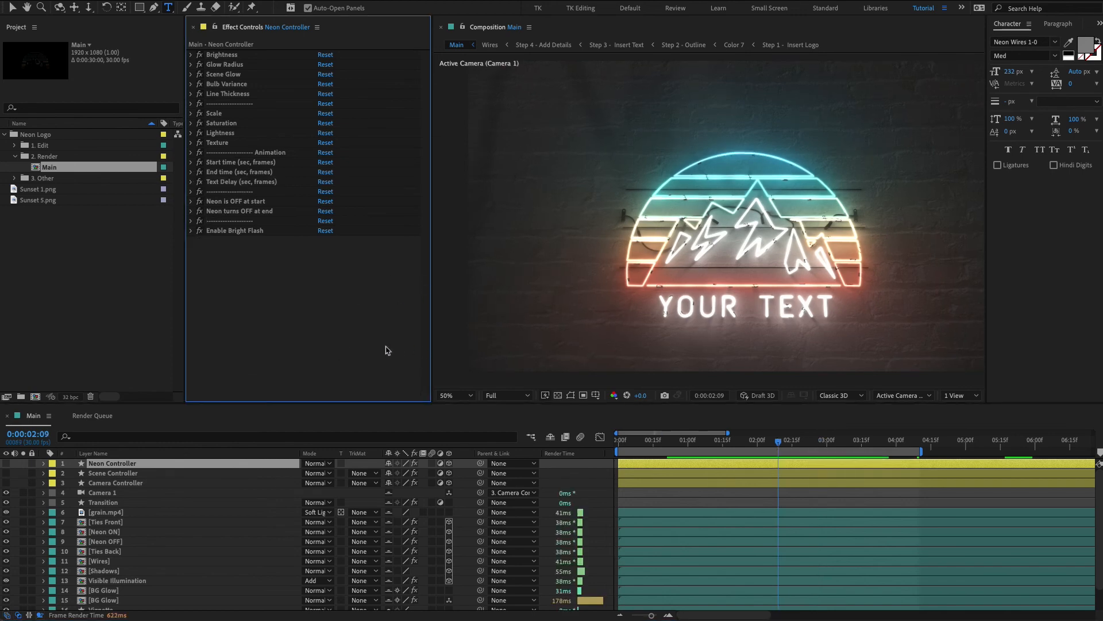